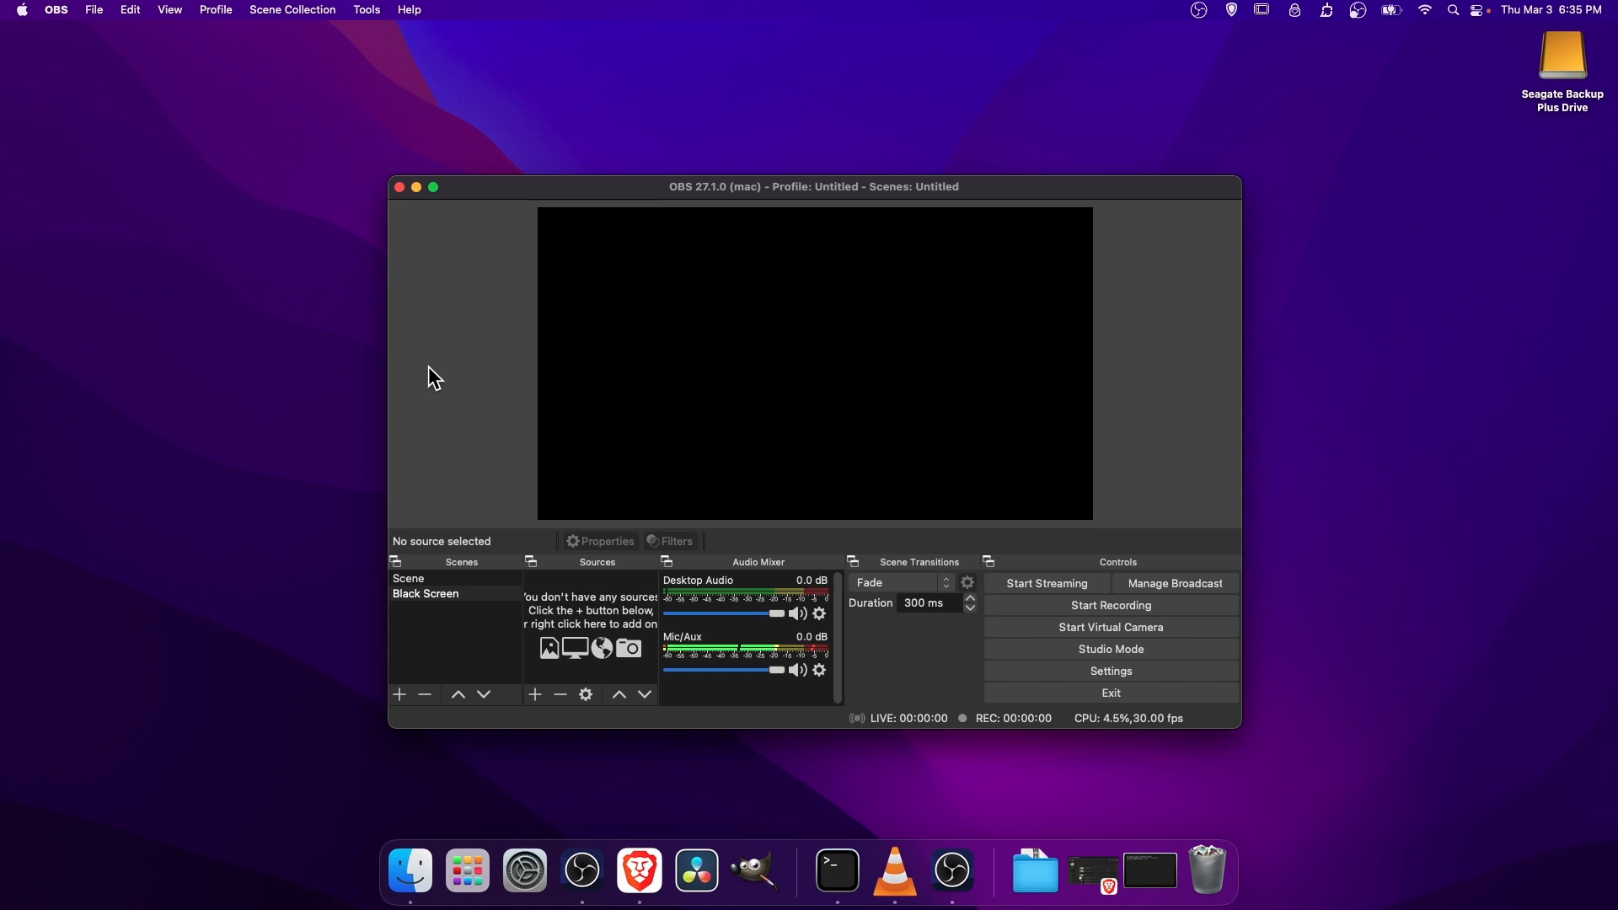
mouse_move(502, 352)
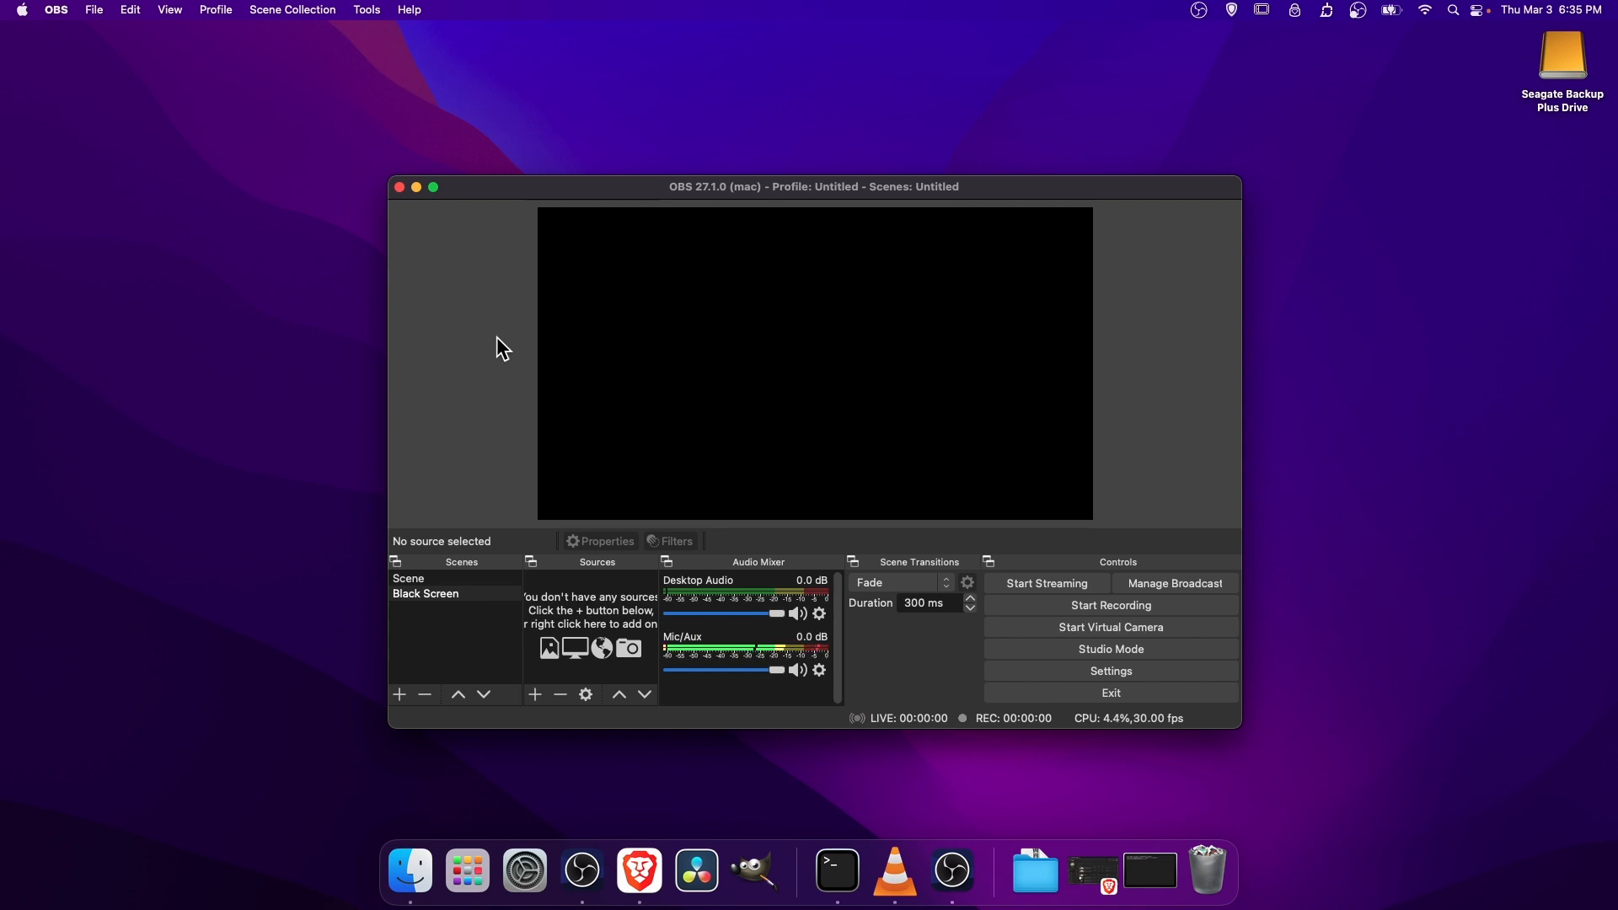
mouse_move(411, 91)
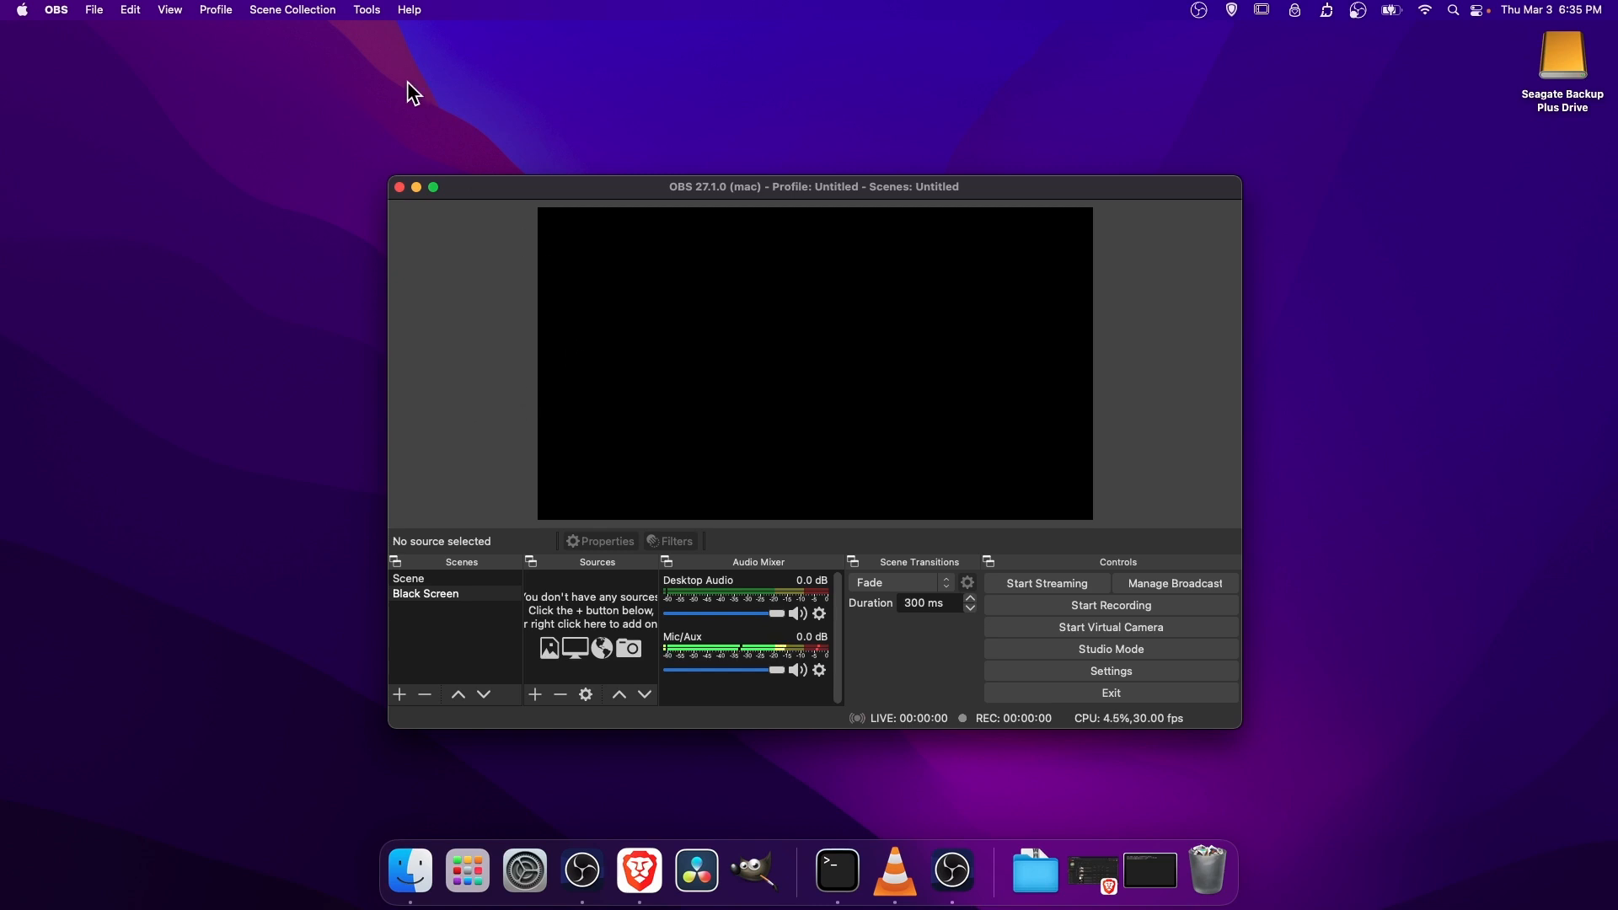
mouse_move(367, 18)
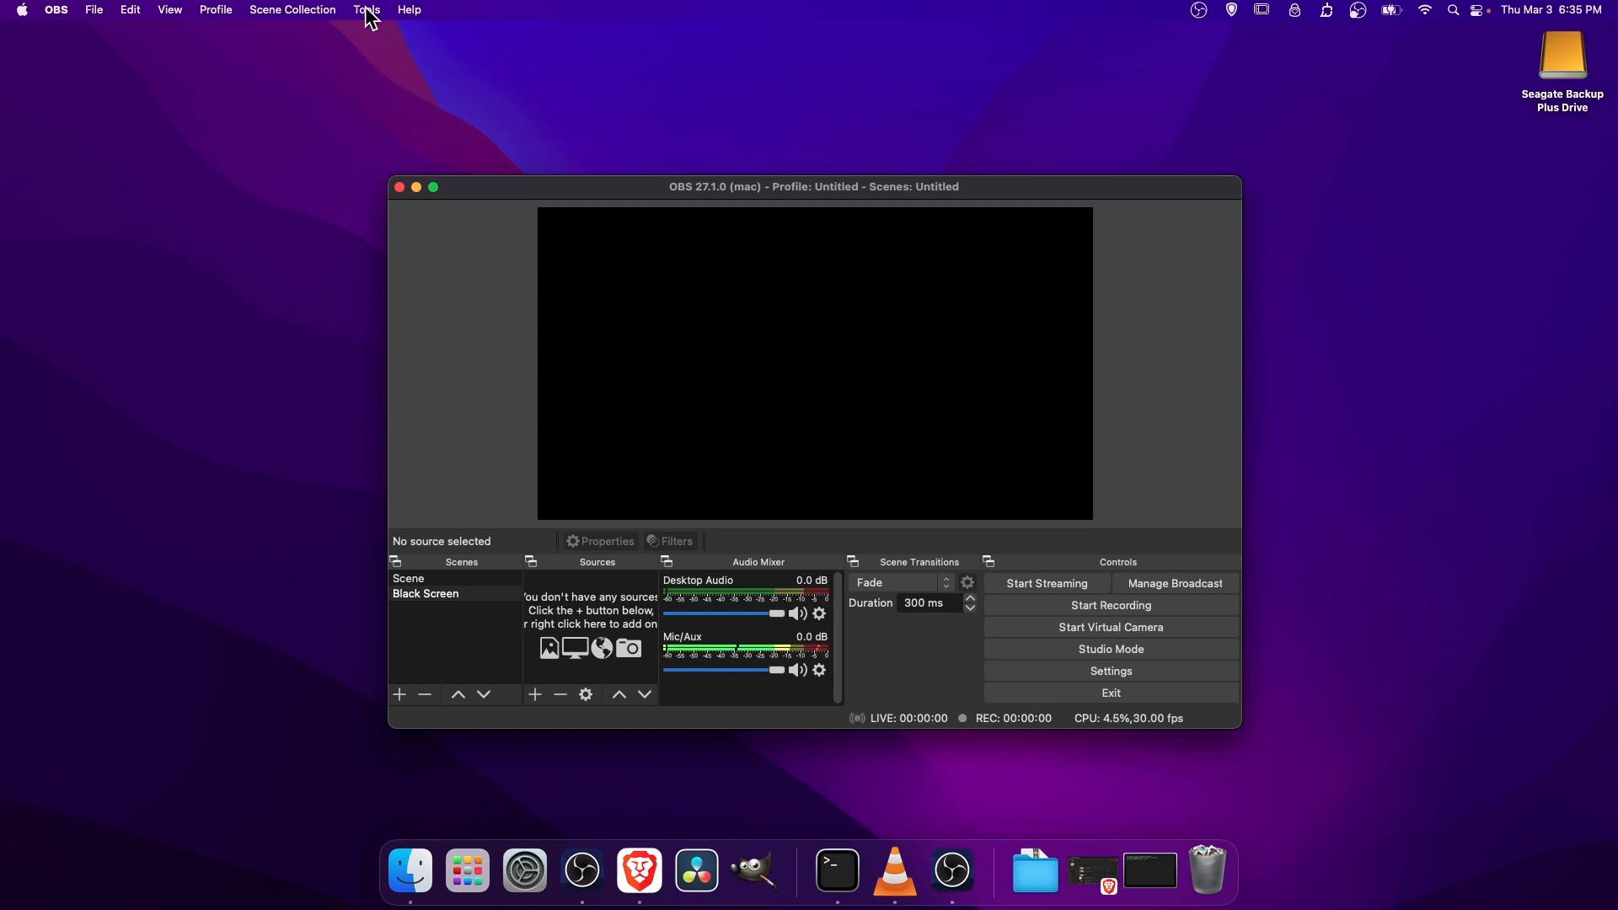
Step: Launch the Auto-Configuration Wizard from the Tools menu, leaving 'Optimize for streaming' selected
click(366, 10)
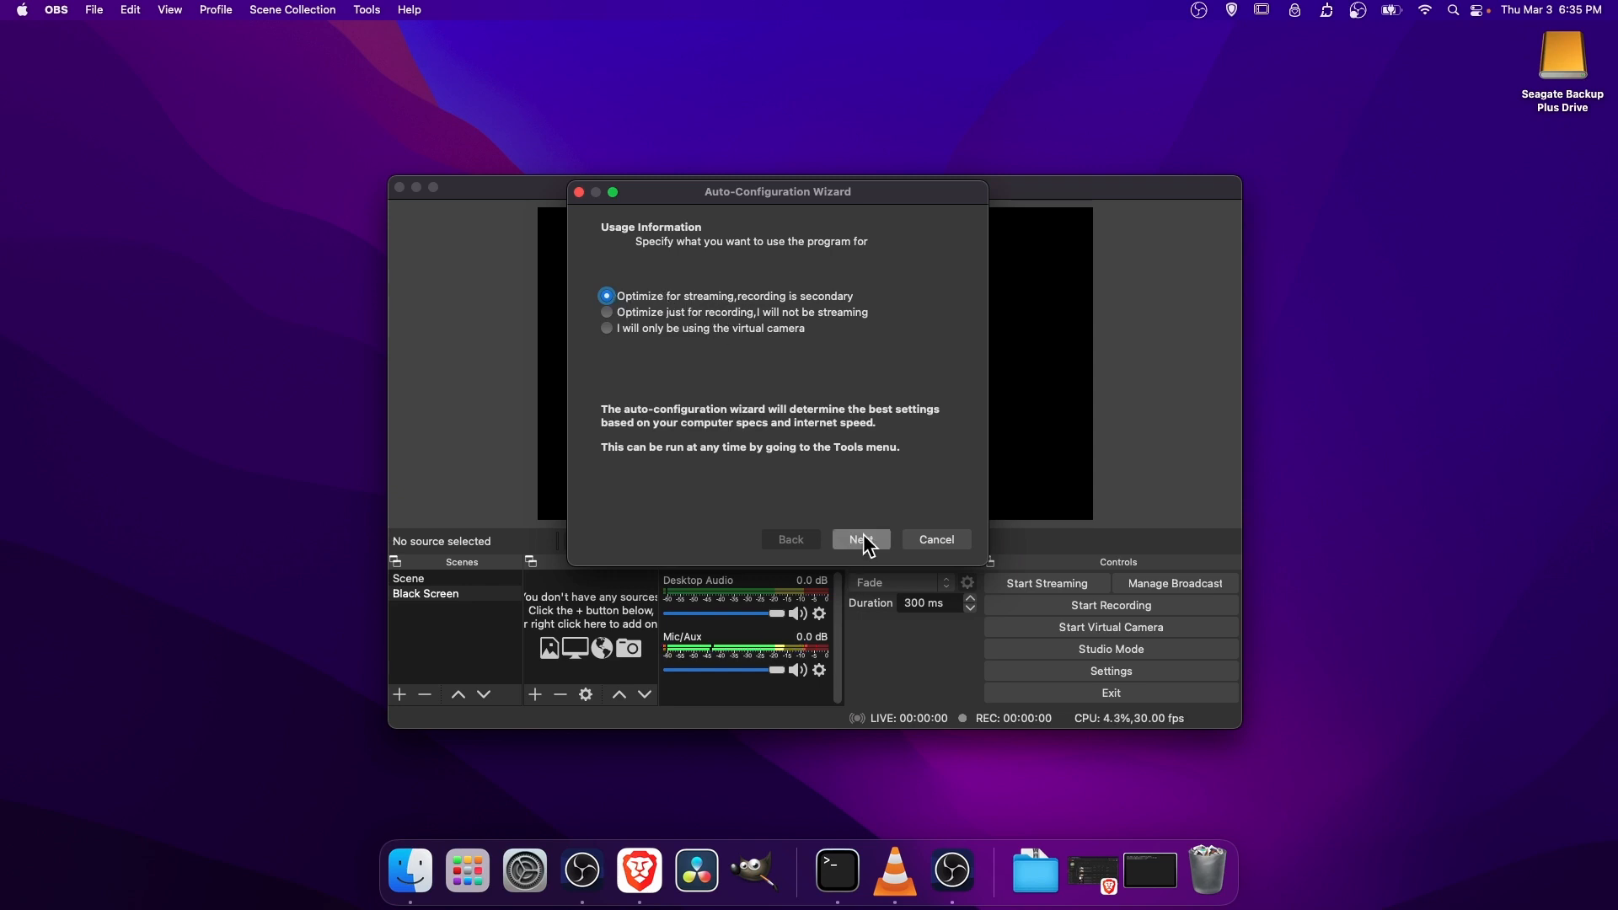
Step: Advance to Video Settings keeping Base Resolution at Use Current (1920x1080), then review FPS choices
click(861, 539)
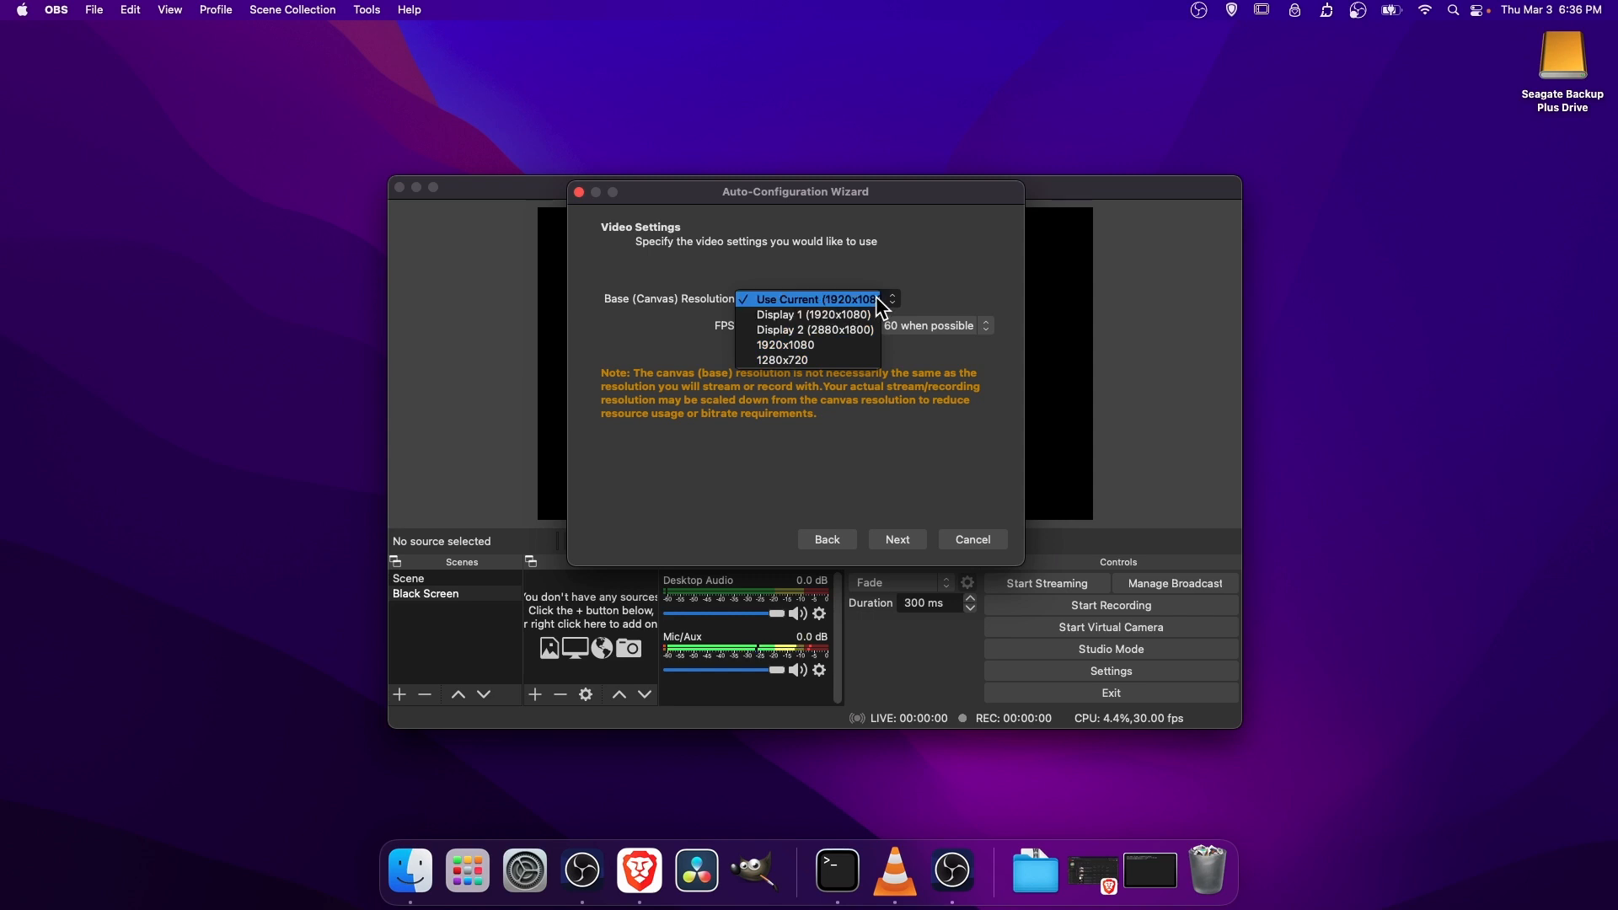
mouse_move(805, 361)
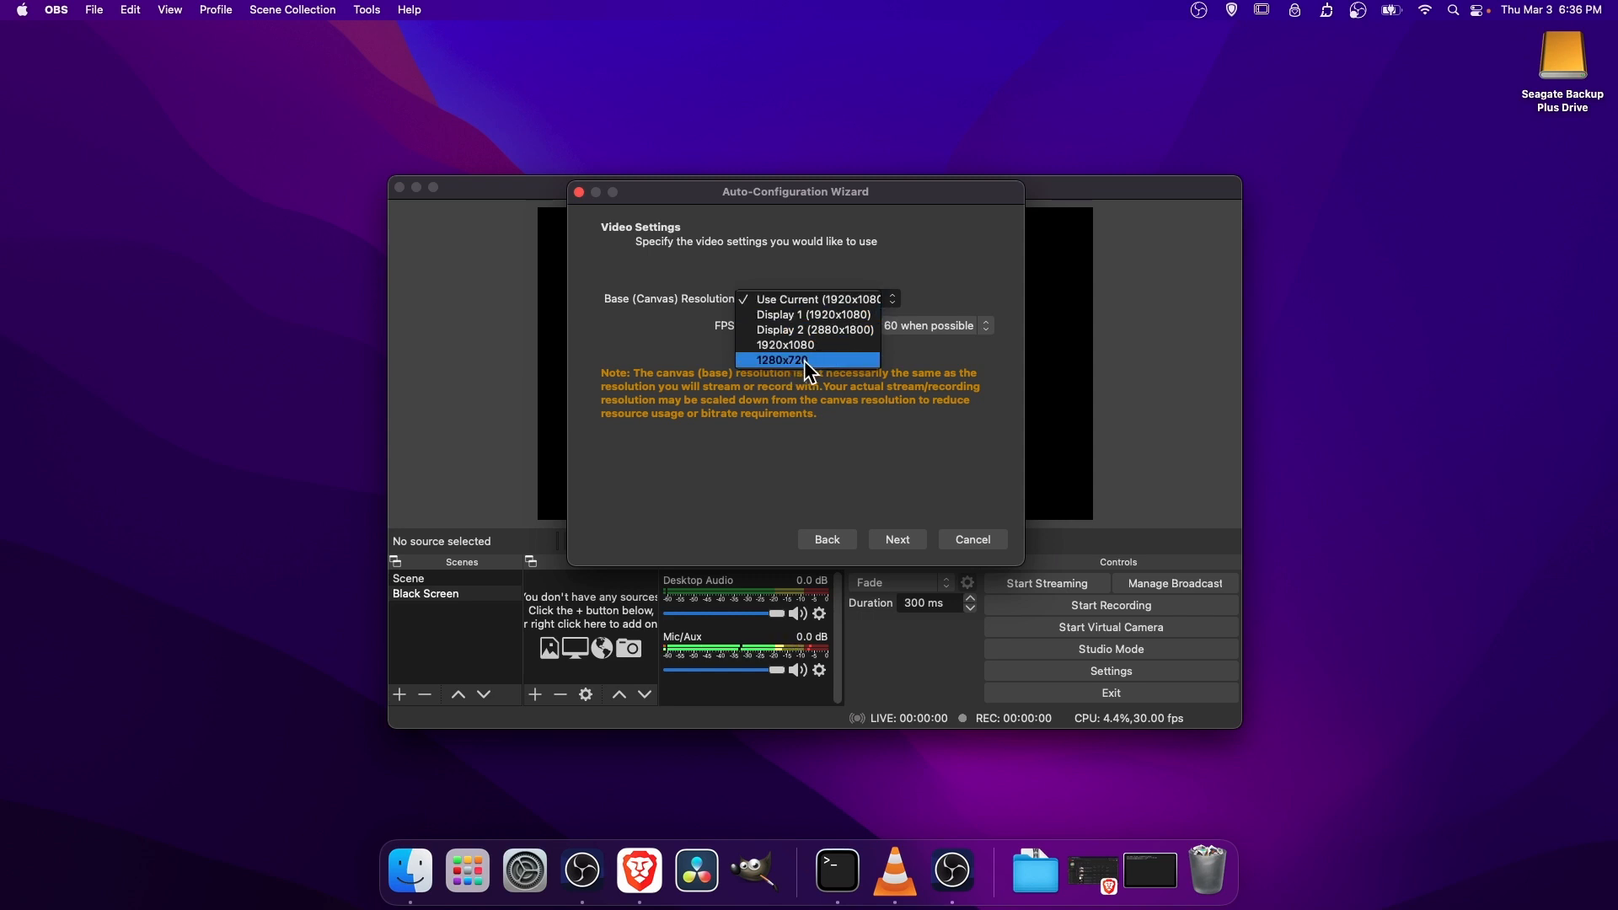
mouse_move(917, 297)
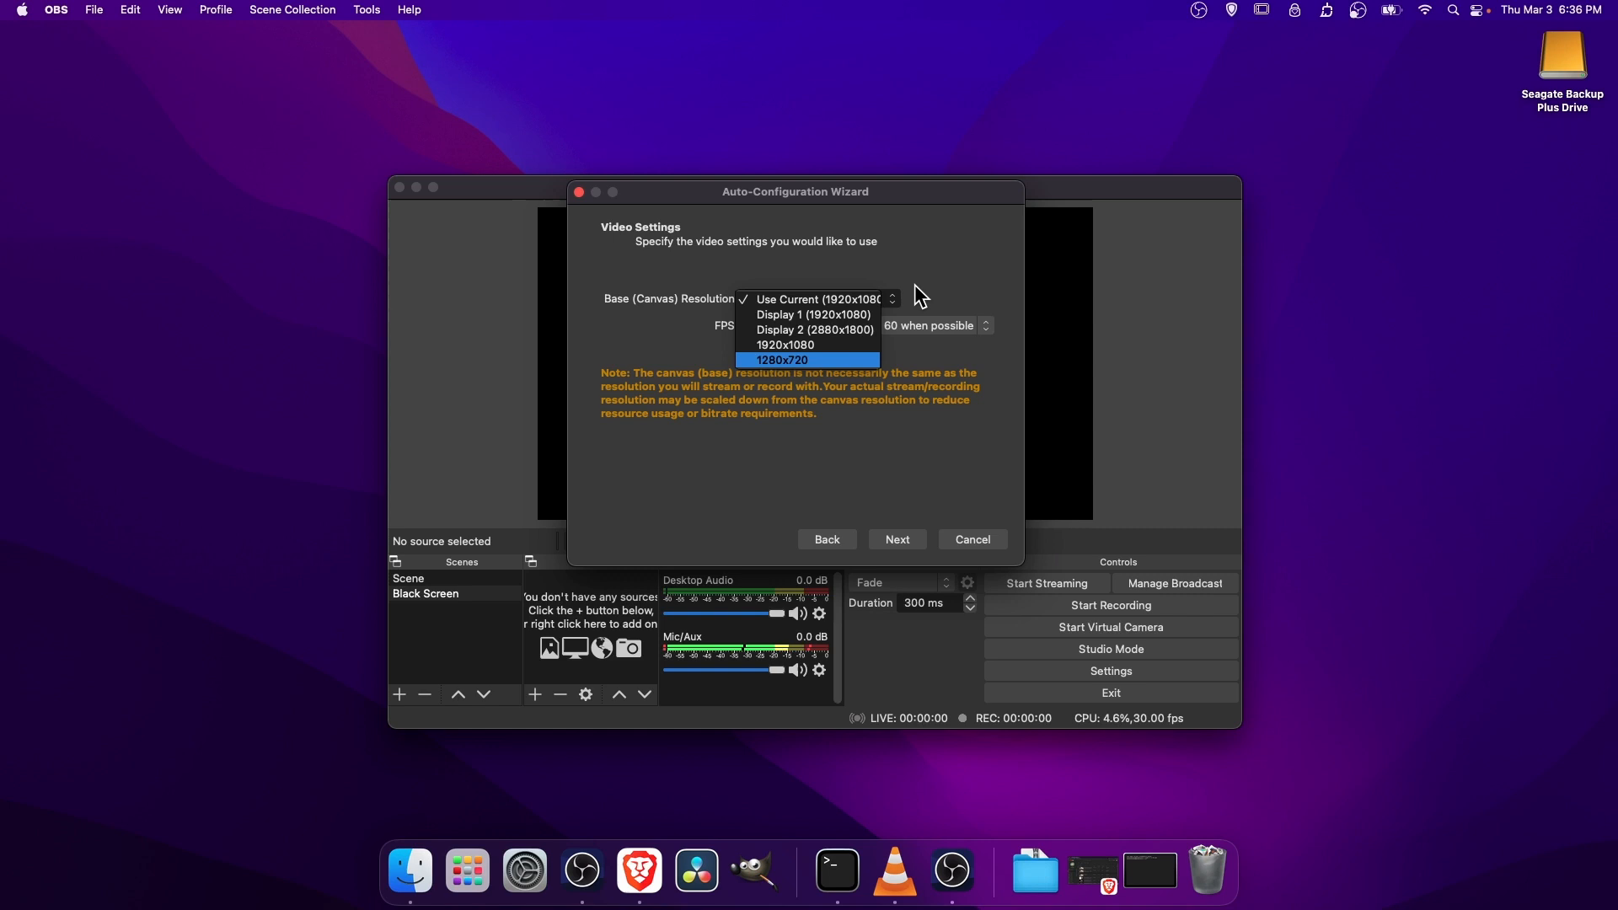
mouse_move(885, 344)
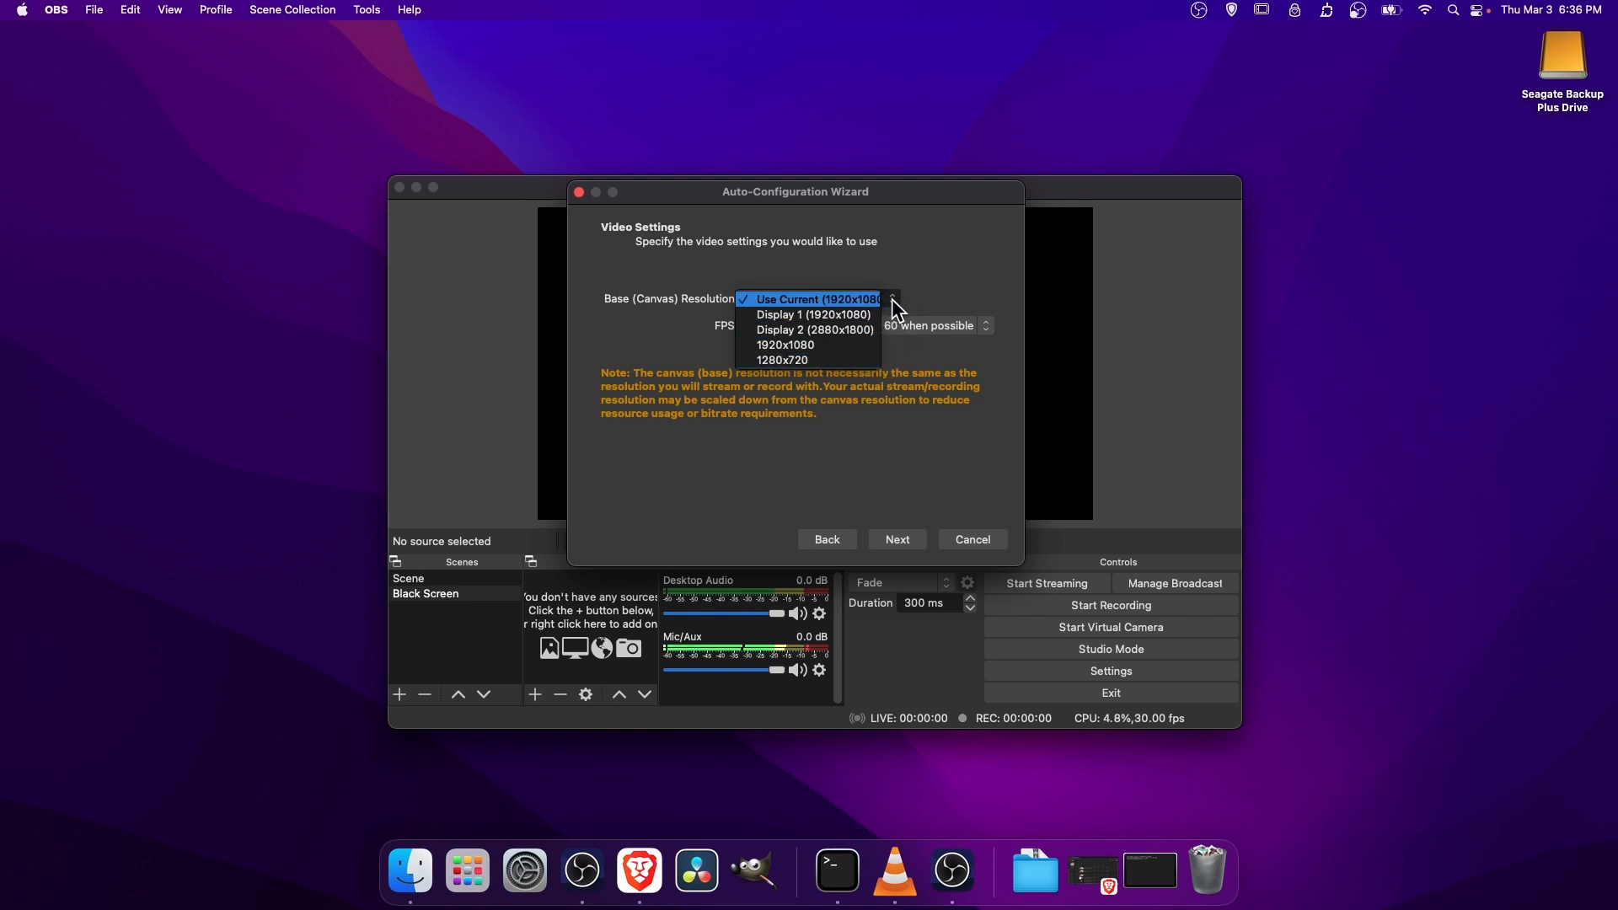
click(815, 300)
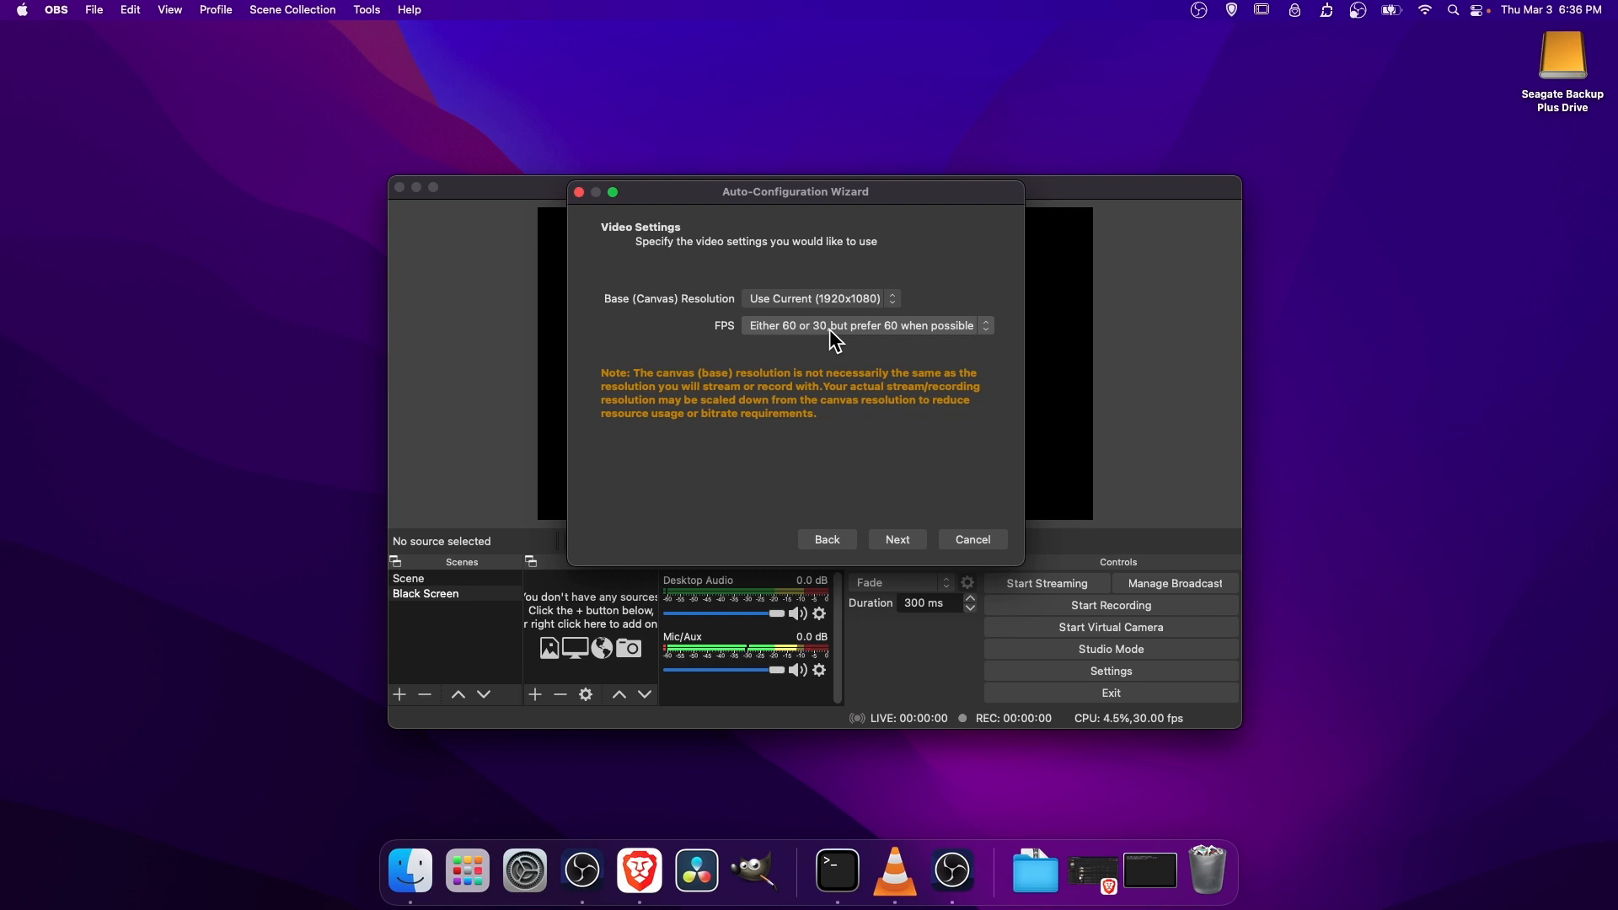
click(864, 325)
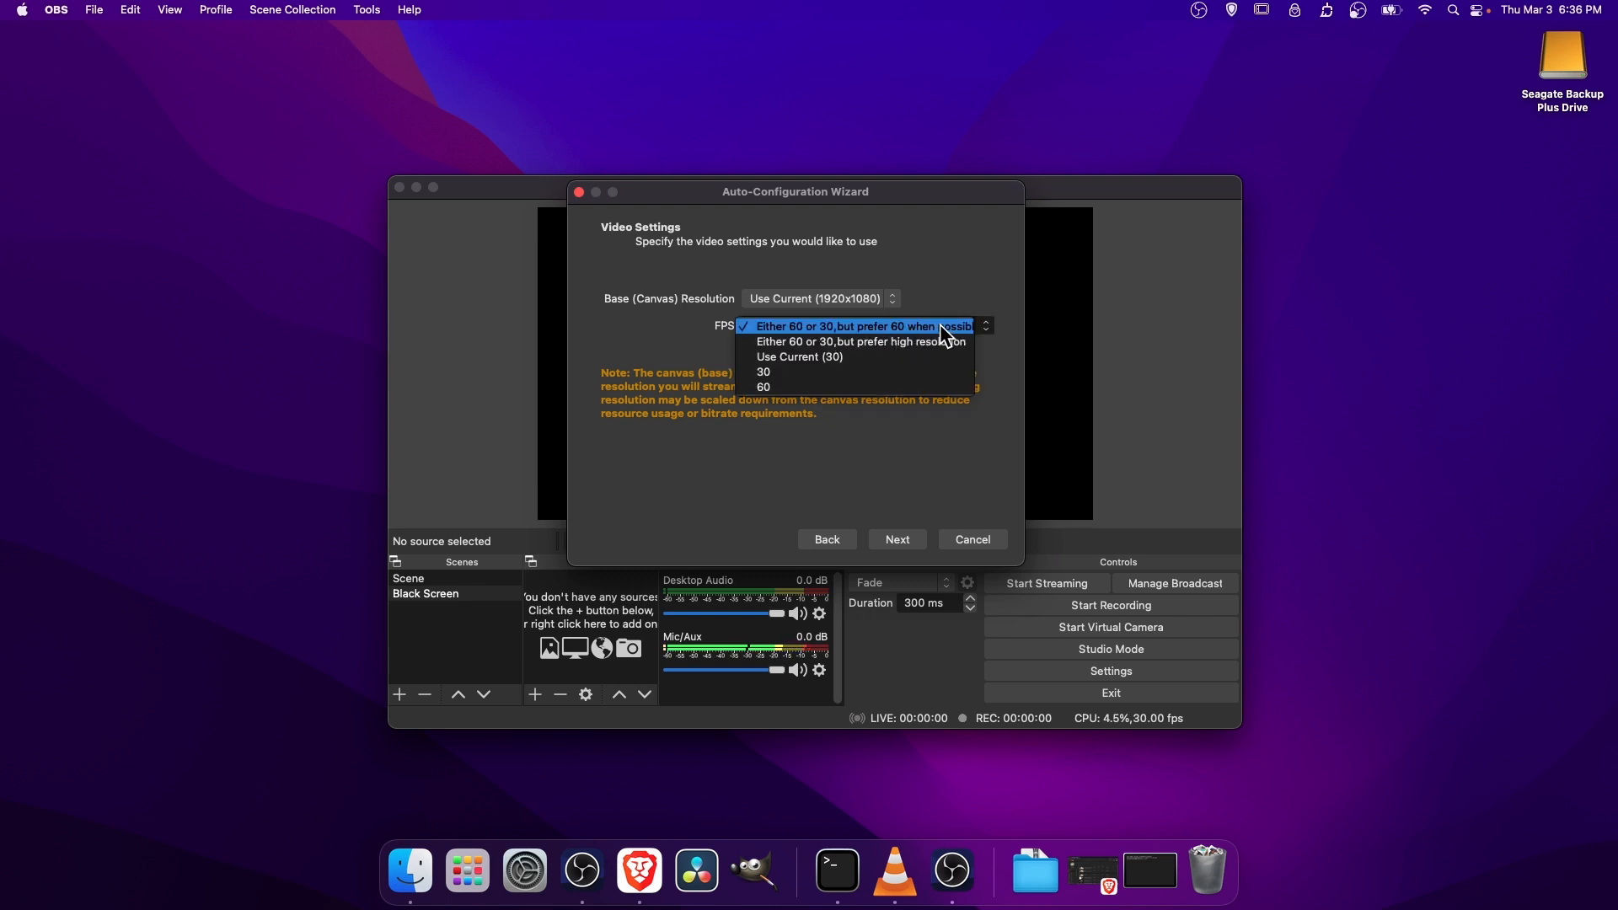
mouse_move(970, 340)
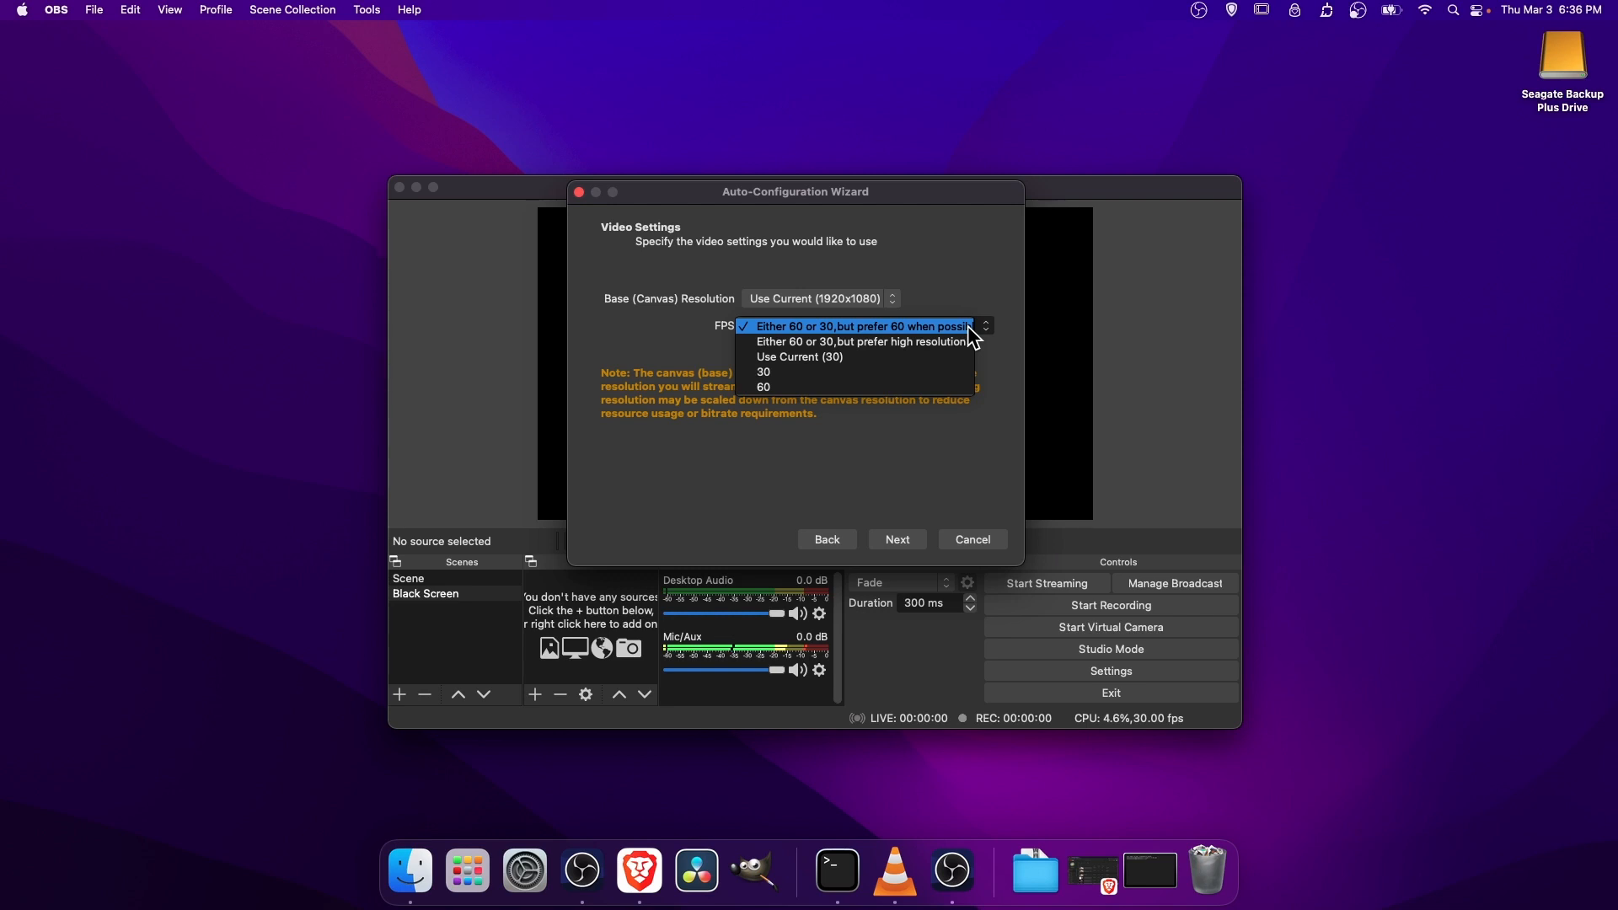
mouse_move(814, 342)
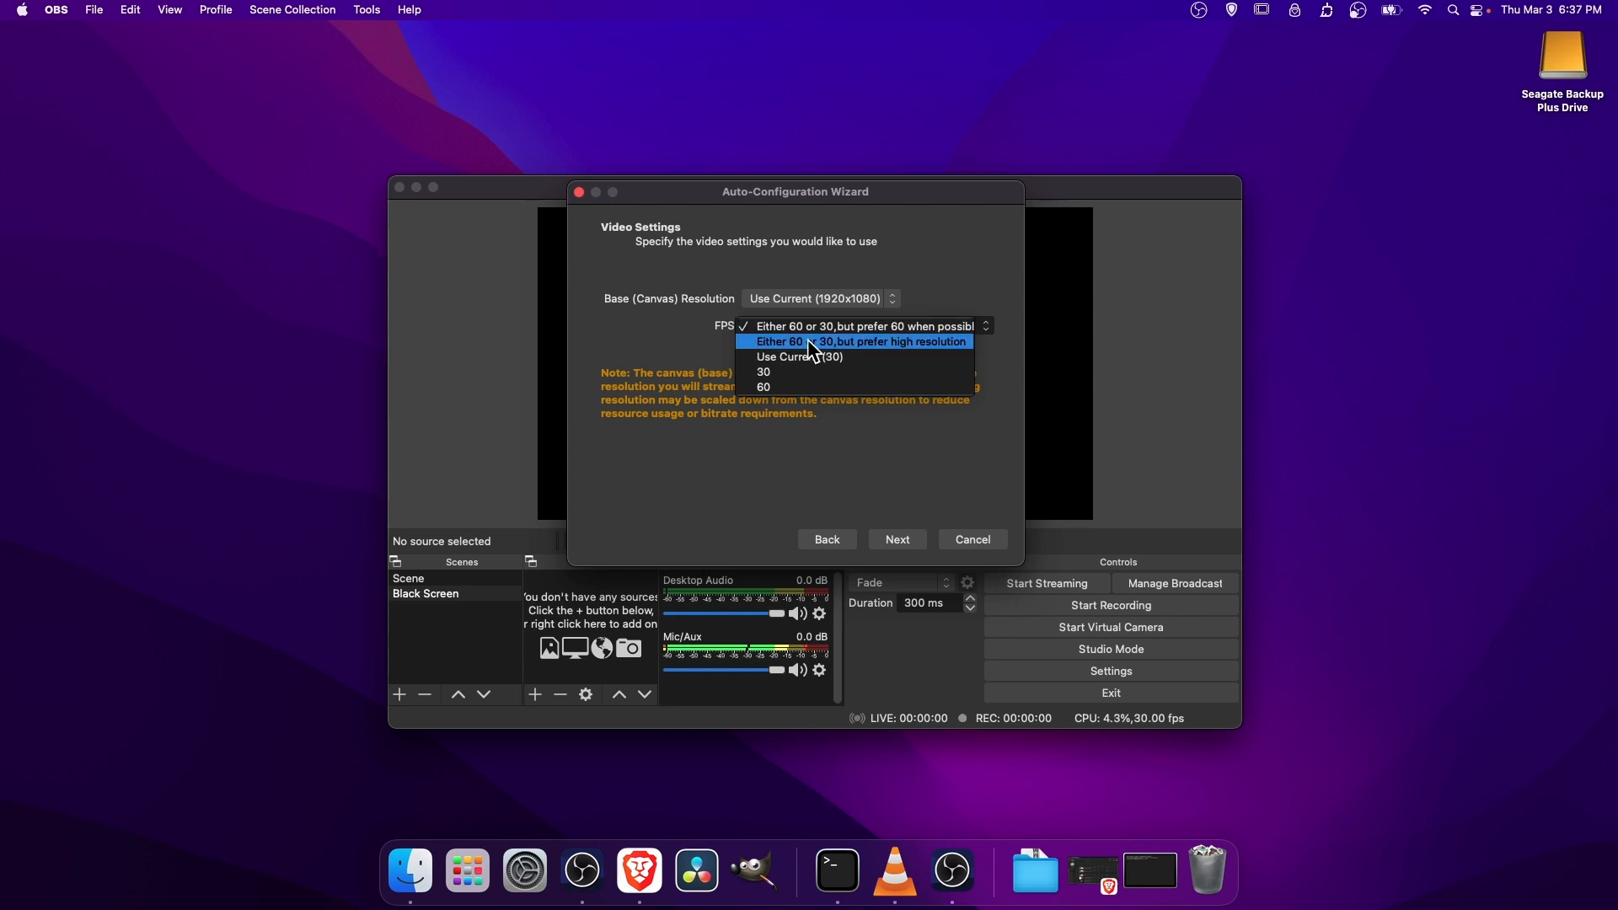
mouse_move(959, 354)
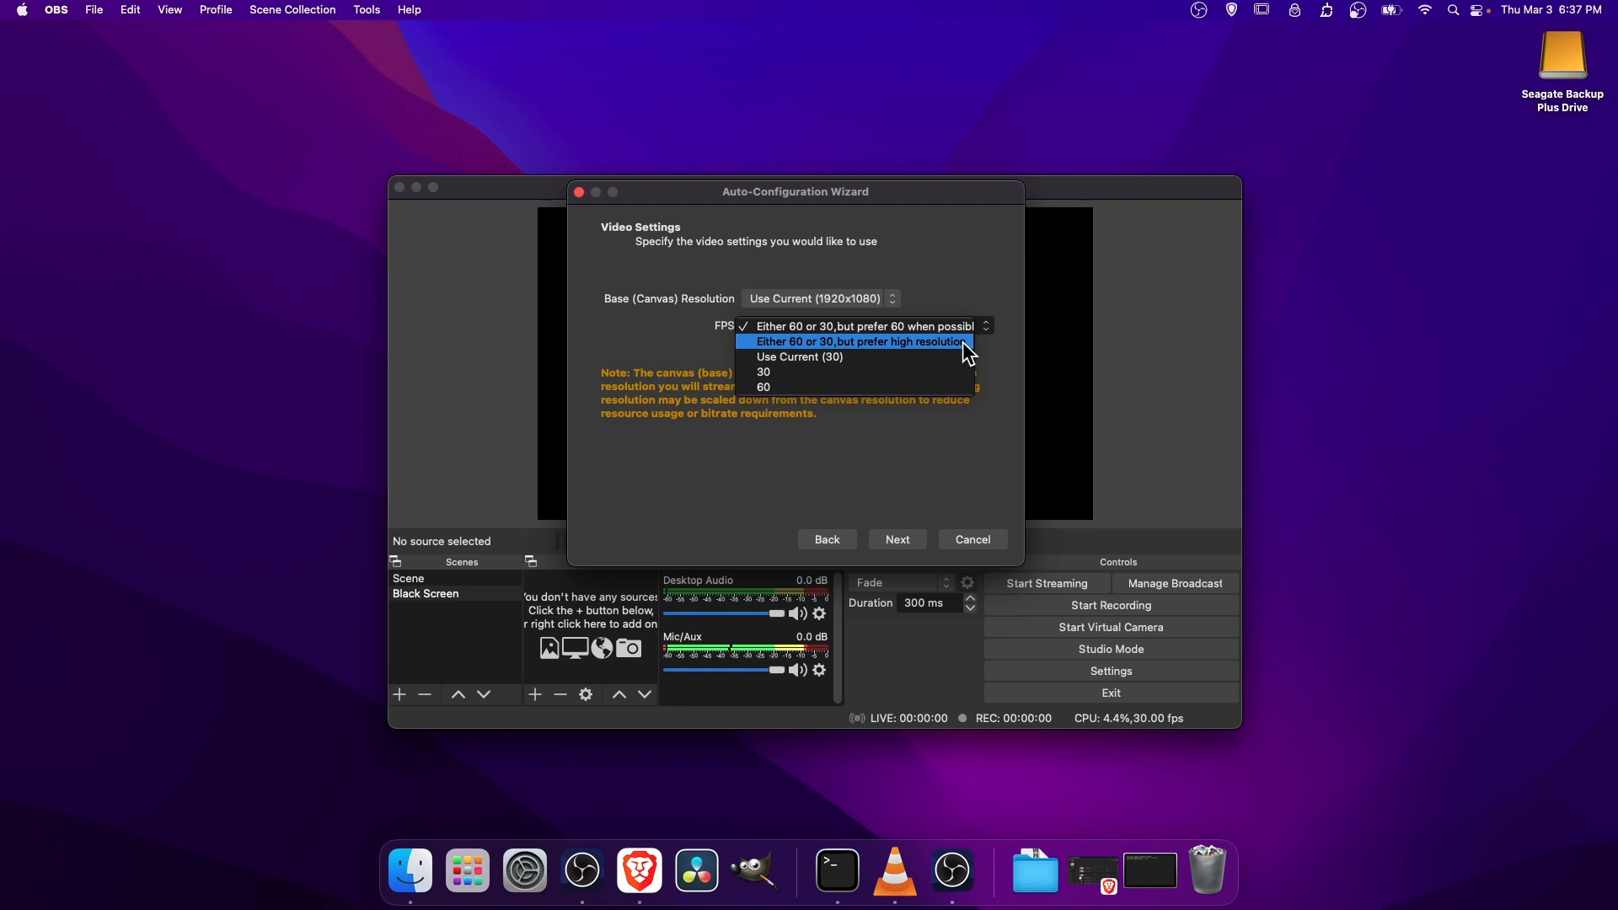
mouse_move(941, 351)
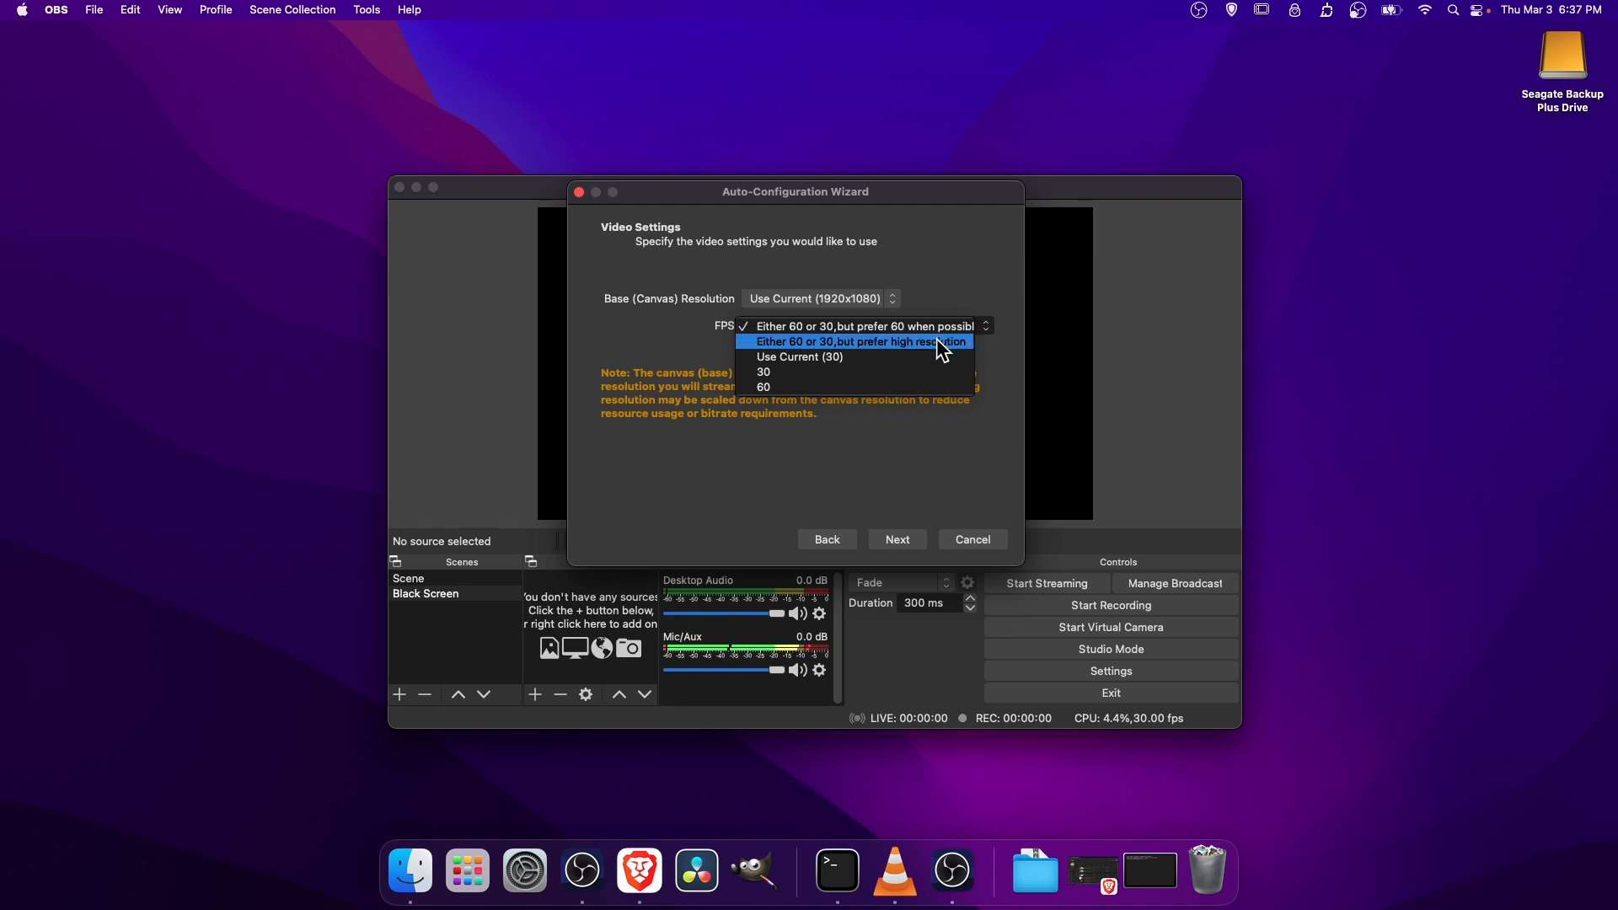
Step: Continue to Stream Information with YouTube - RTMPS as service and bandwidth test ticked
click(854, 342)
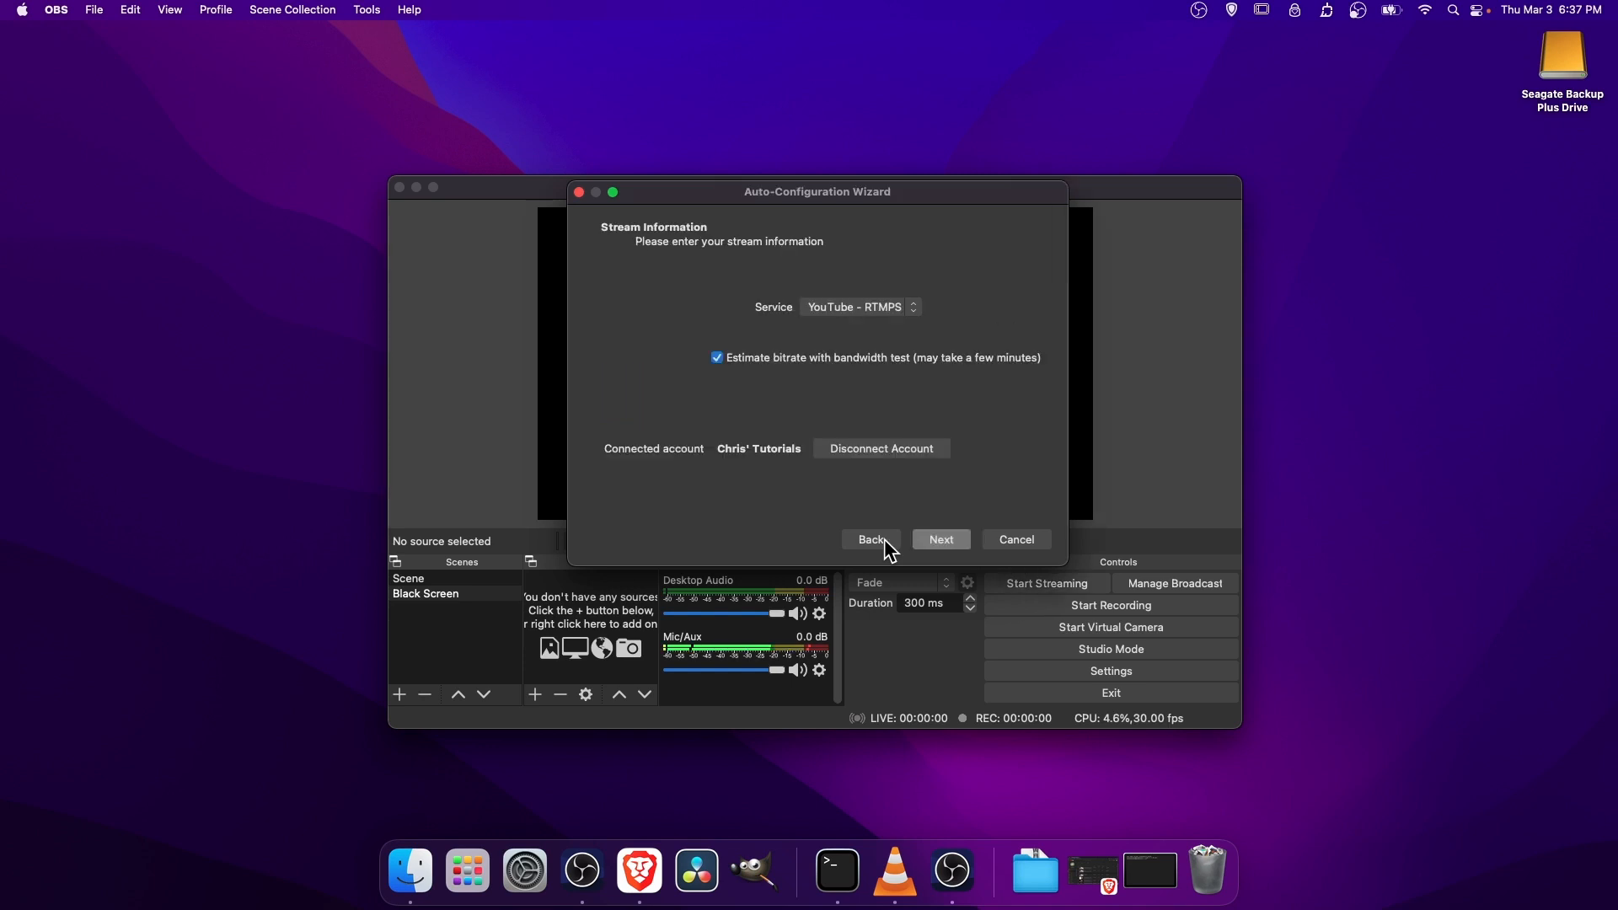
mouse_move(782, 467)
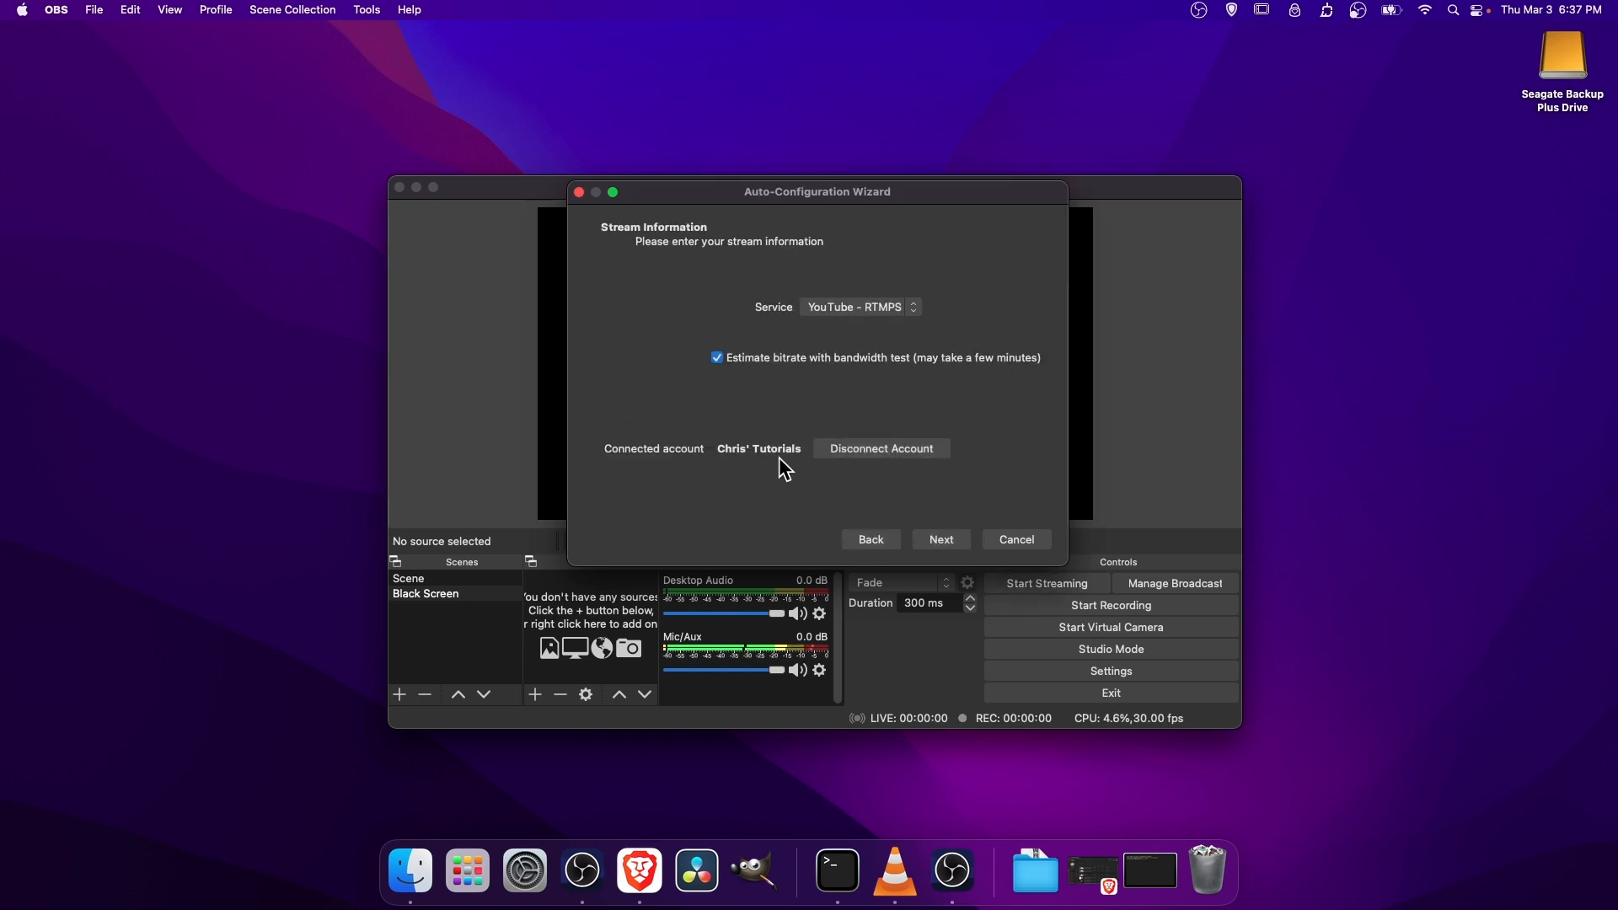
mouse_move(907, 475)
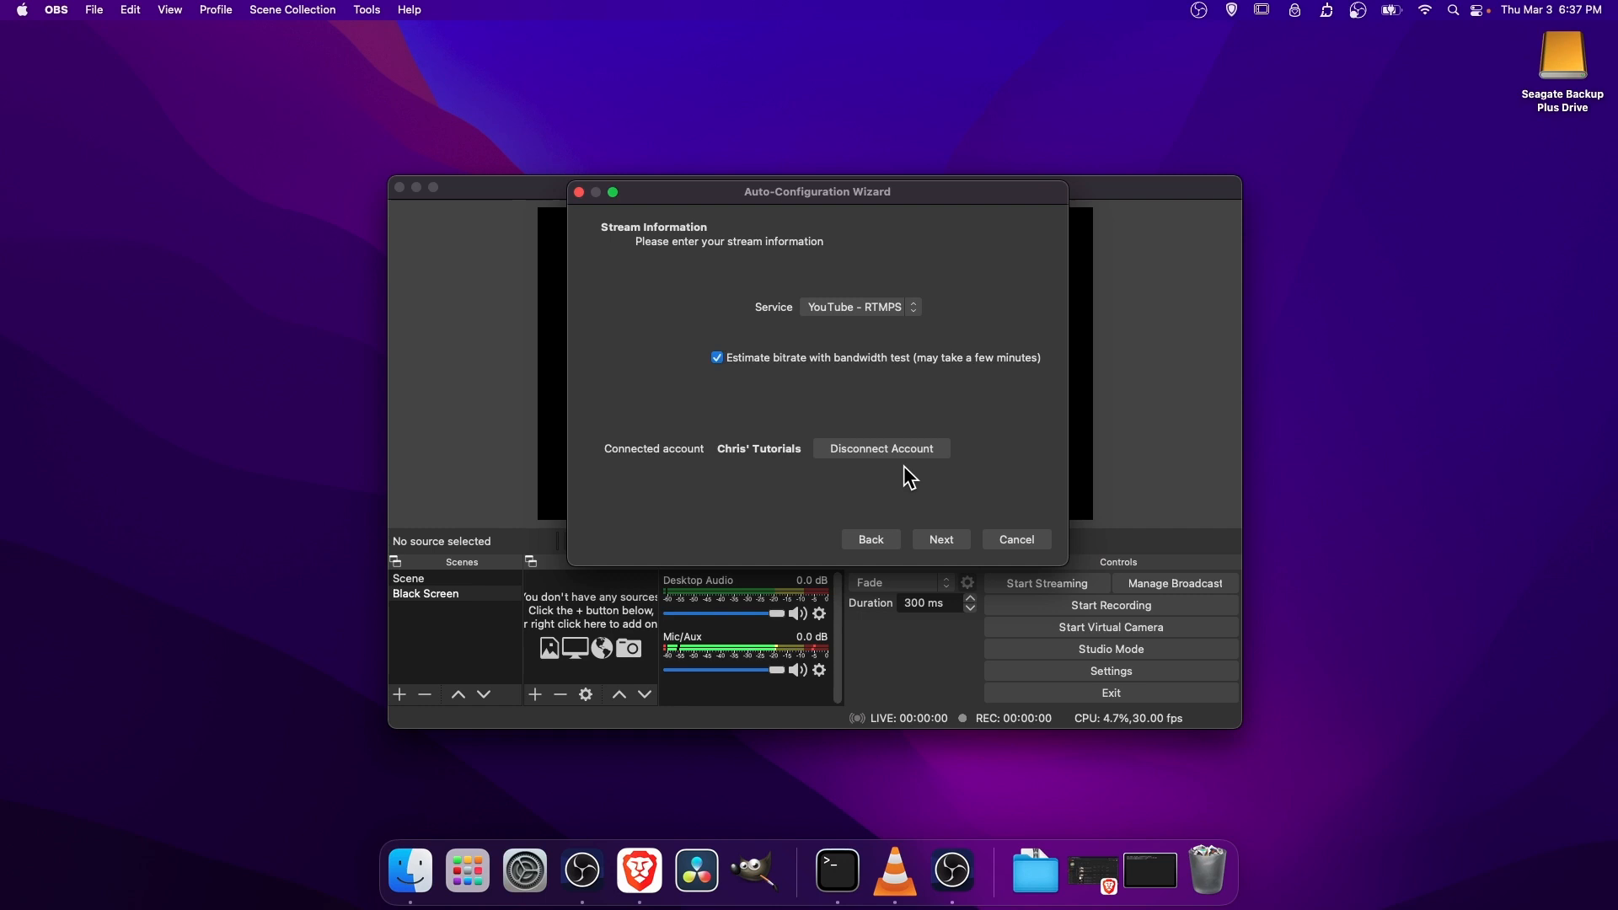
mouse_move(856, 477)
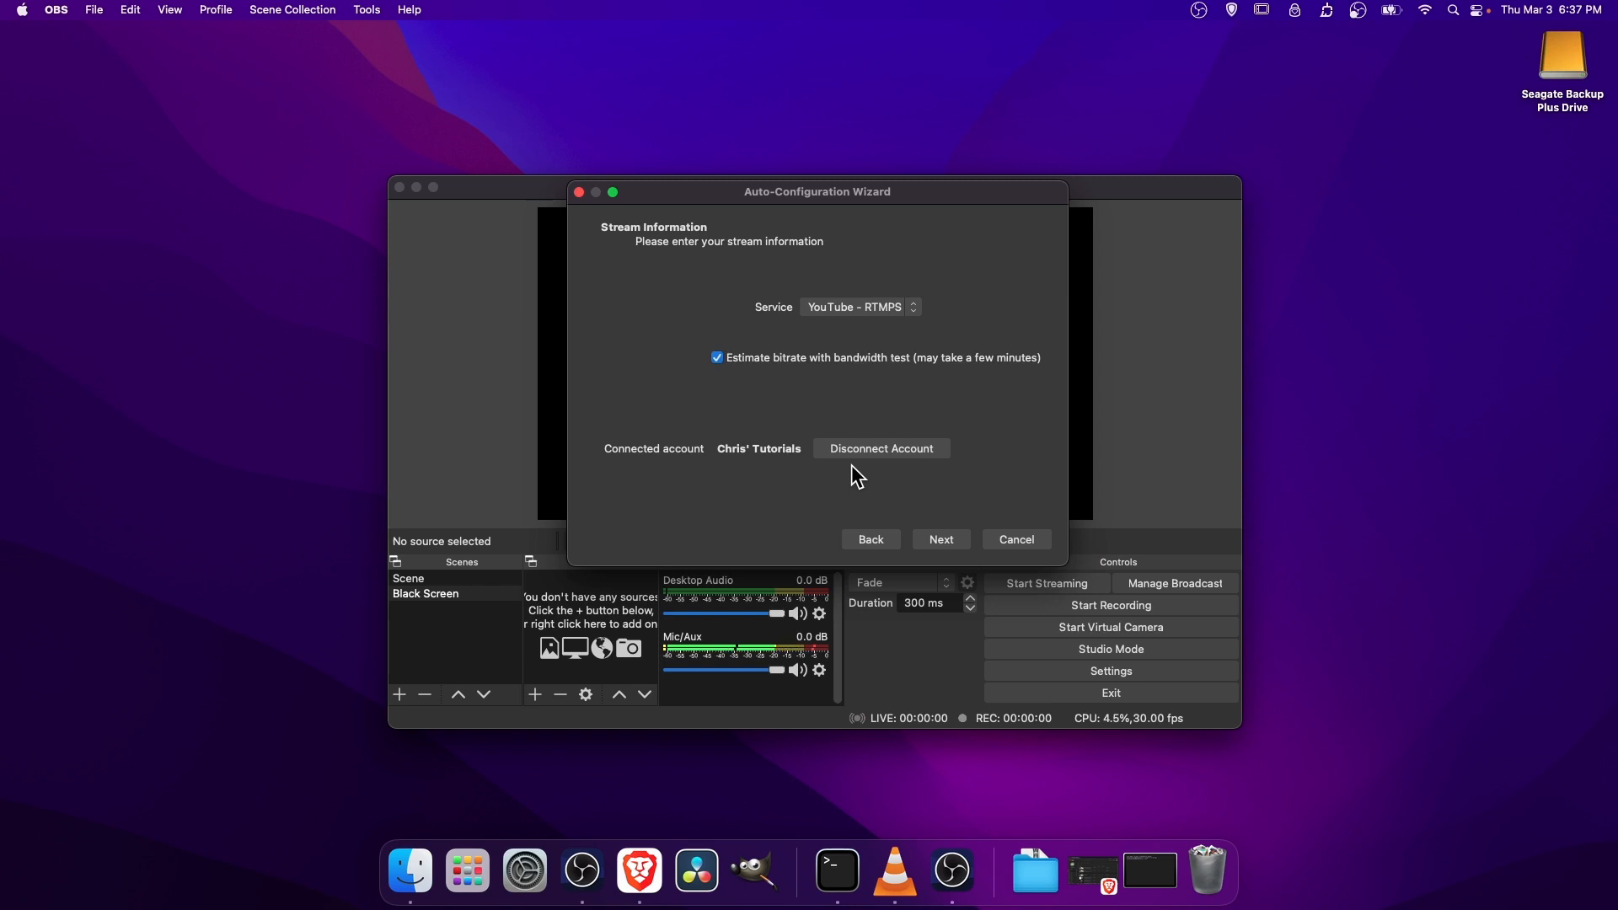
mouse_move(787, 406)
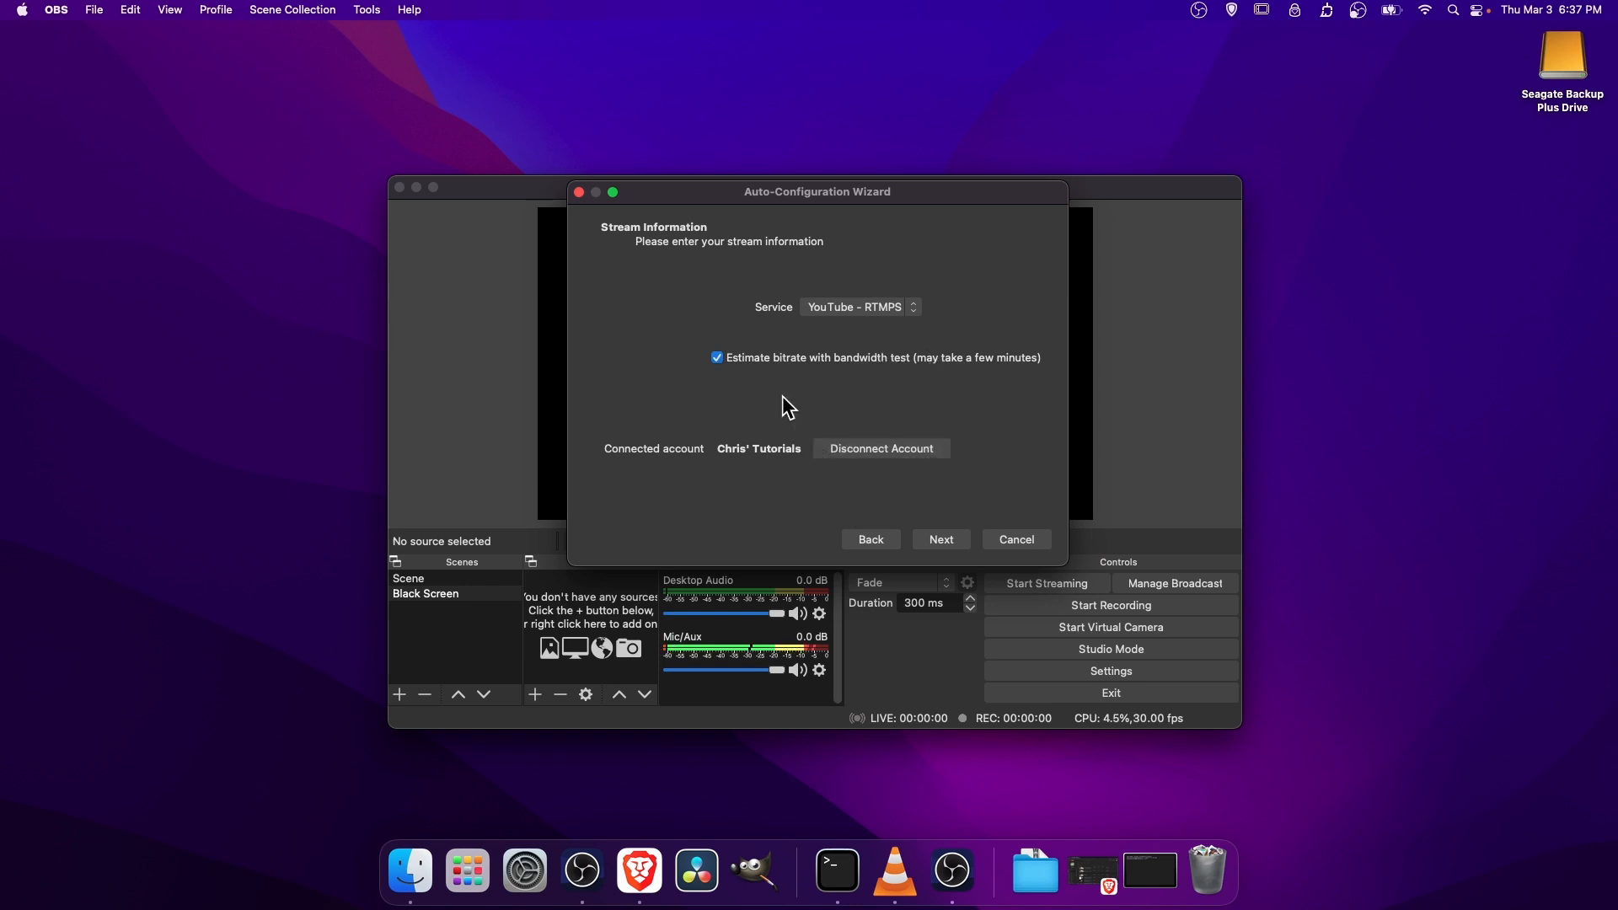
mouse_move(772, 379)
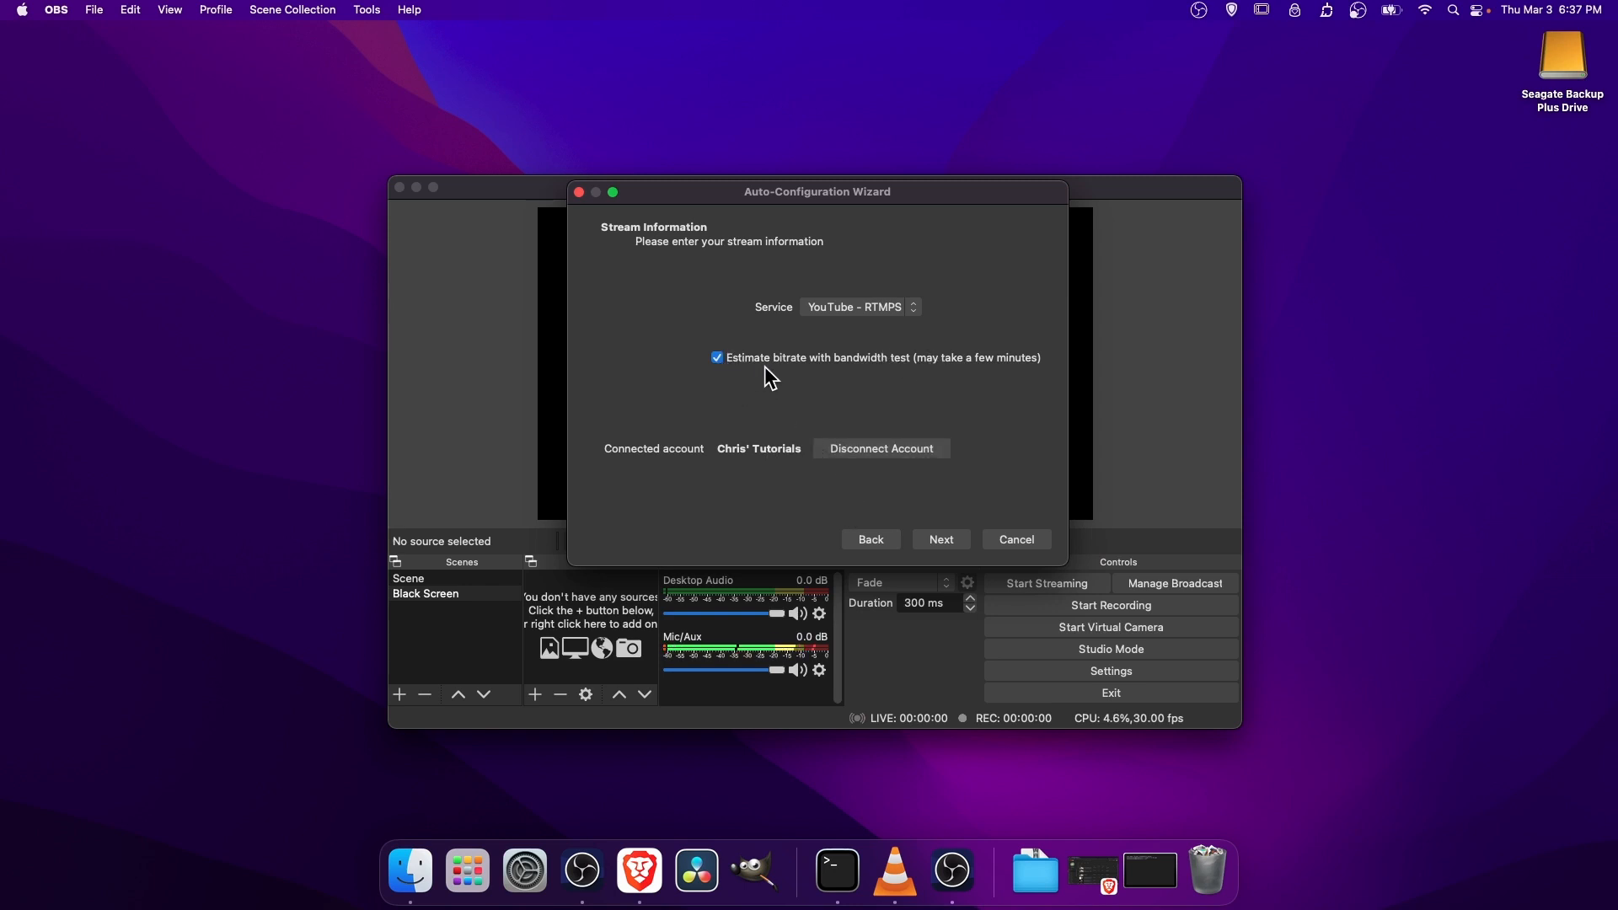
mouse_move(1044, 379)
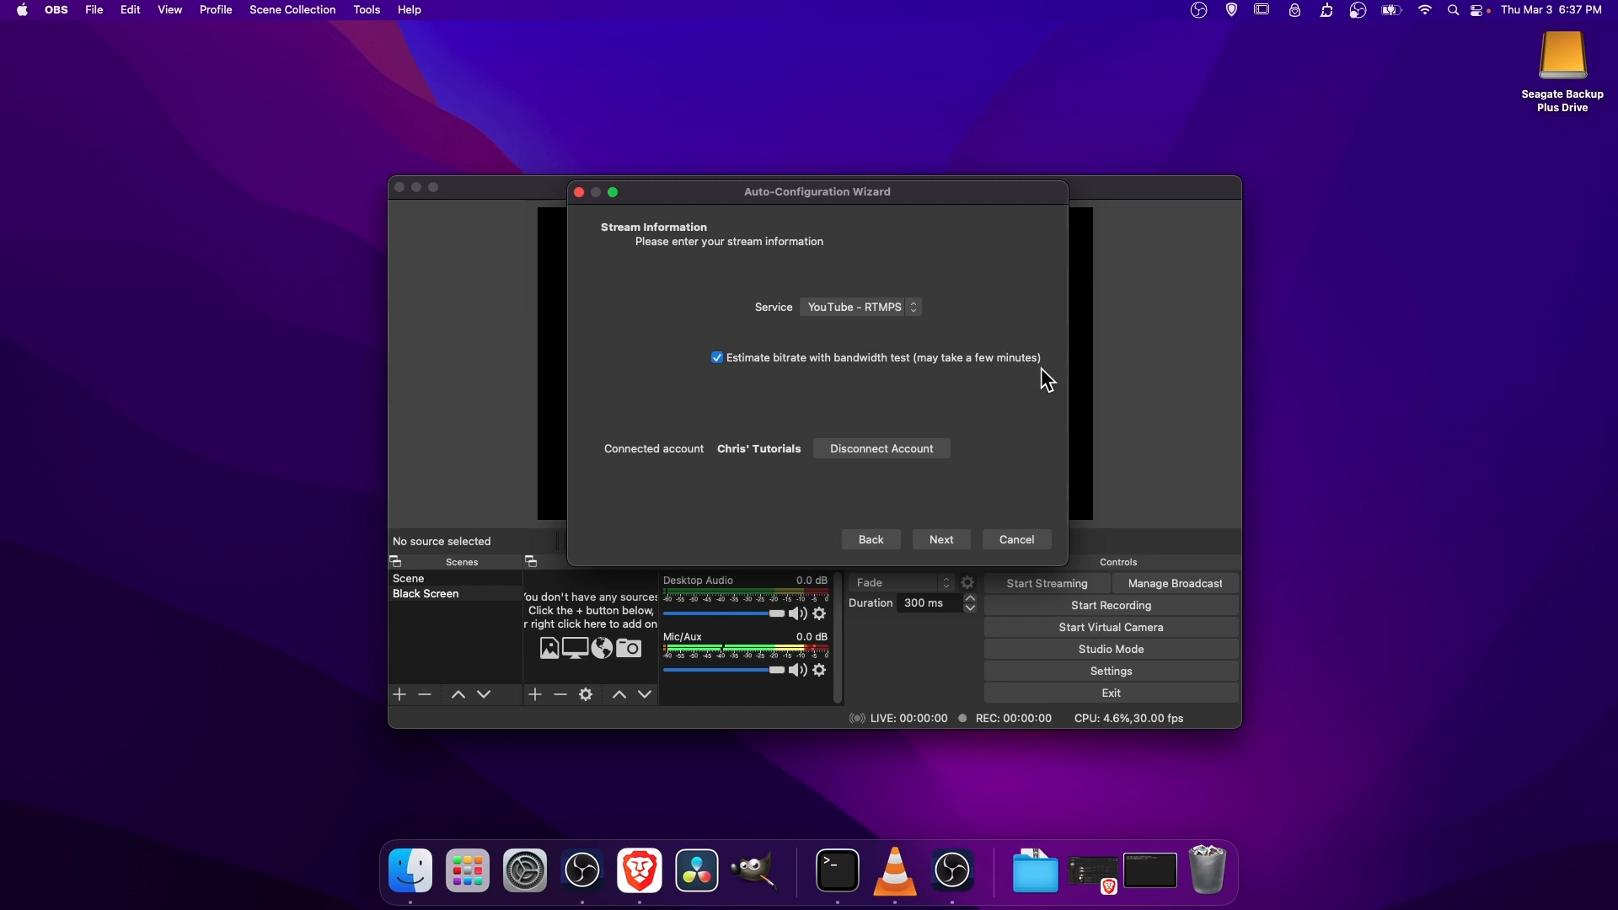
mouse_move(718, 357)
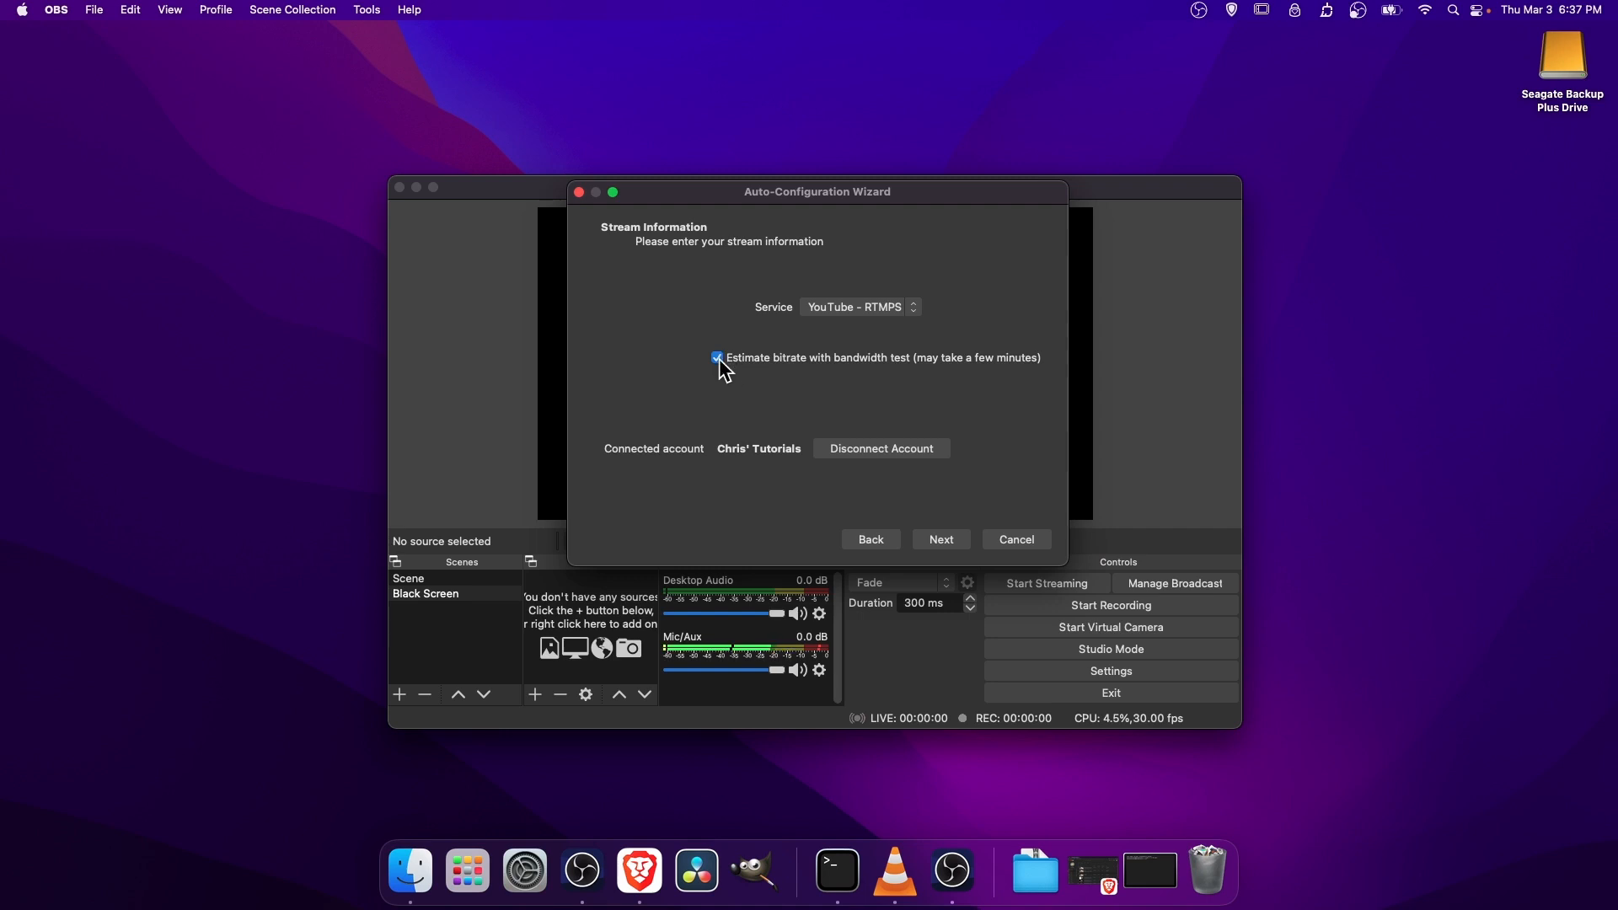
Step: Run the bandwidth test and apply the recommended 5950 bitrate, x264, 1920x1080 at 30 FPS settings
click(939, 539)
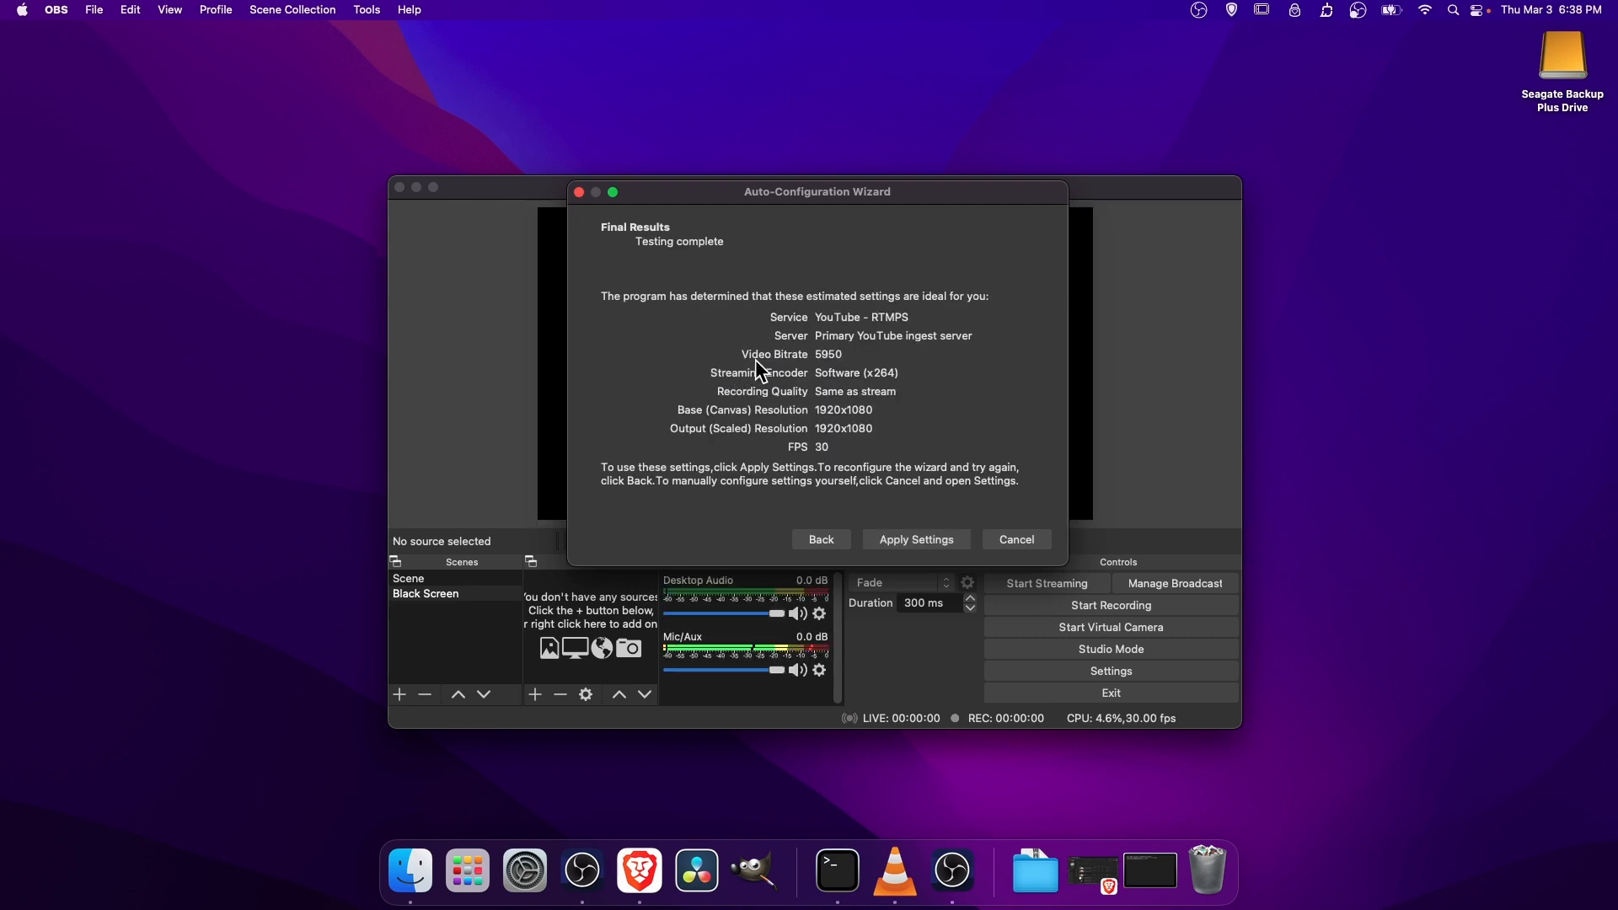
mouse_move(841, 370)
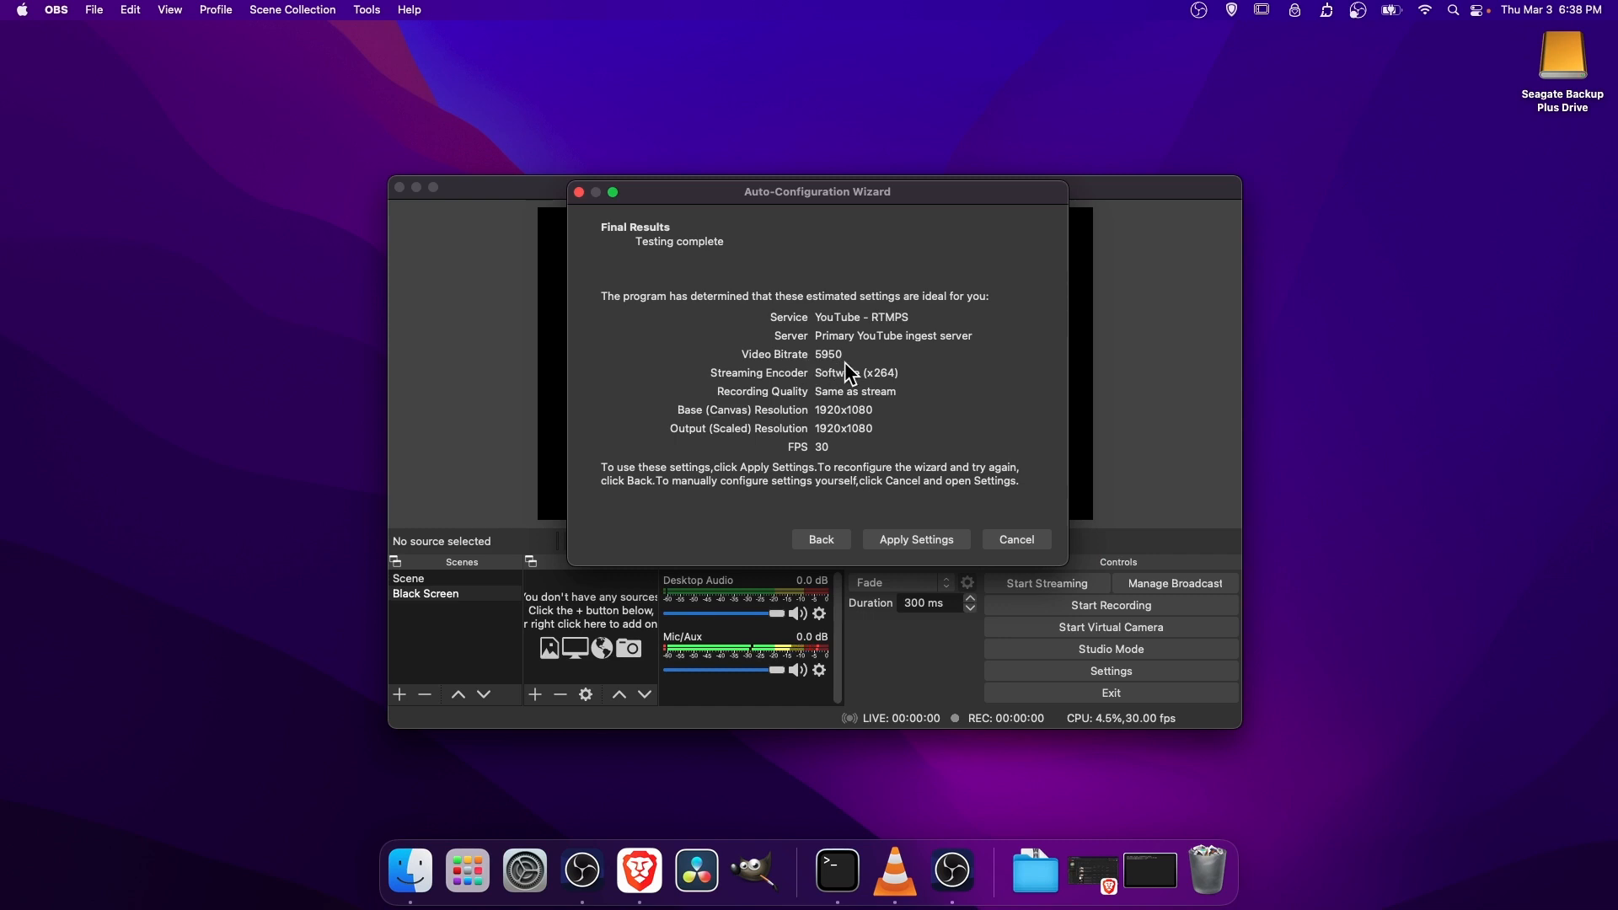
mouse_move(832, 364)
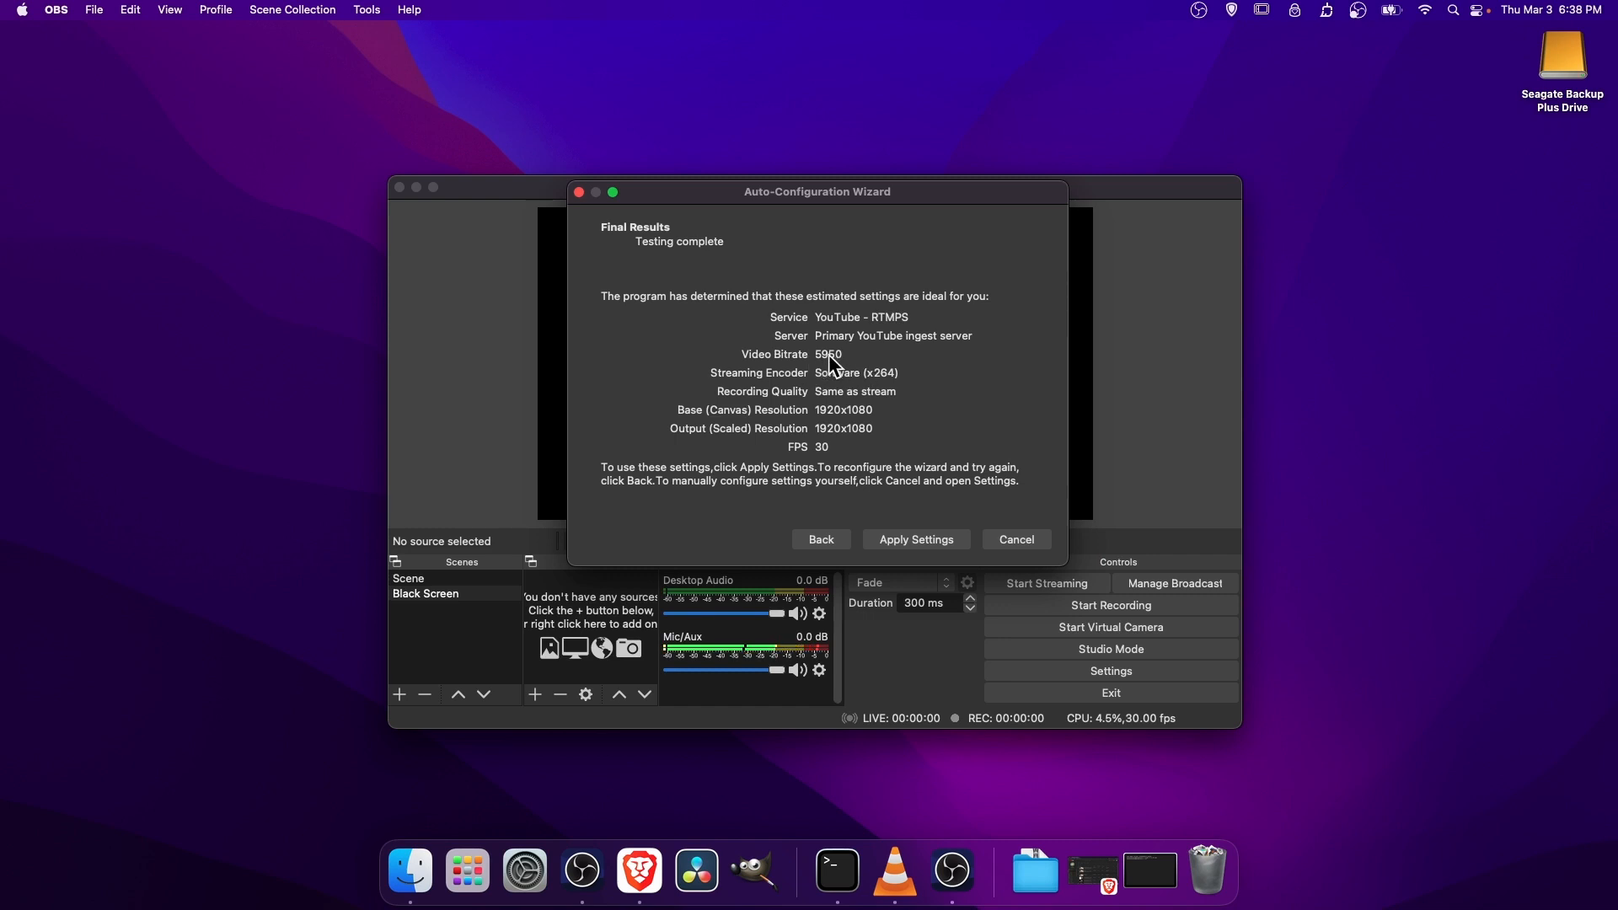
mouse_move(691, 434)
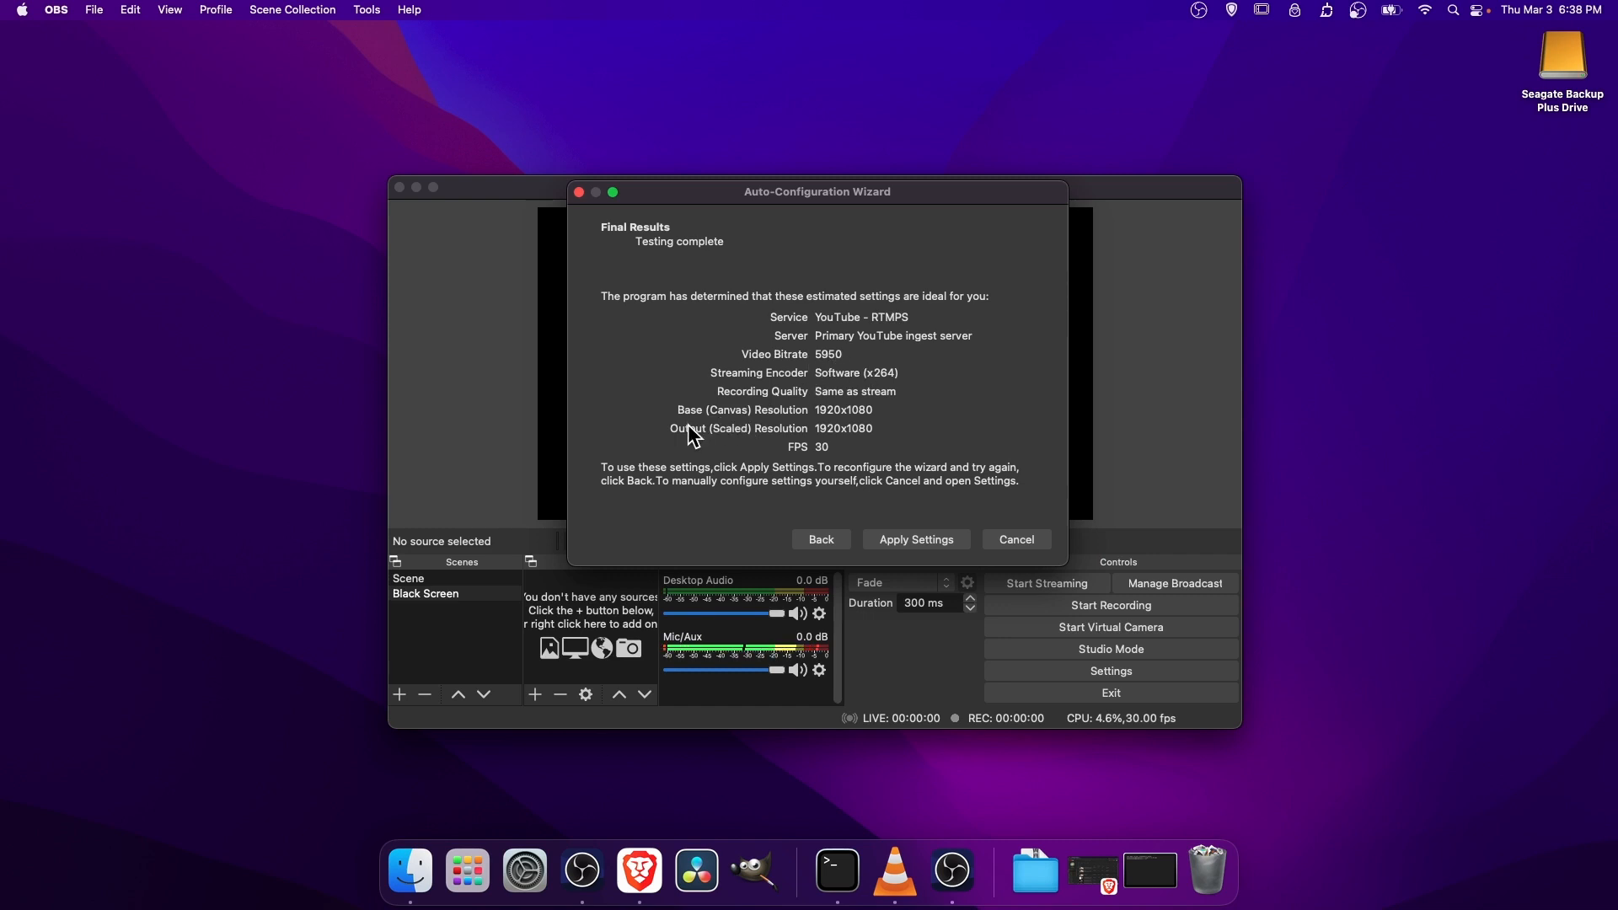
mouse_move(841, 443)
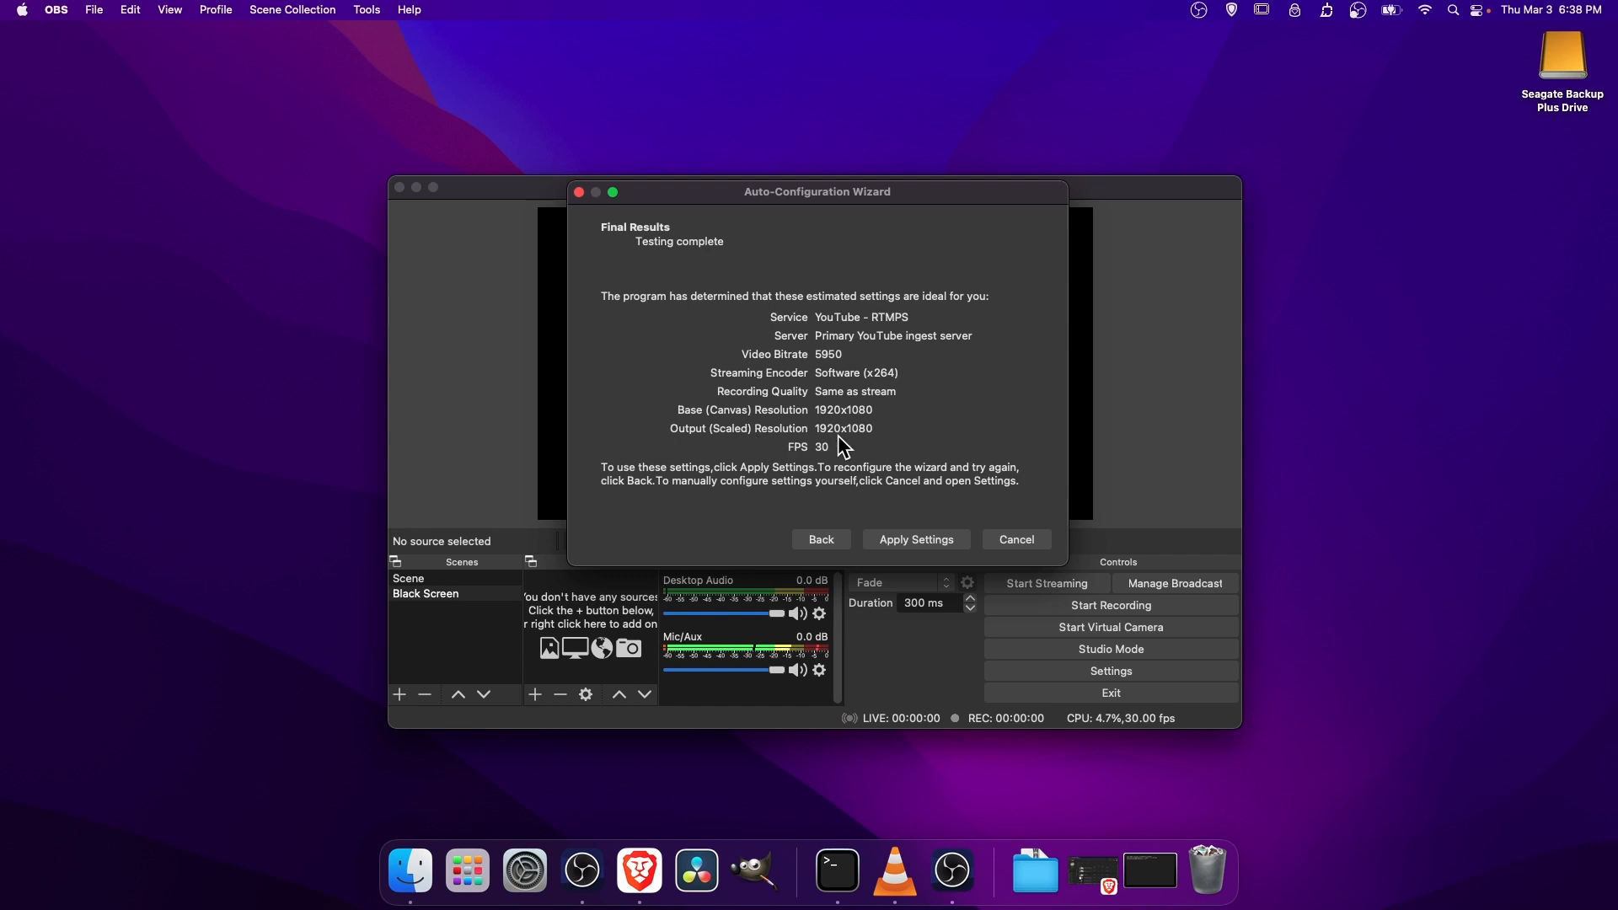
mouse_move(728, 423)
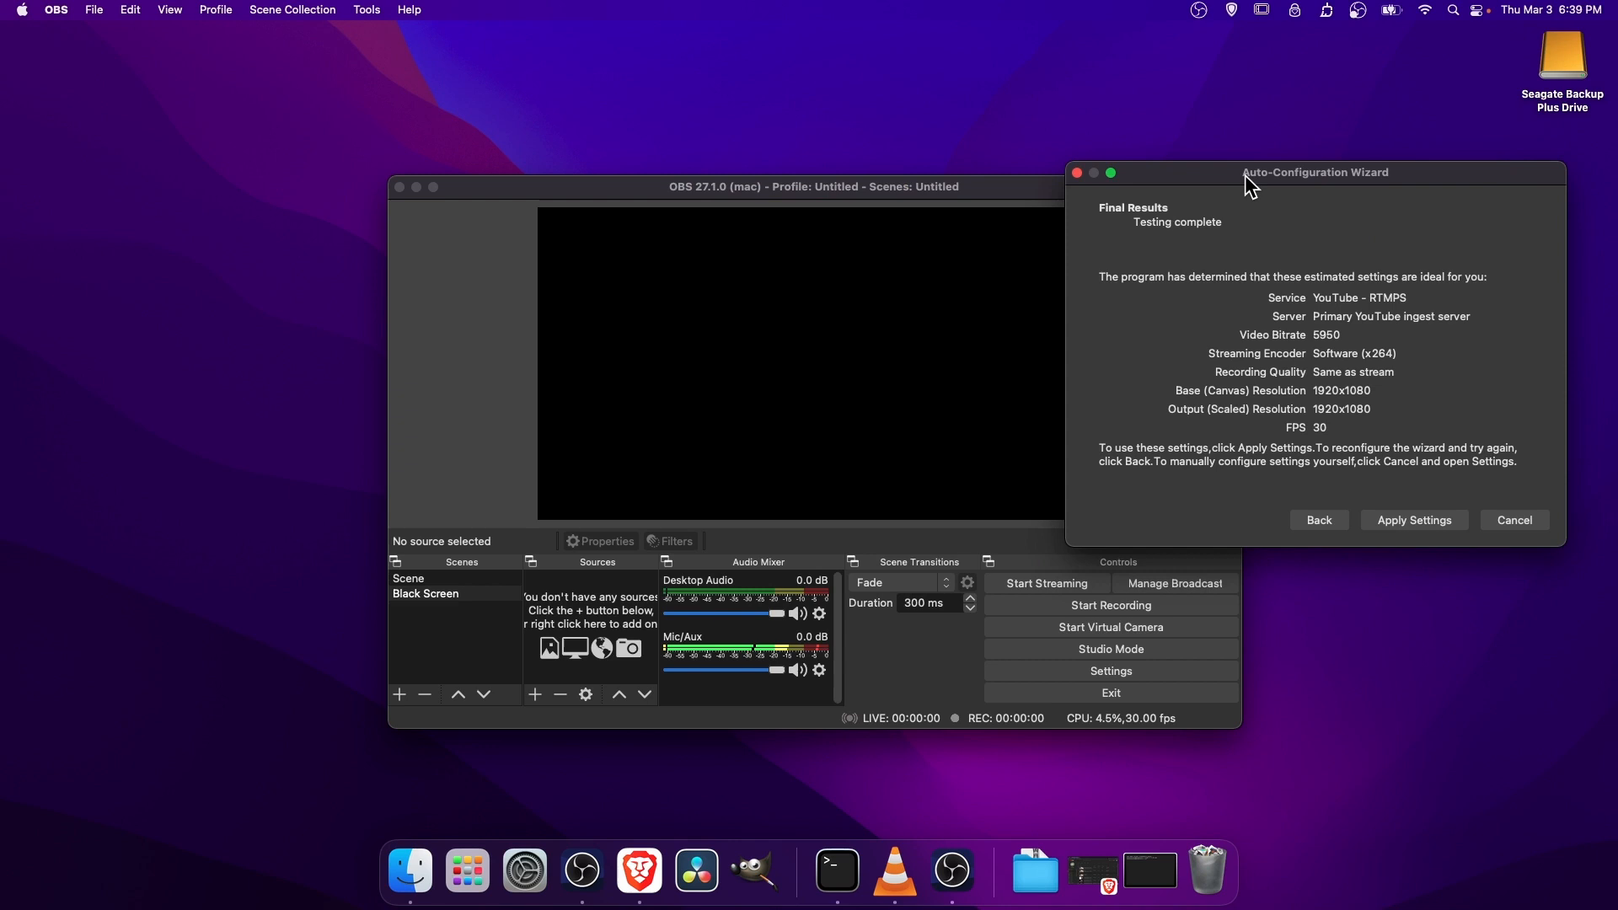
mouse_move(788, 314)
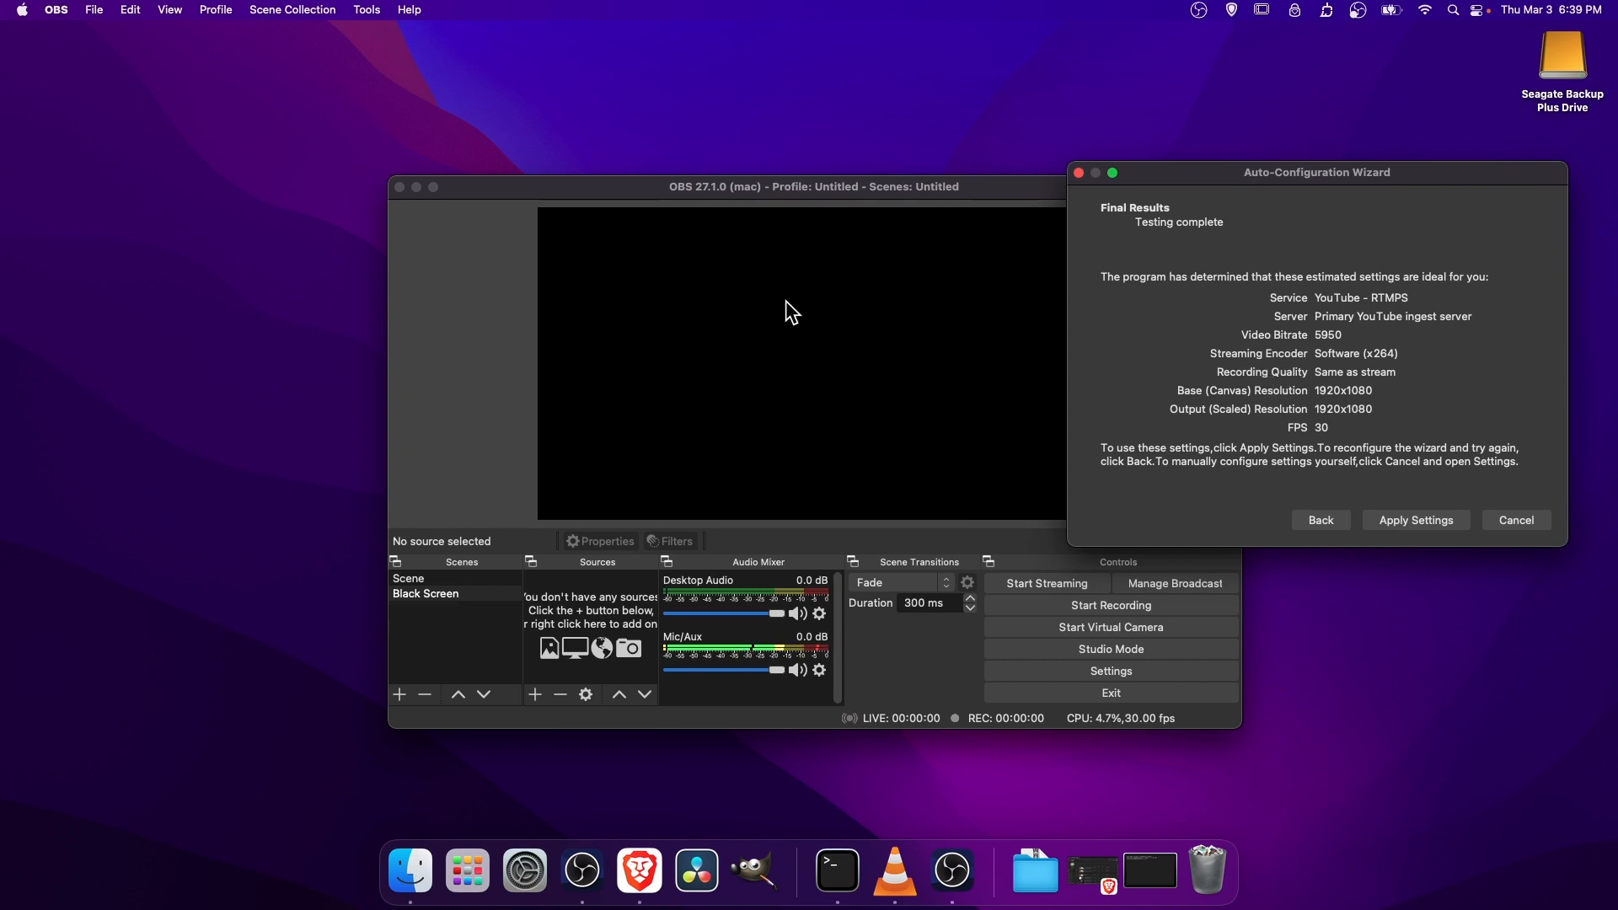
mouse_move(1183, 426)
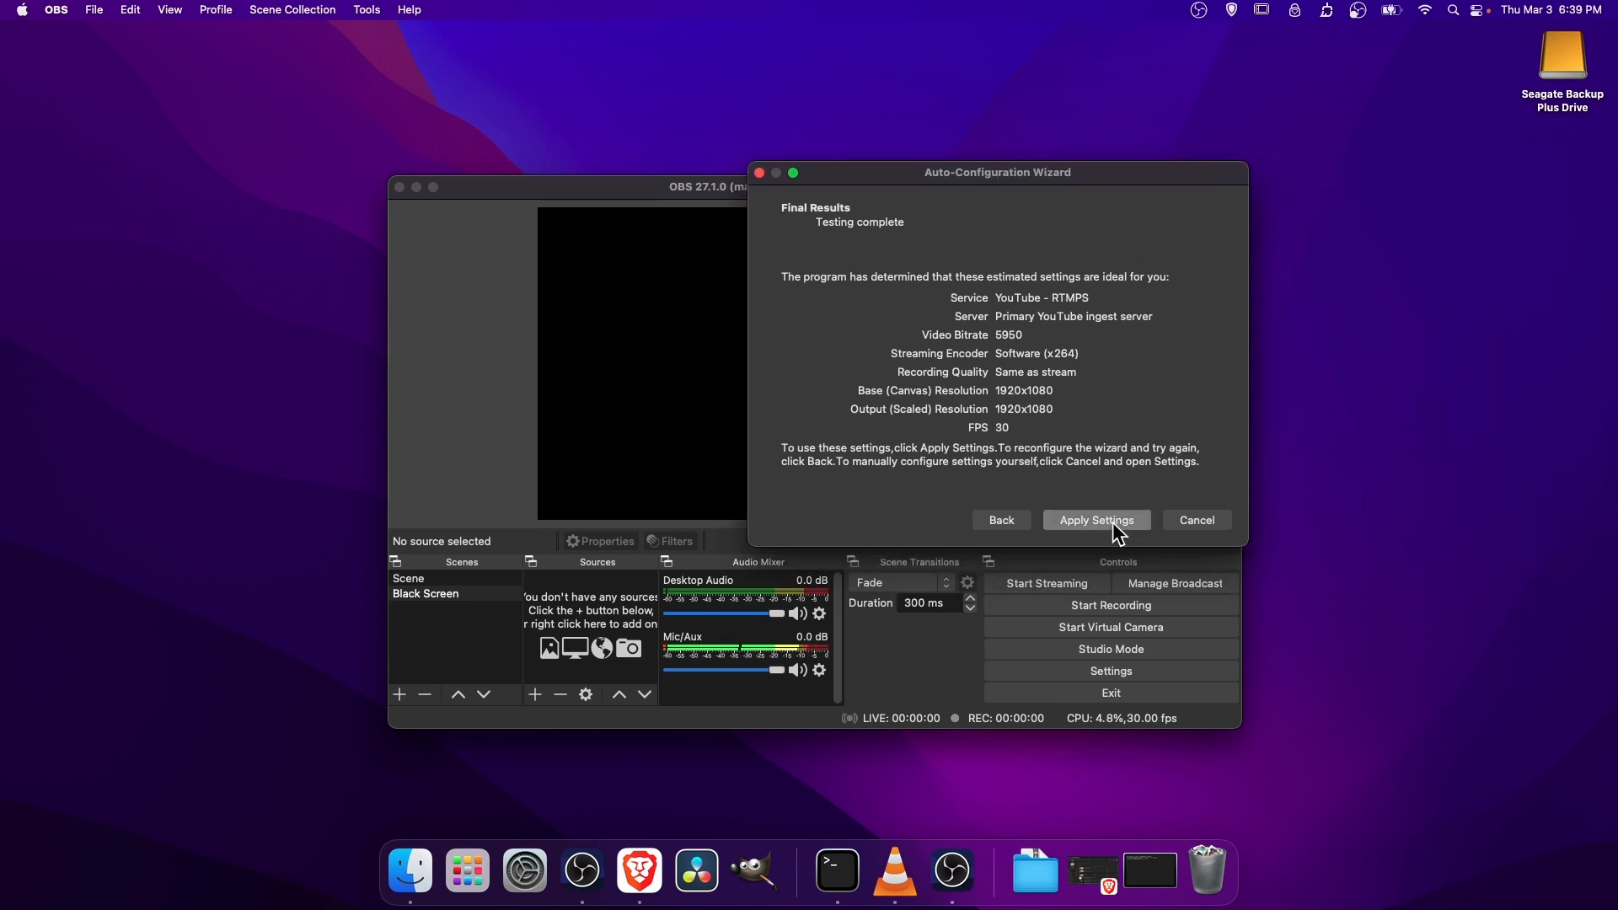
click(1096, 521)
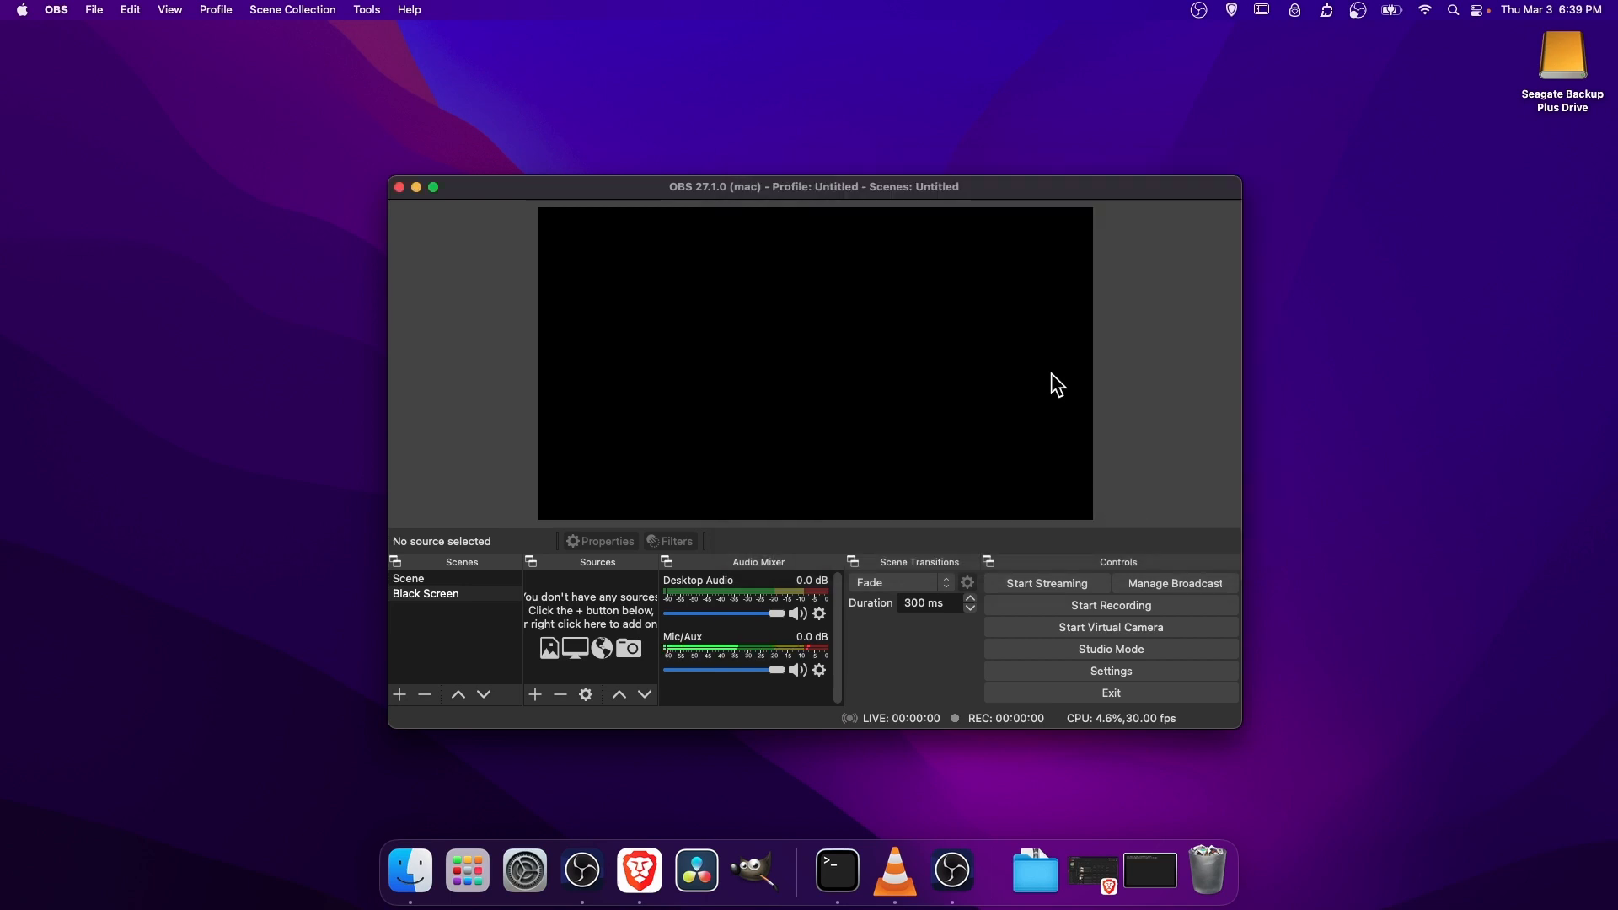
Step: Switch to YouTube Studio in Brave and expand the CREATE menu showing Go live
click(637, 870)
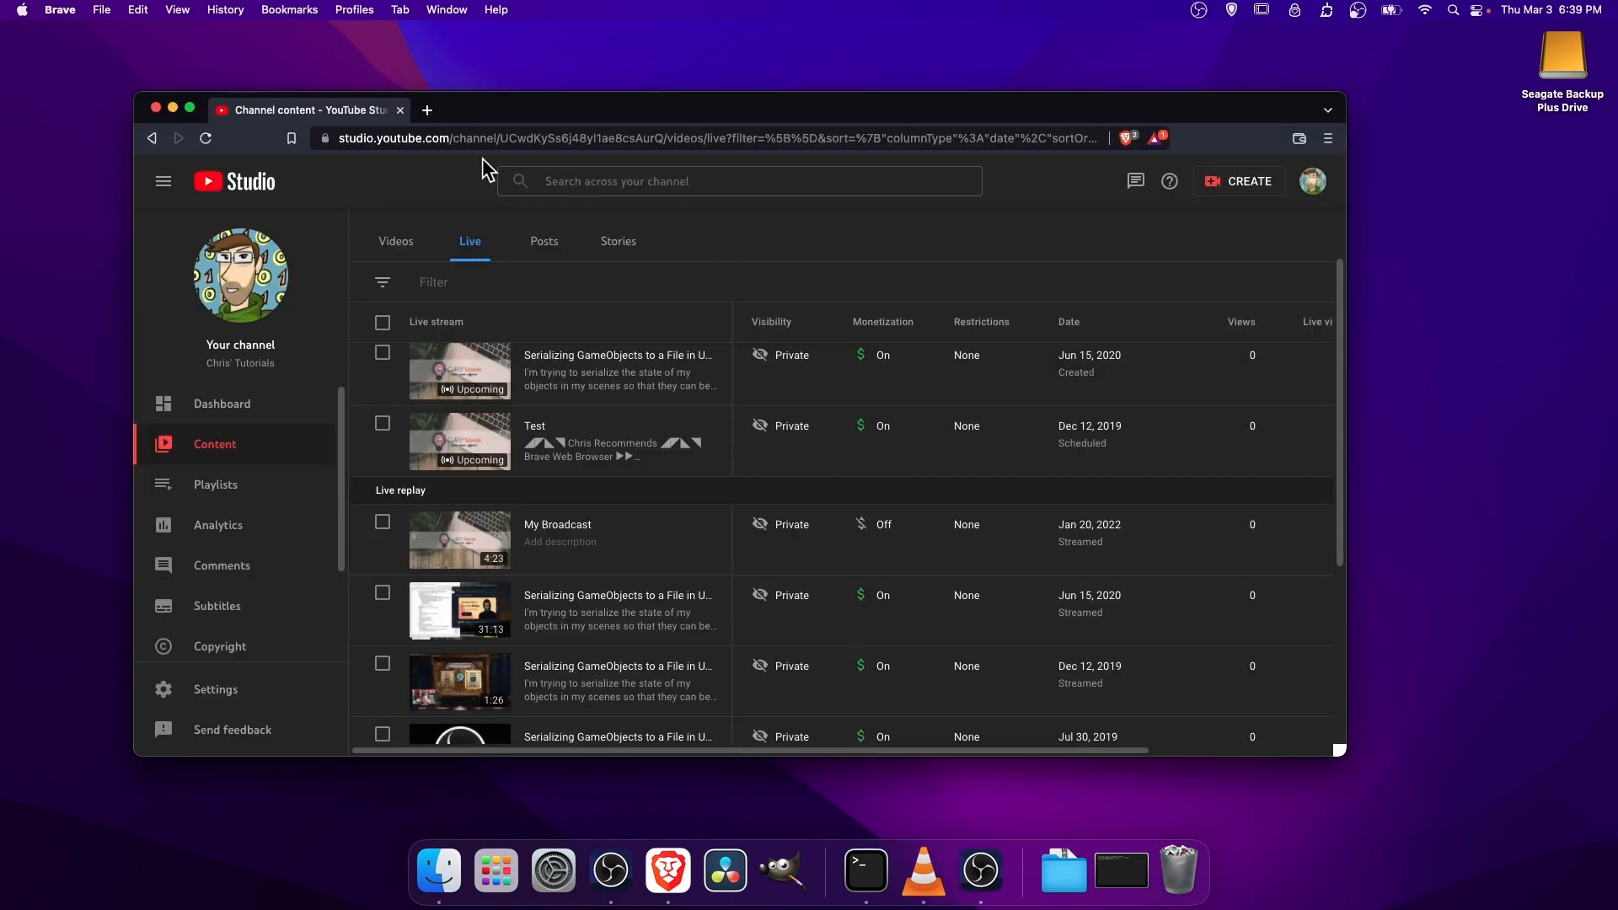
mouse_move(444, 181)
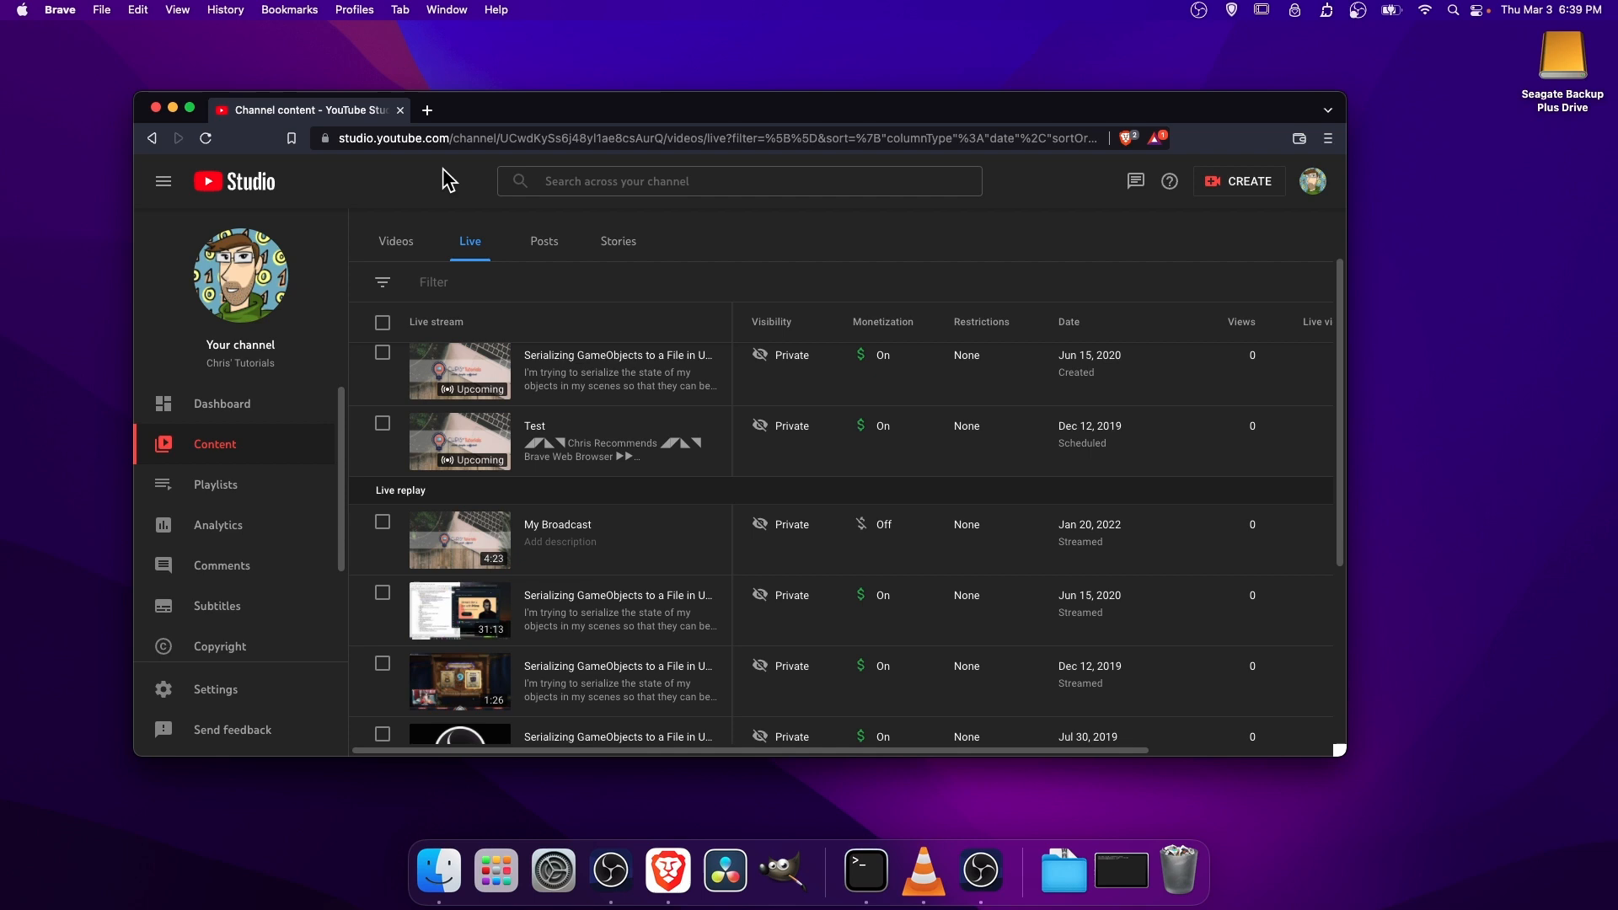
mouse_move(1220, 205)
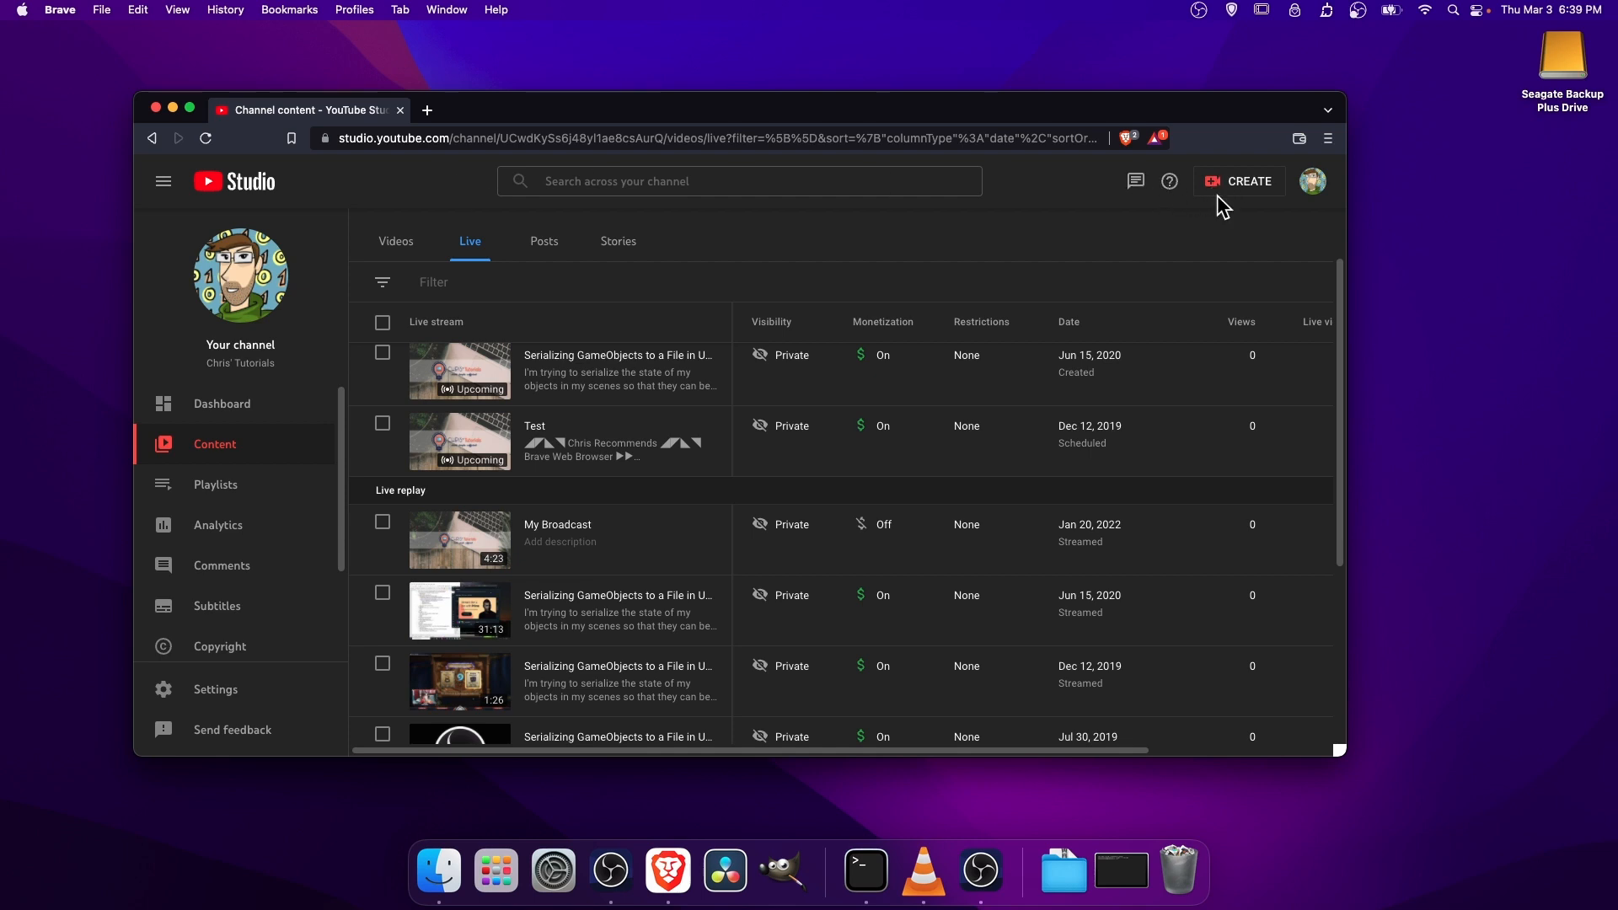
click(1238, 180)
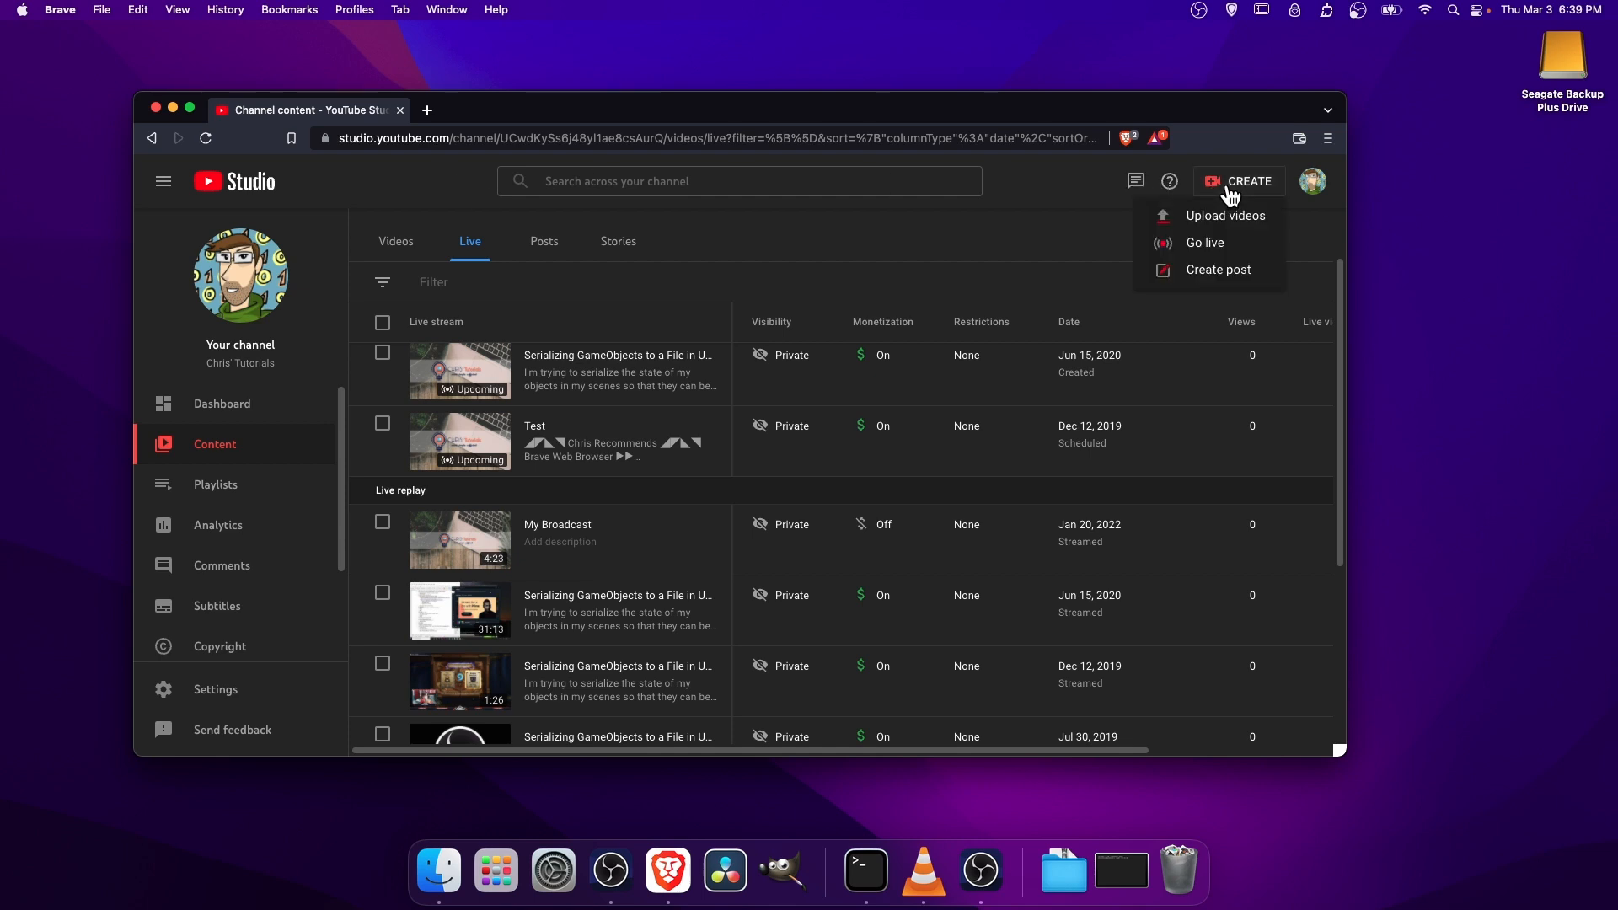
mouse_move(1203, 243)
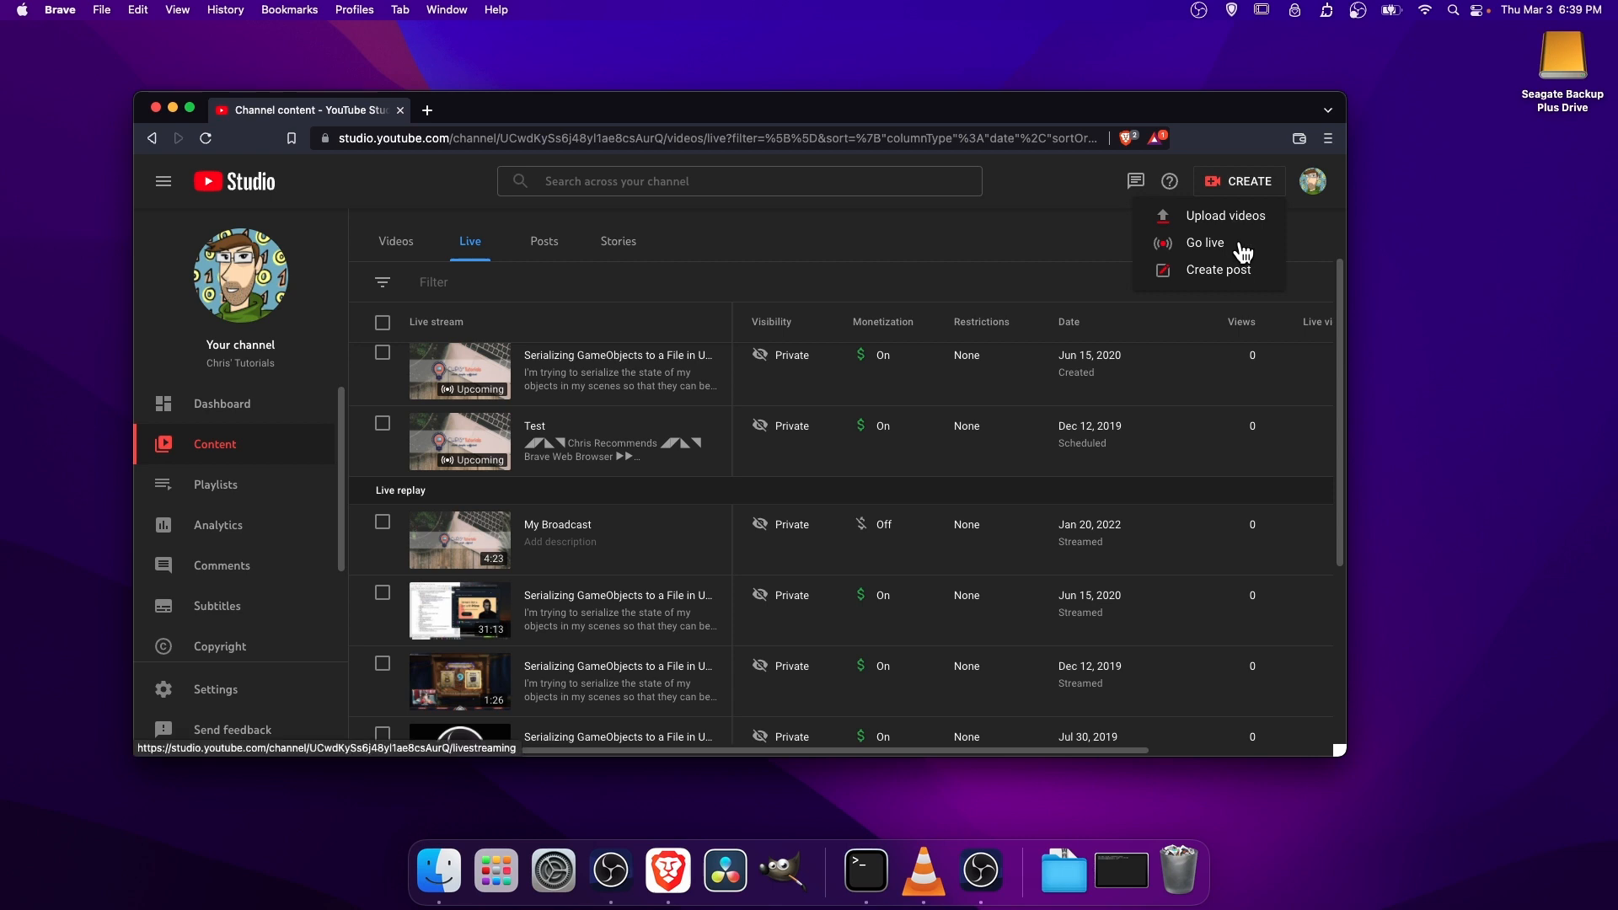
Step: Go live into the Live Control Room for the private Chris' Tutorials Live Stream, dismissing the welcome tour
click(1203, 242)
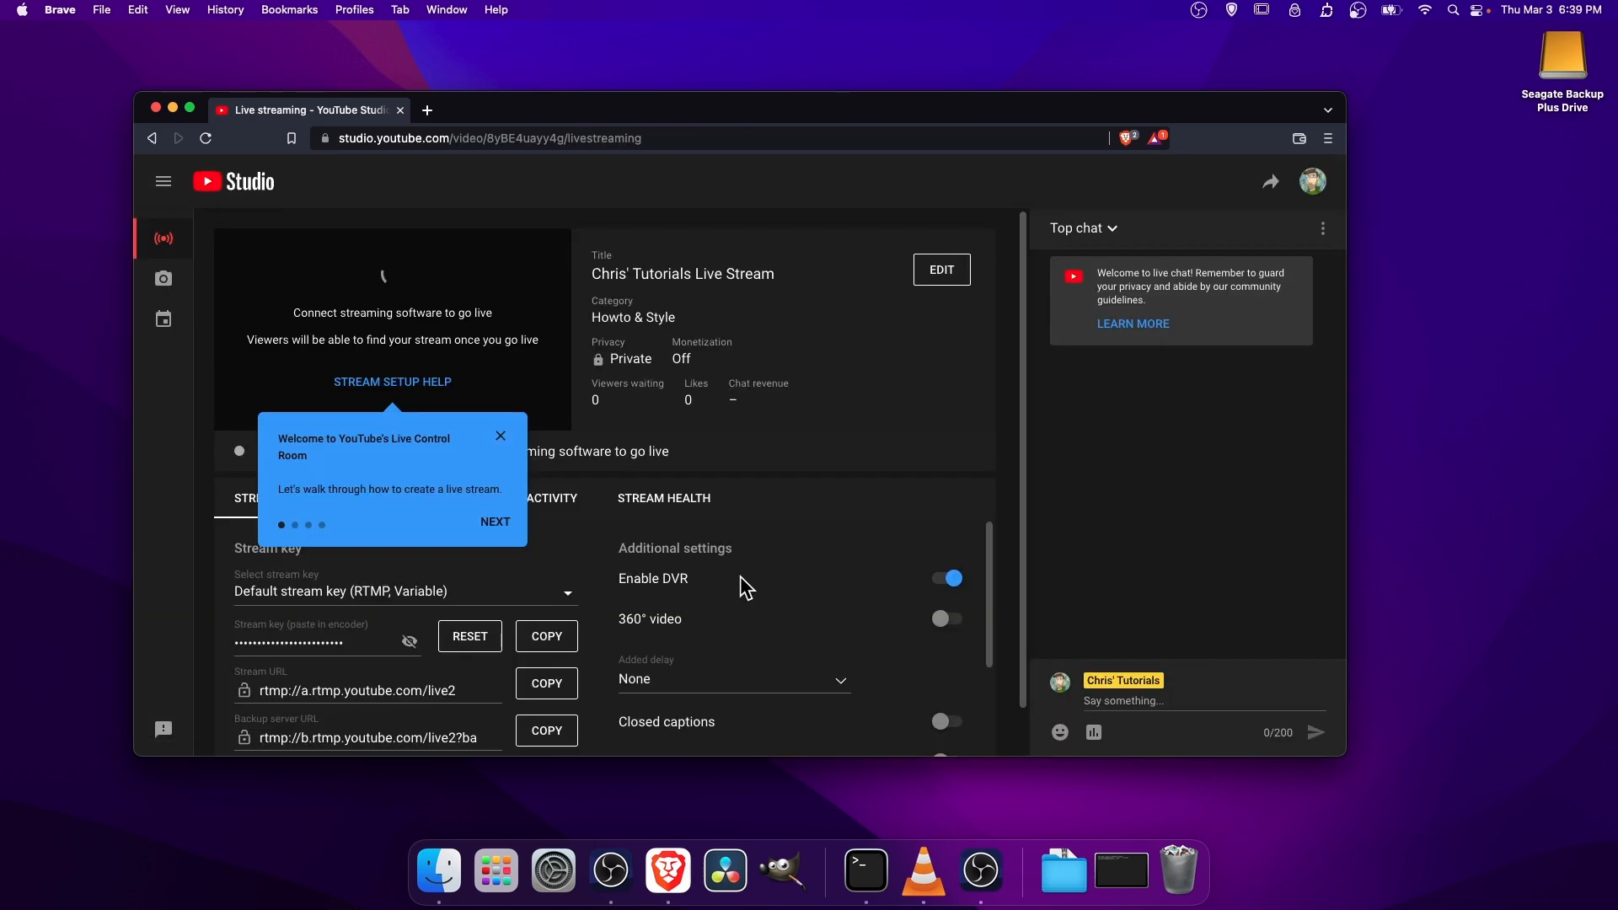
mouse_move(502, 440)
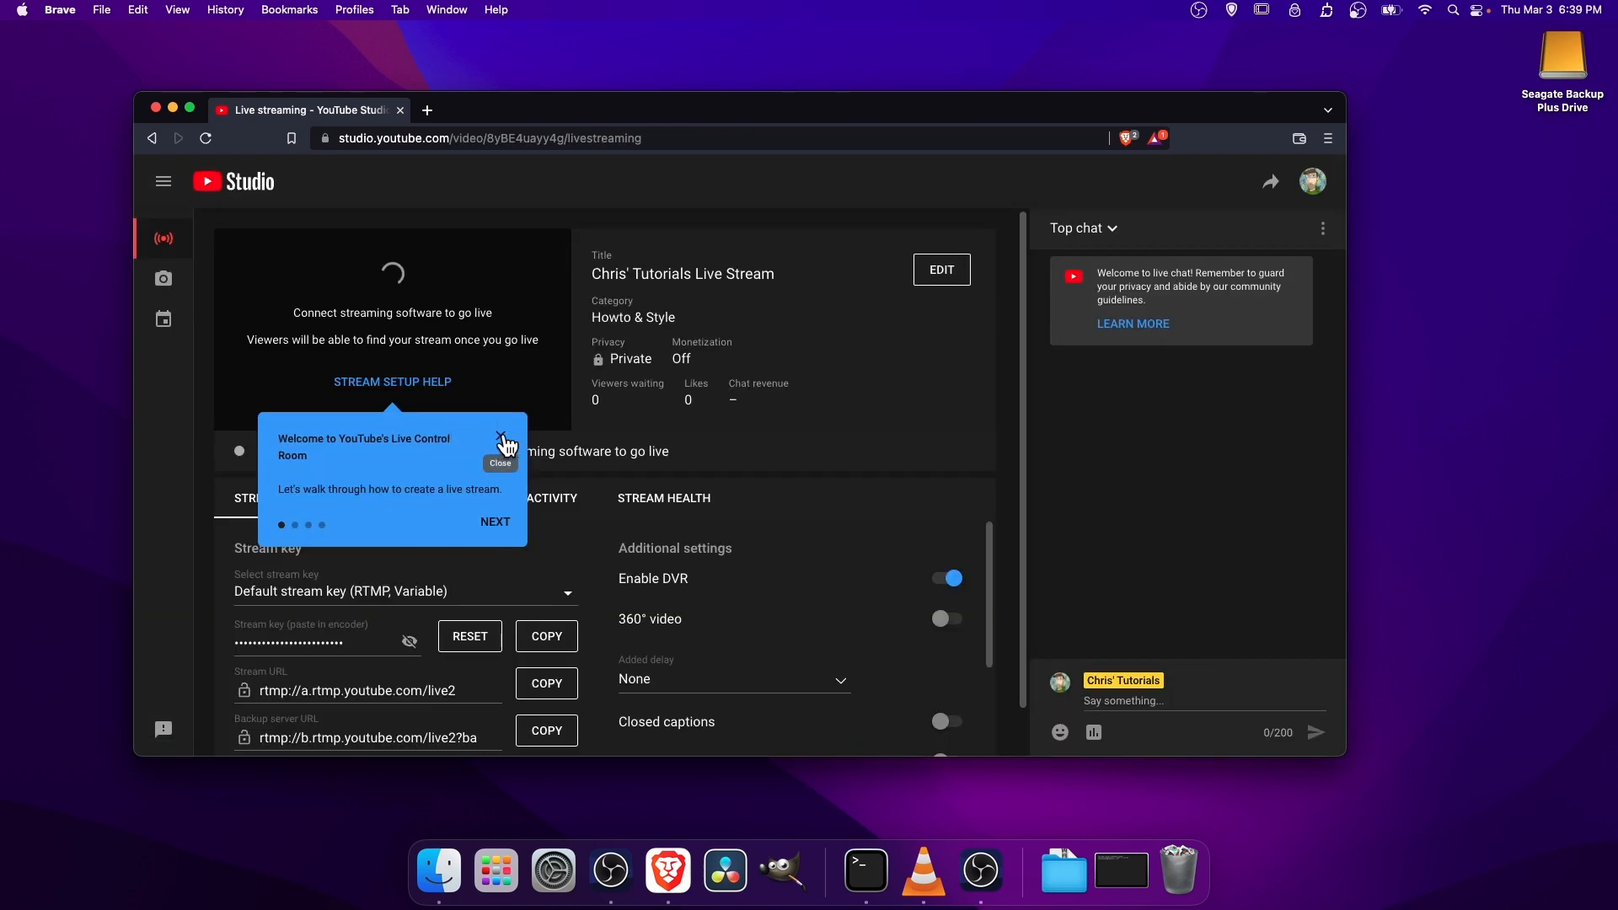
click(501, 438)
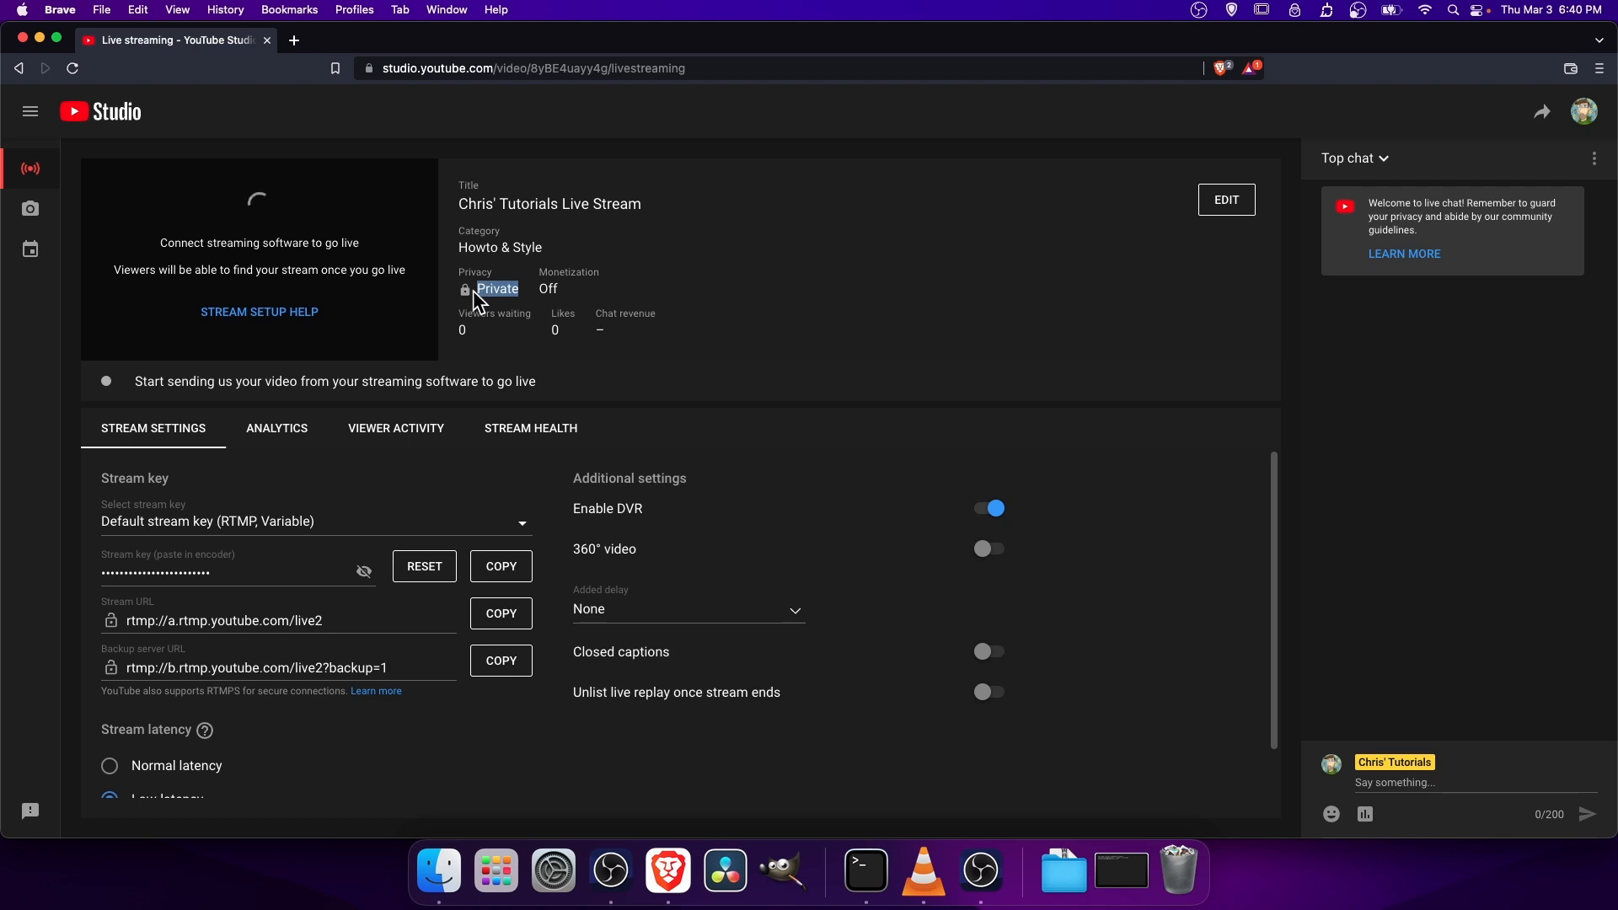
mouse_move(1215, 217)
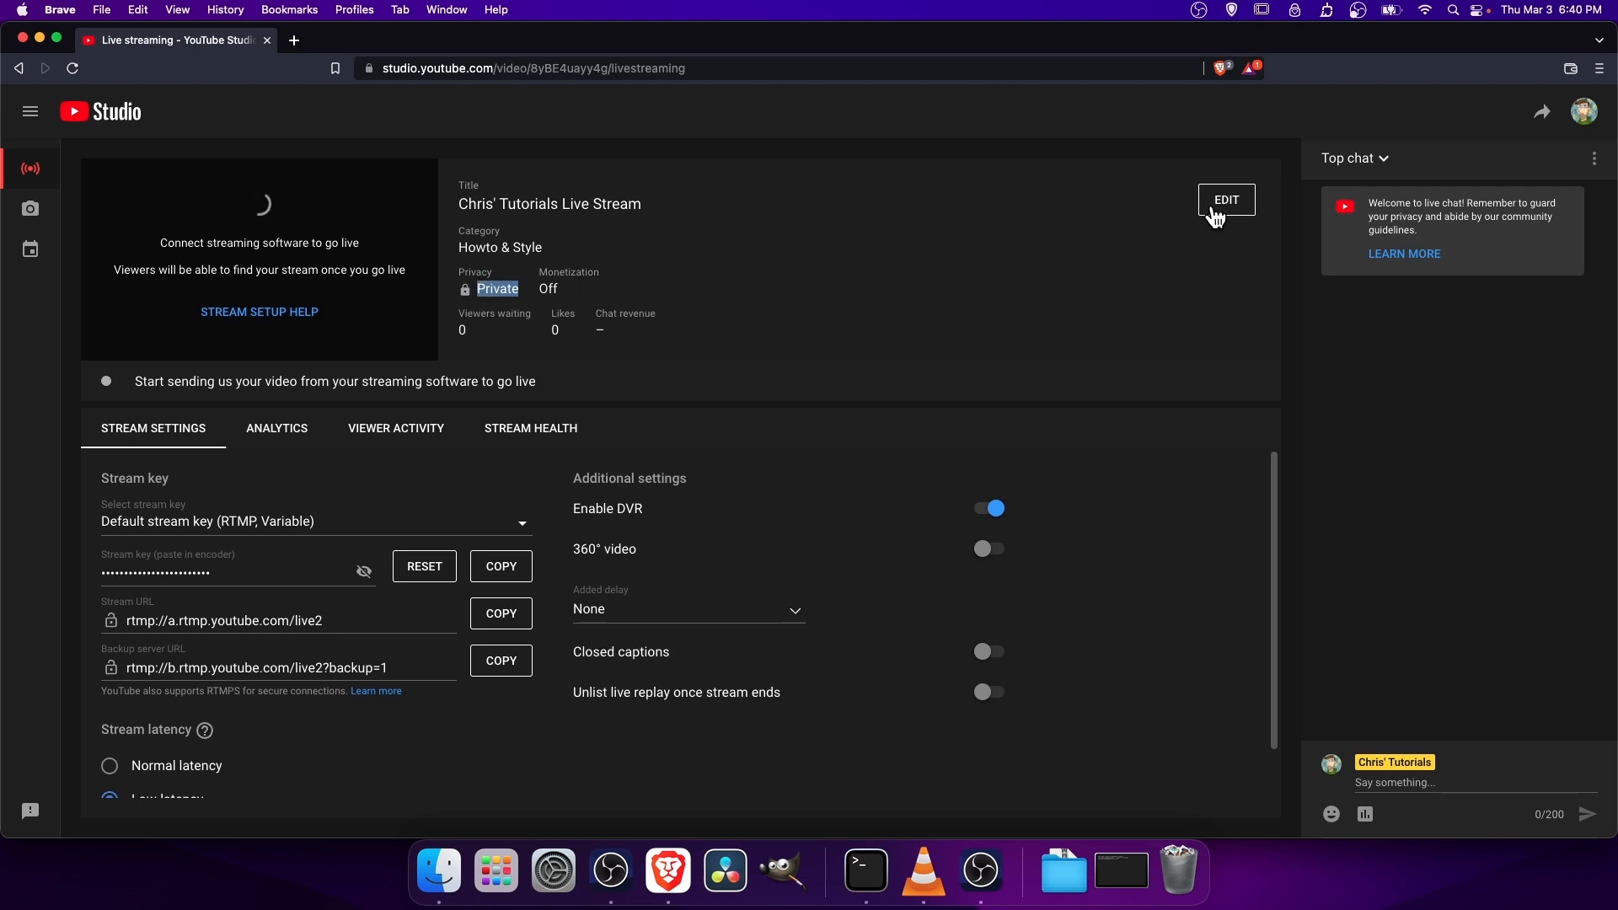
click(1226, 199)
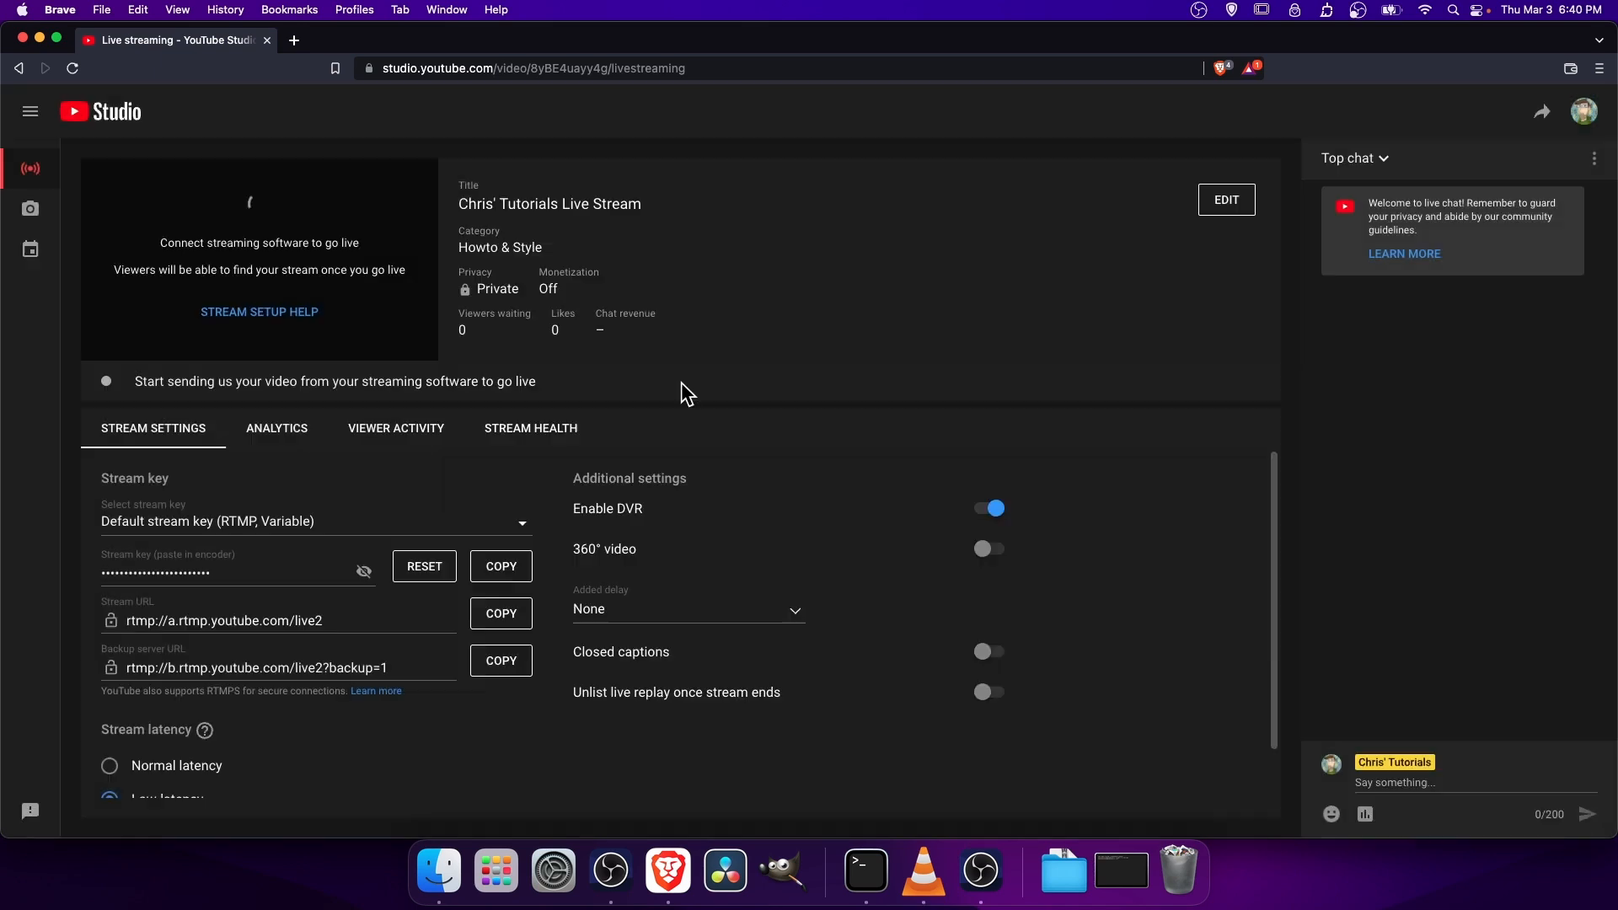
mouse_move(380, 216)
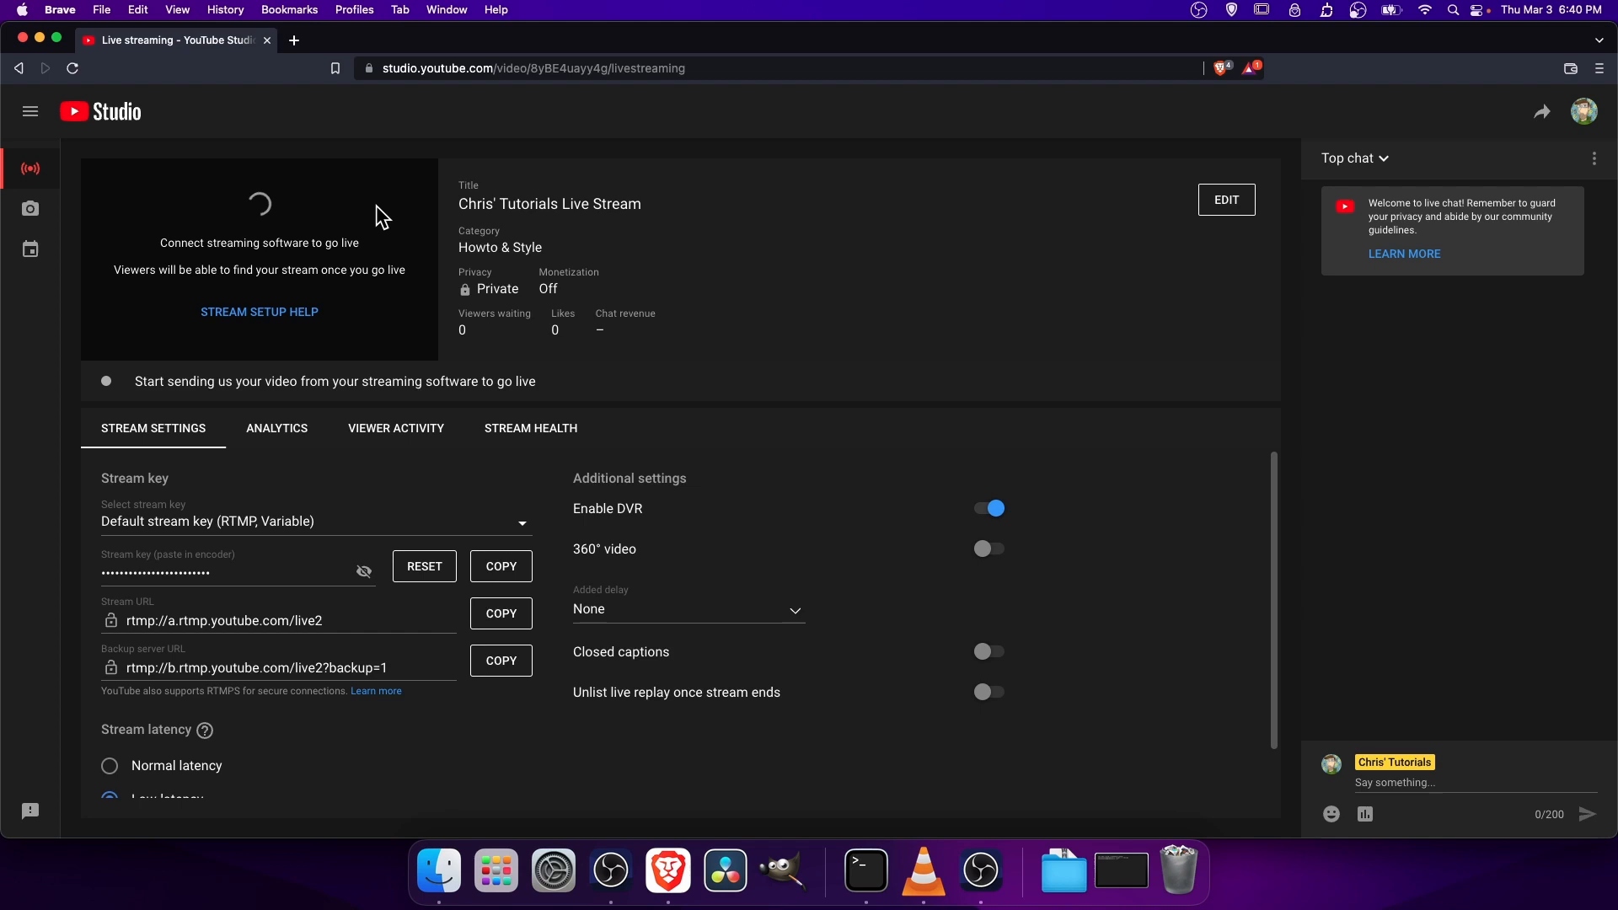
mouse_move(281, 219)
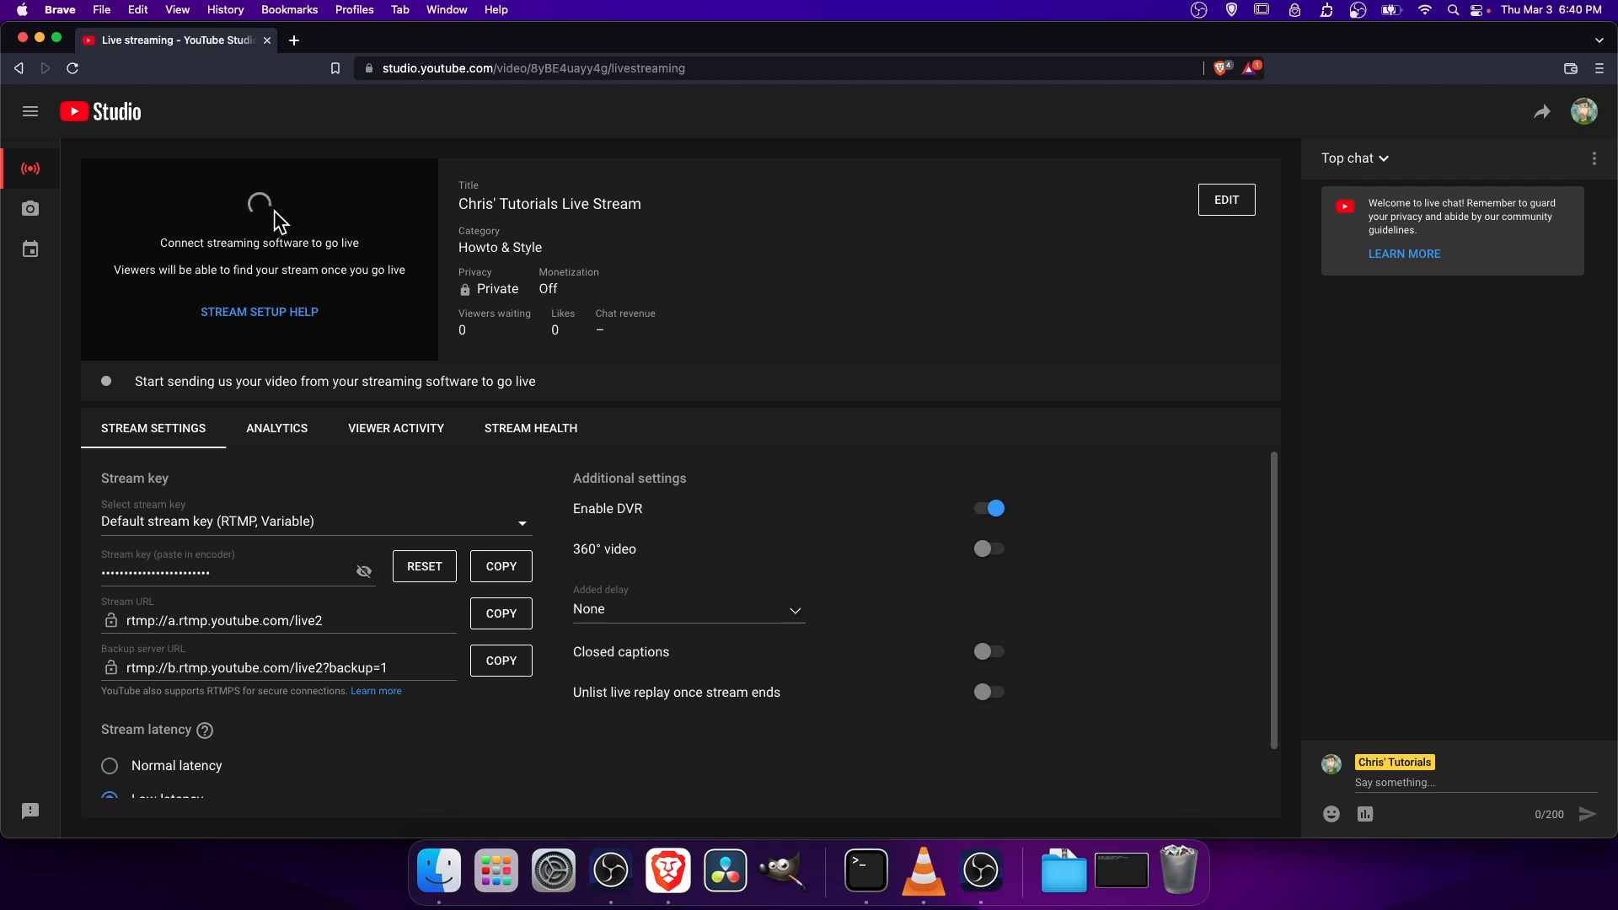
mouse_move(981, 871)
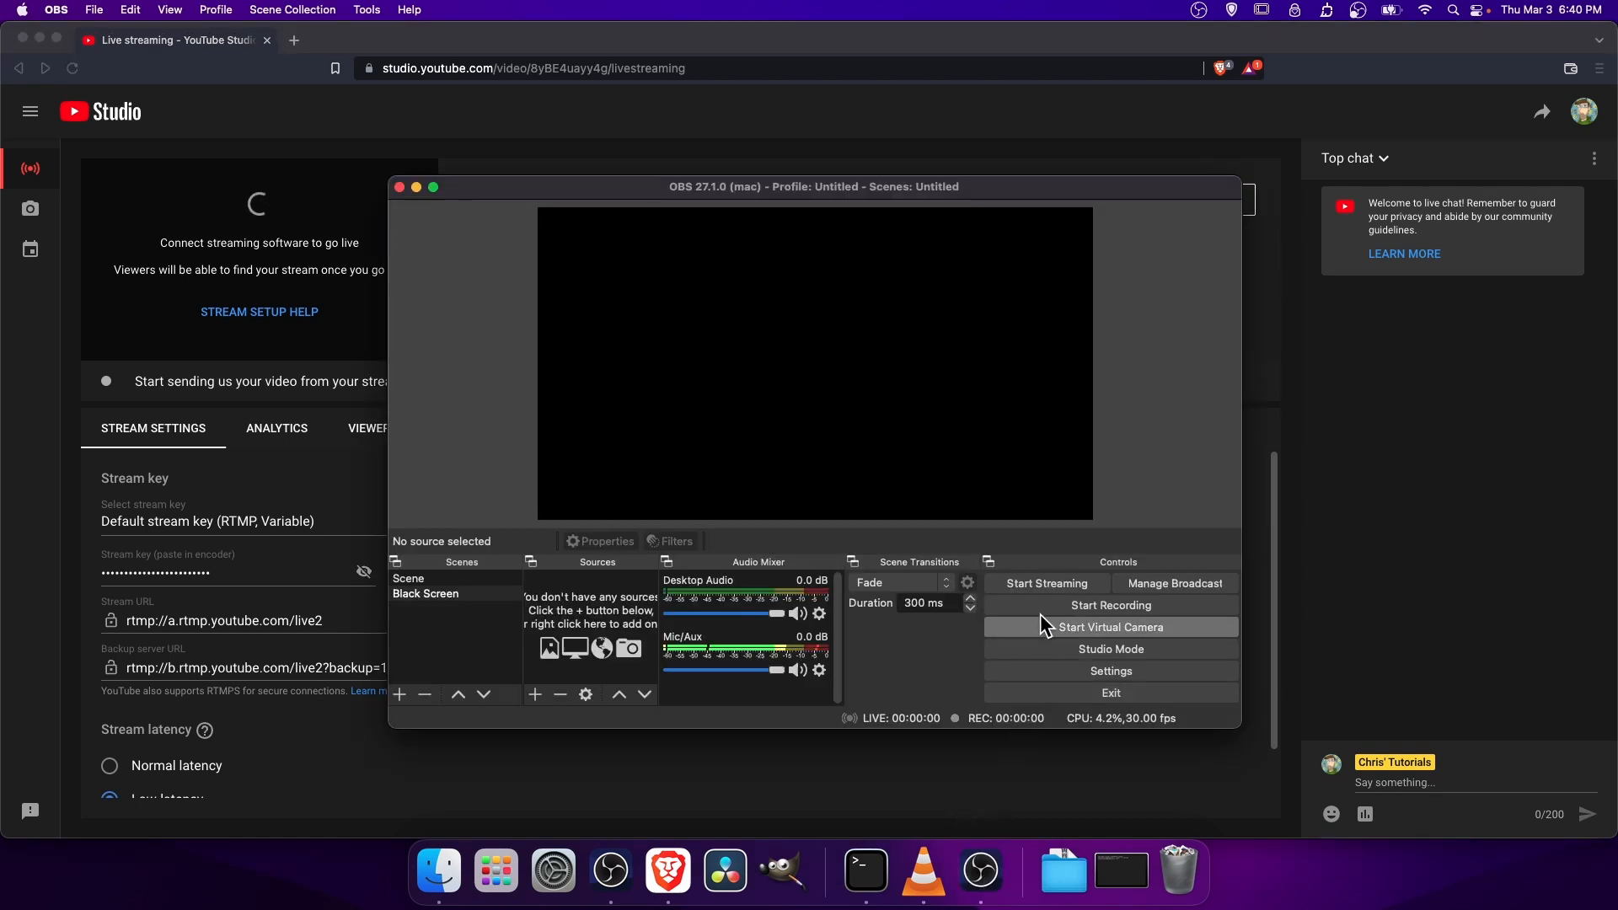
Step: Select the auto-created Chris' Tutorials Live Stream as existing broadcast and start streaming to it
click(1044, 583)
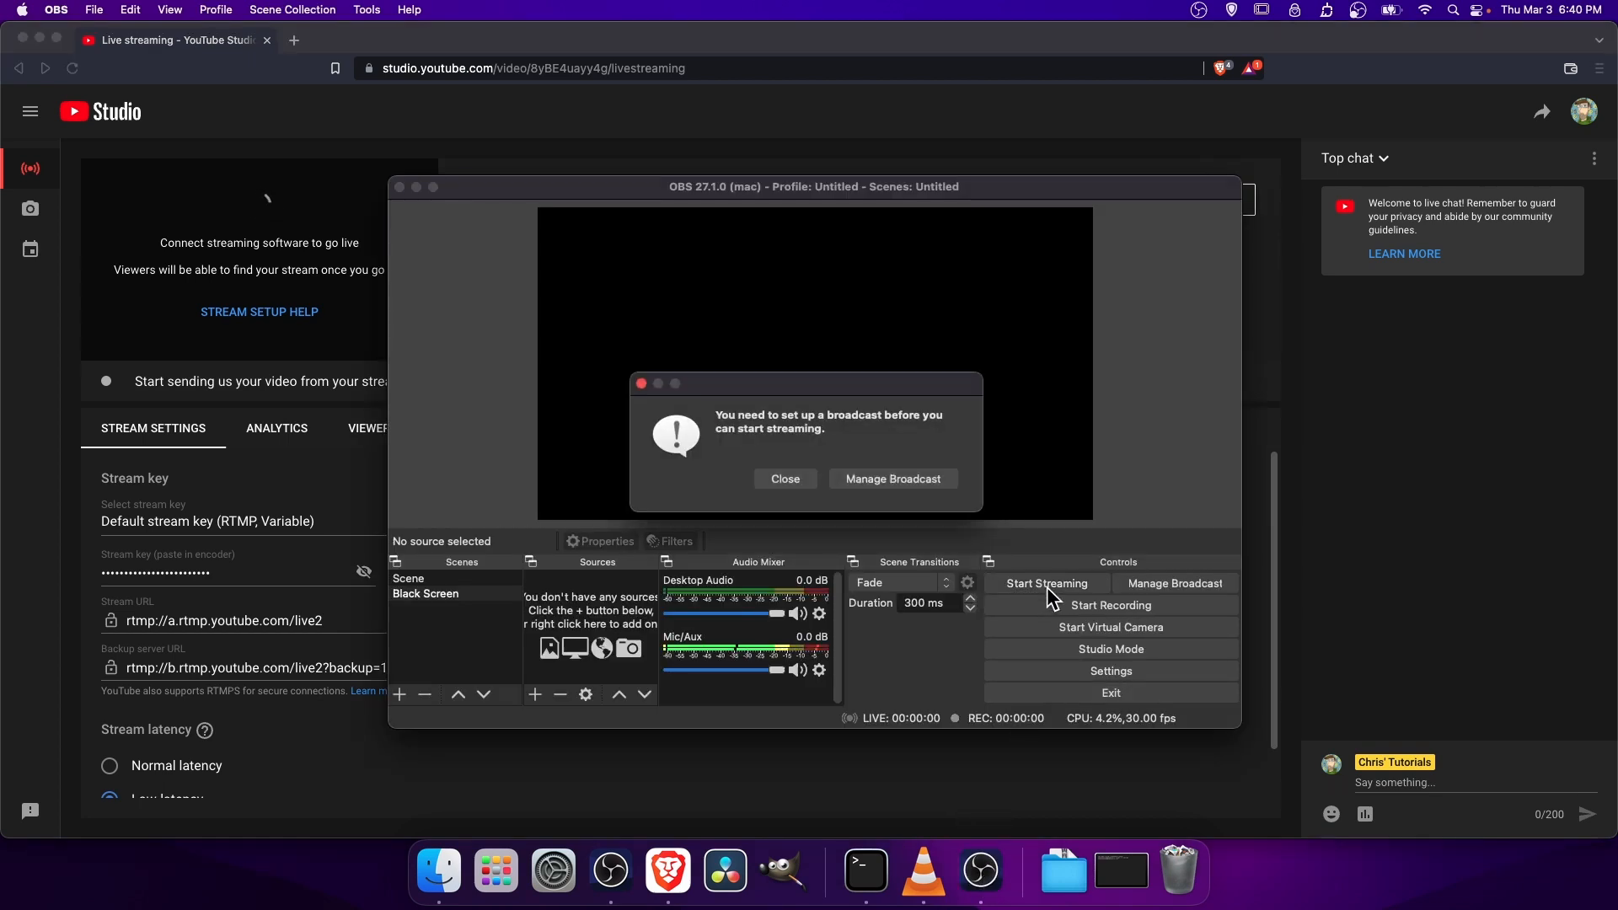
mouse_move(941, 440)
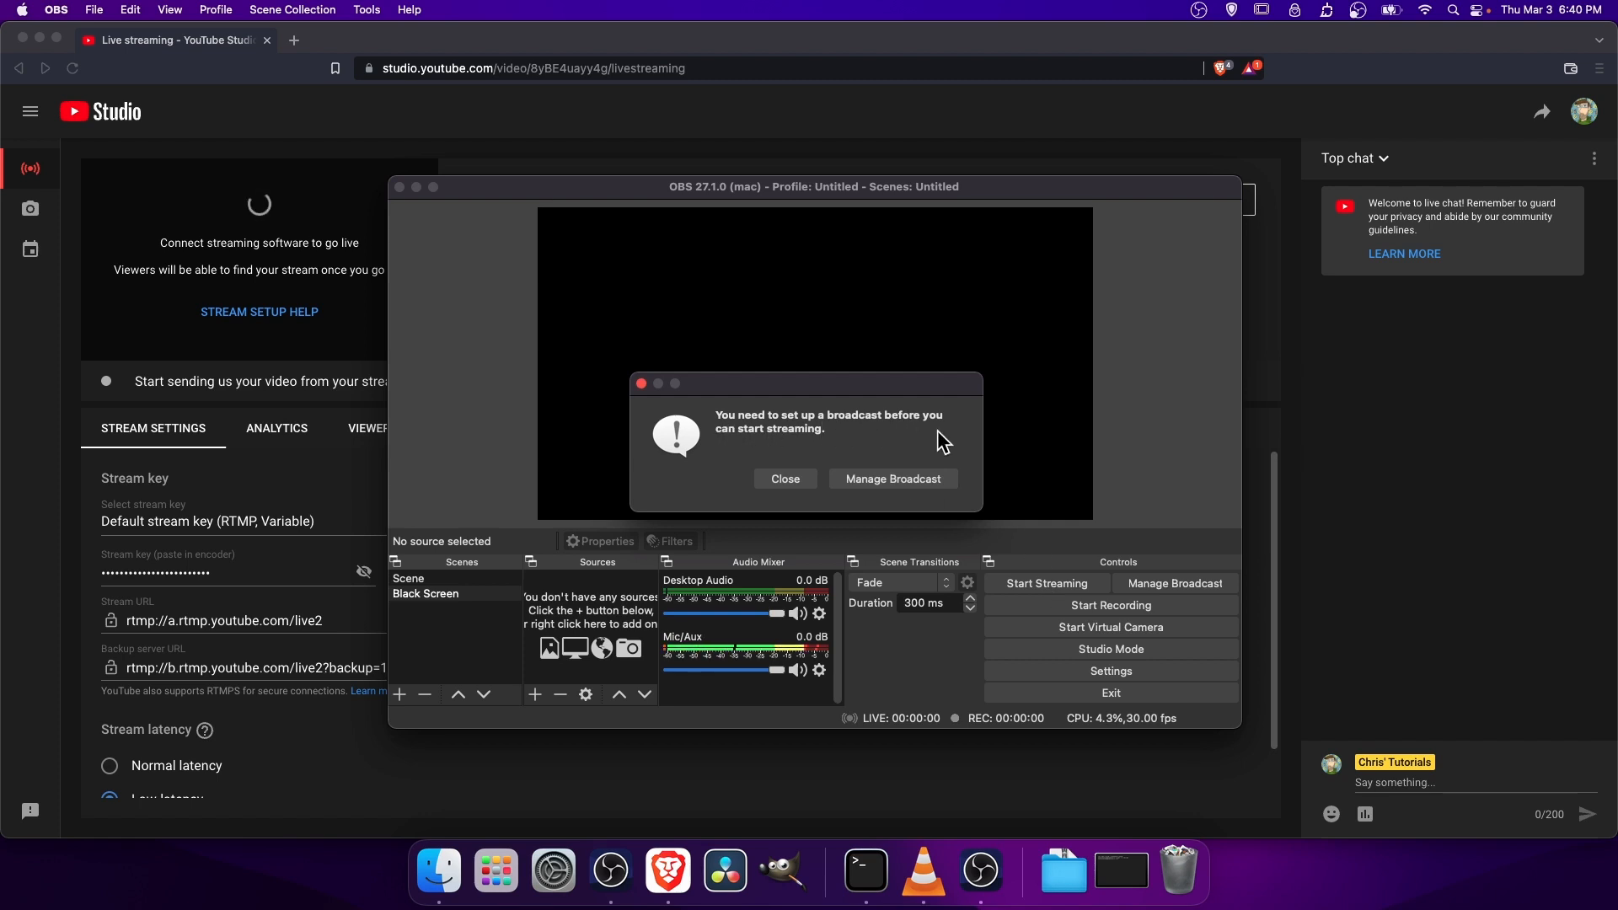
mouse_move(890, 479)
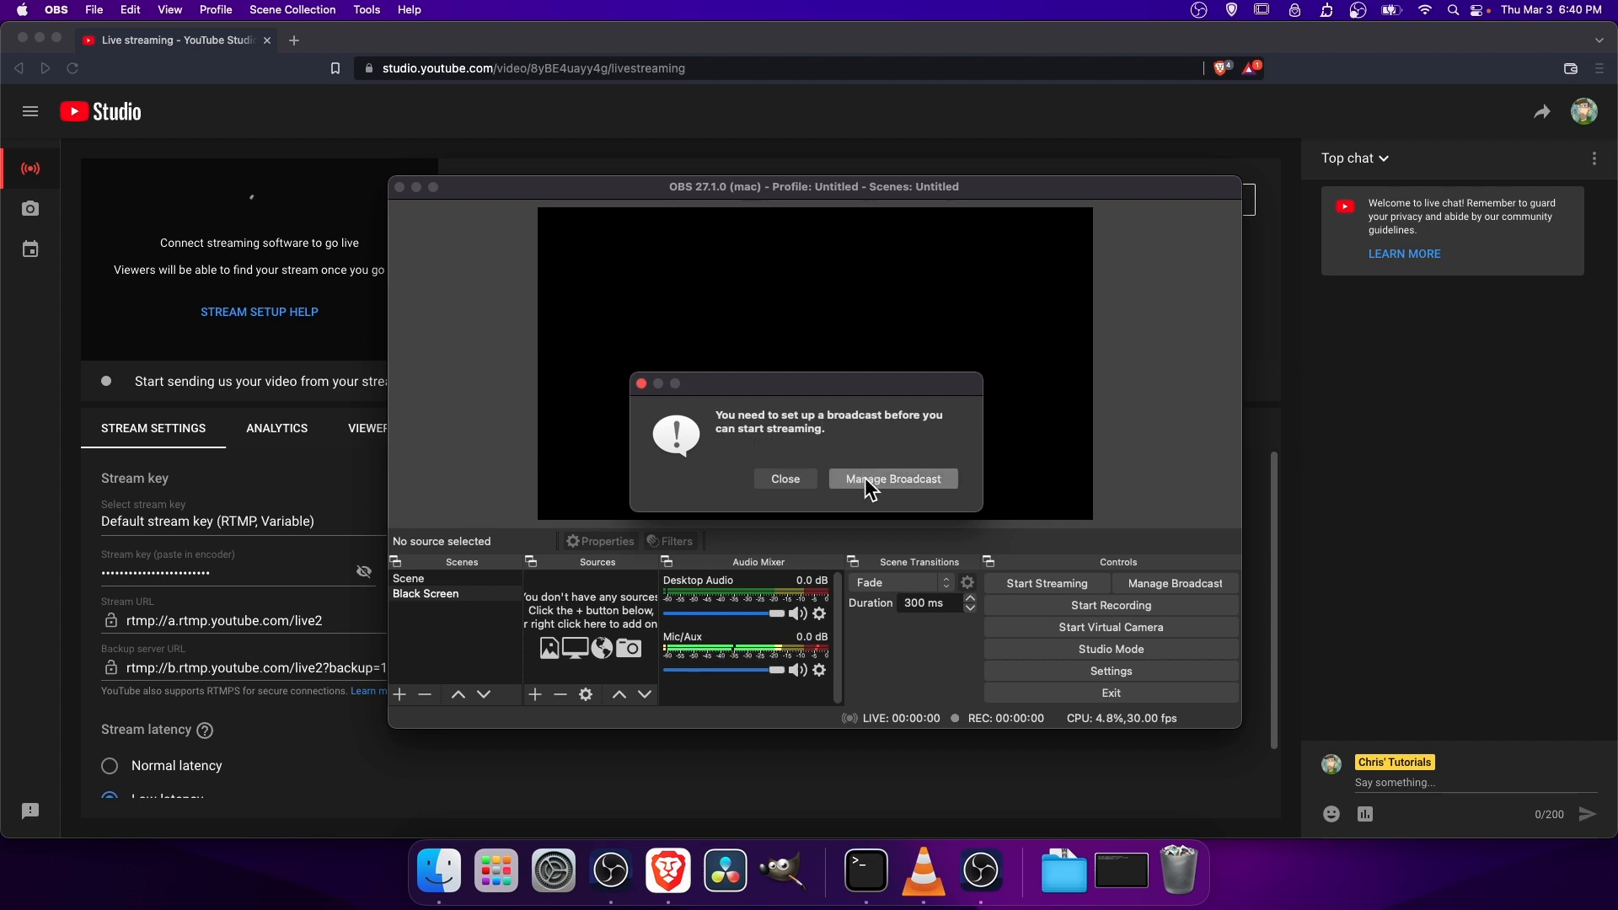
click(891, 479)
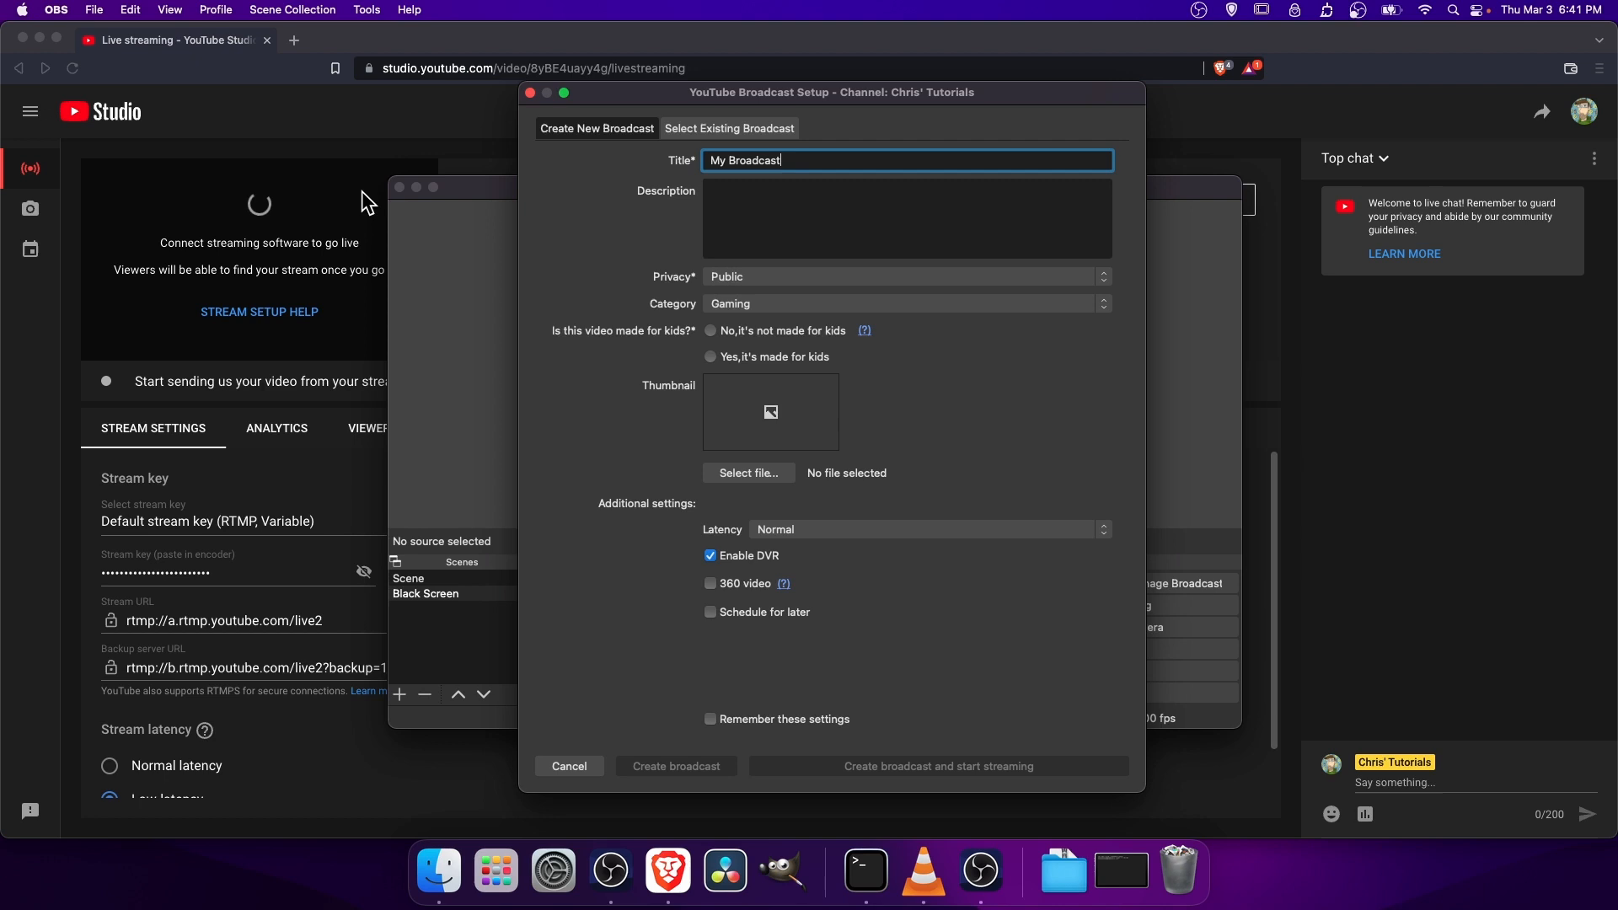
mouse_move(728, 128)
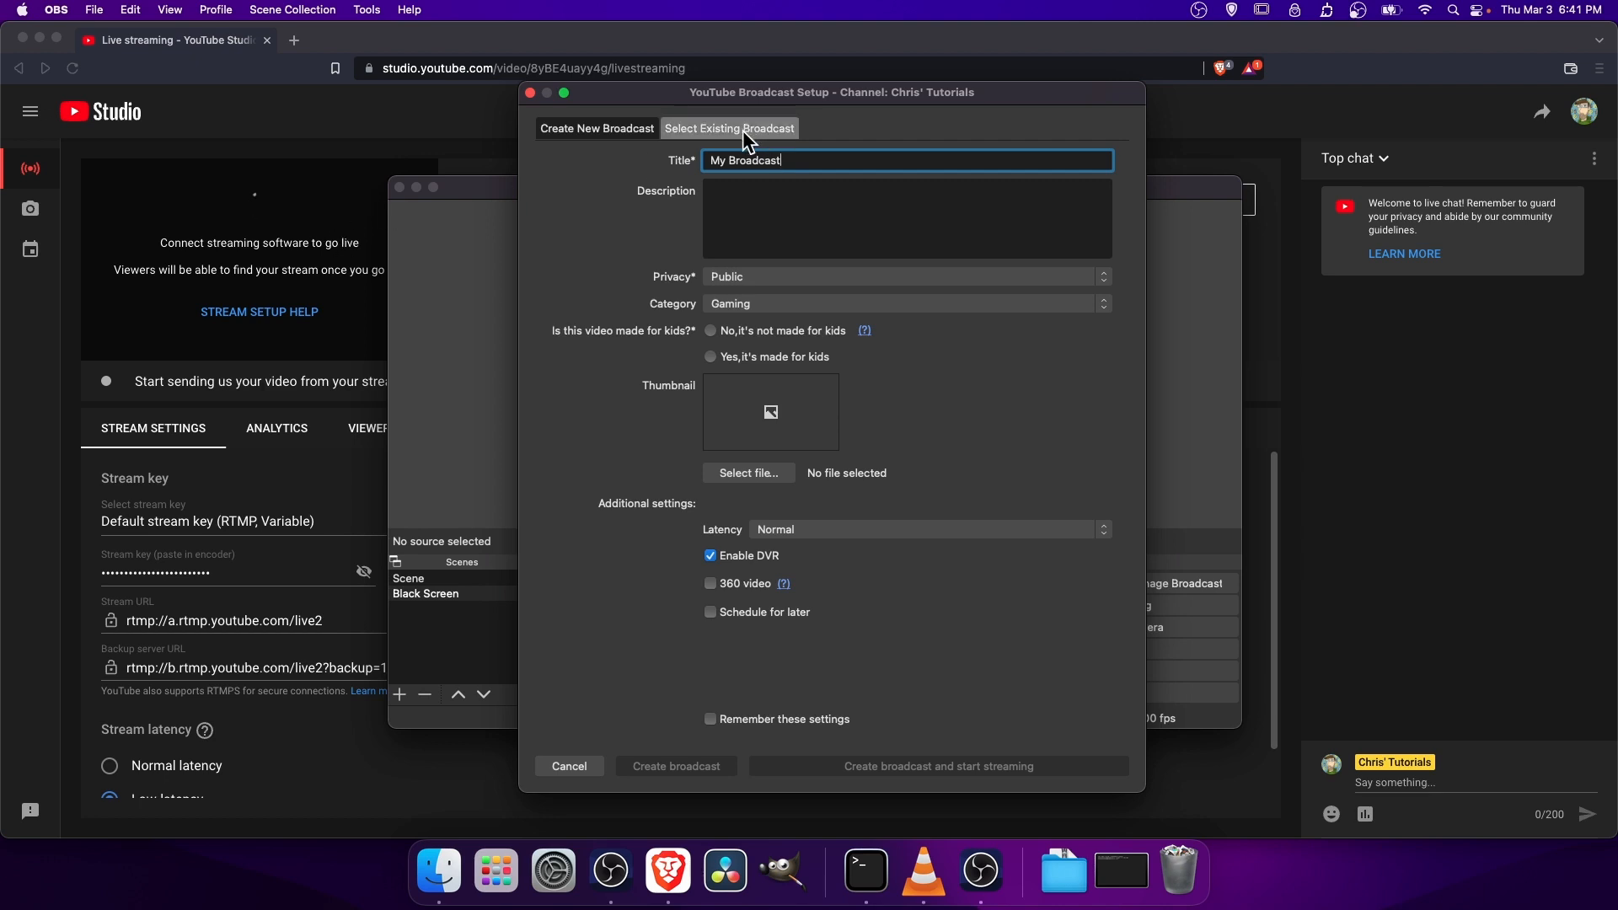
click(728, 128)
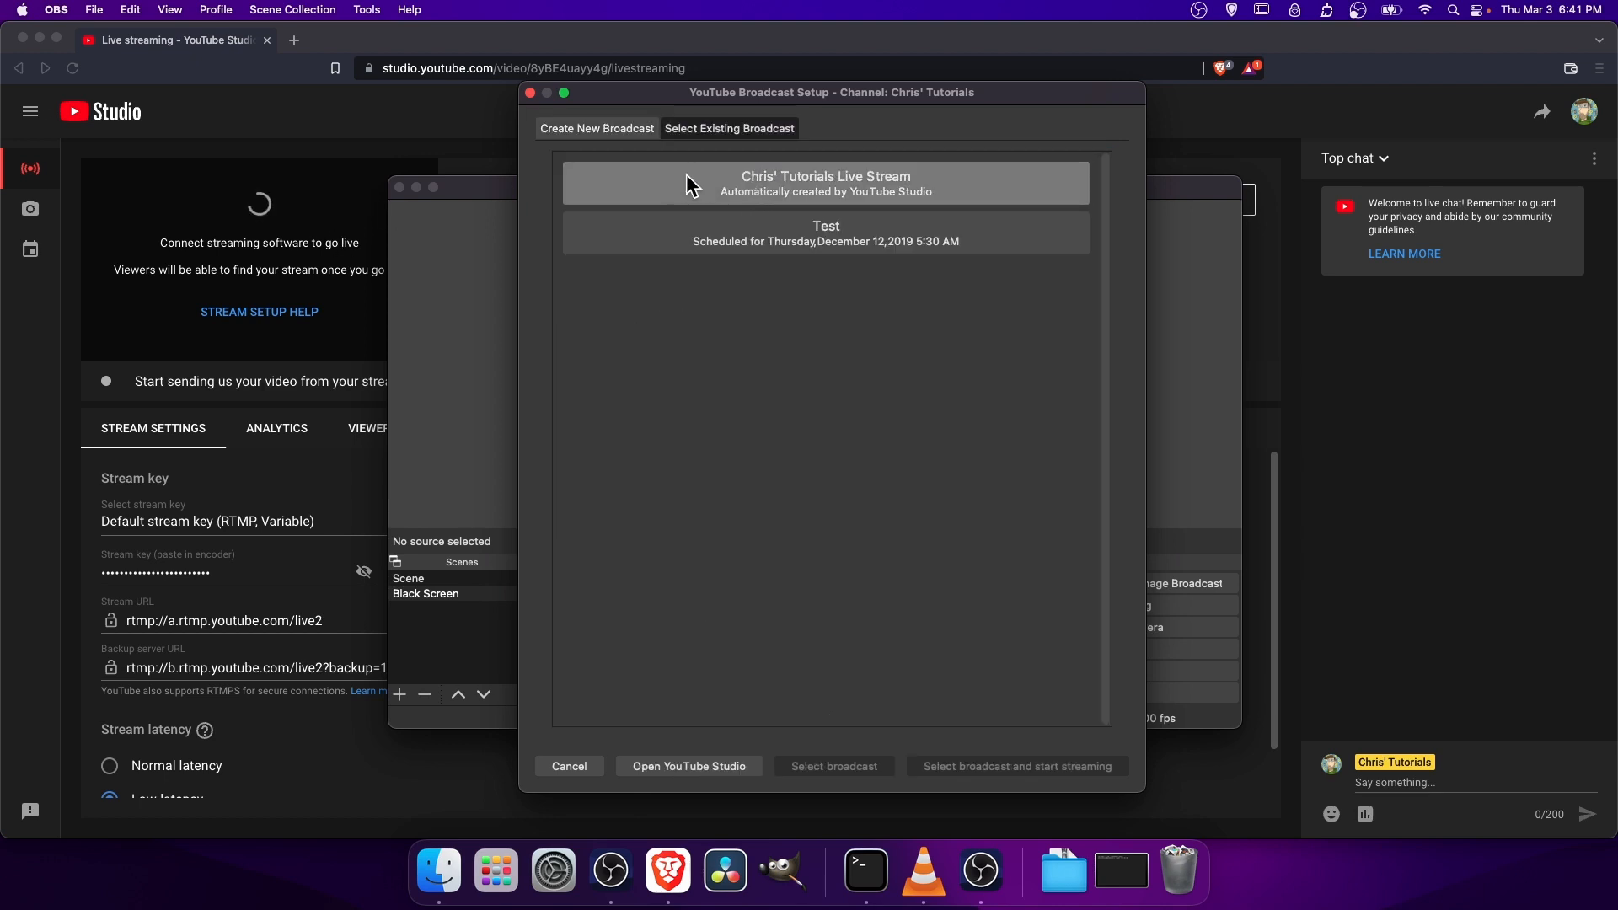
mouse_move(504, 126)
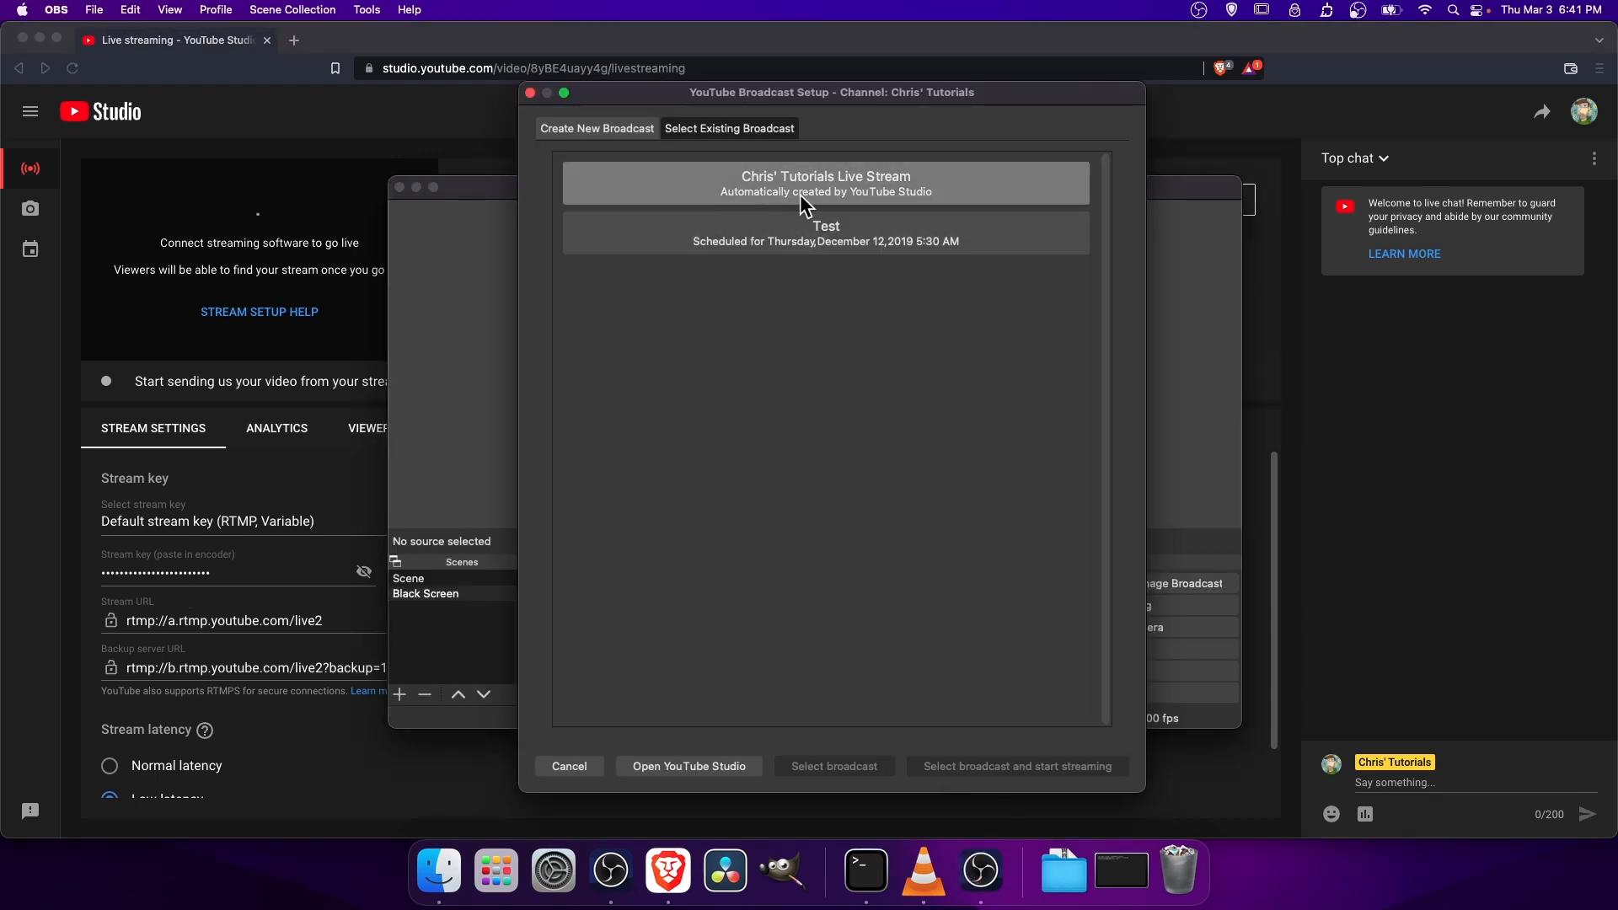
click(824, 182)
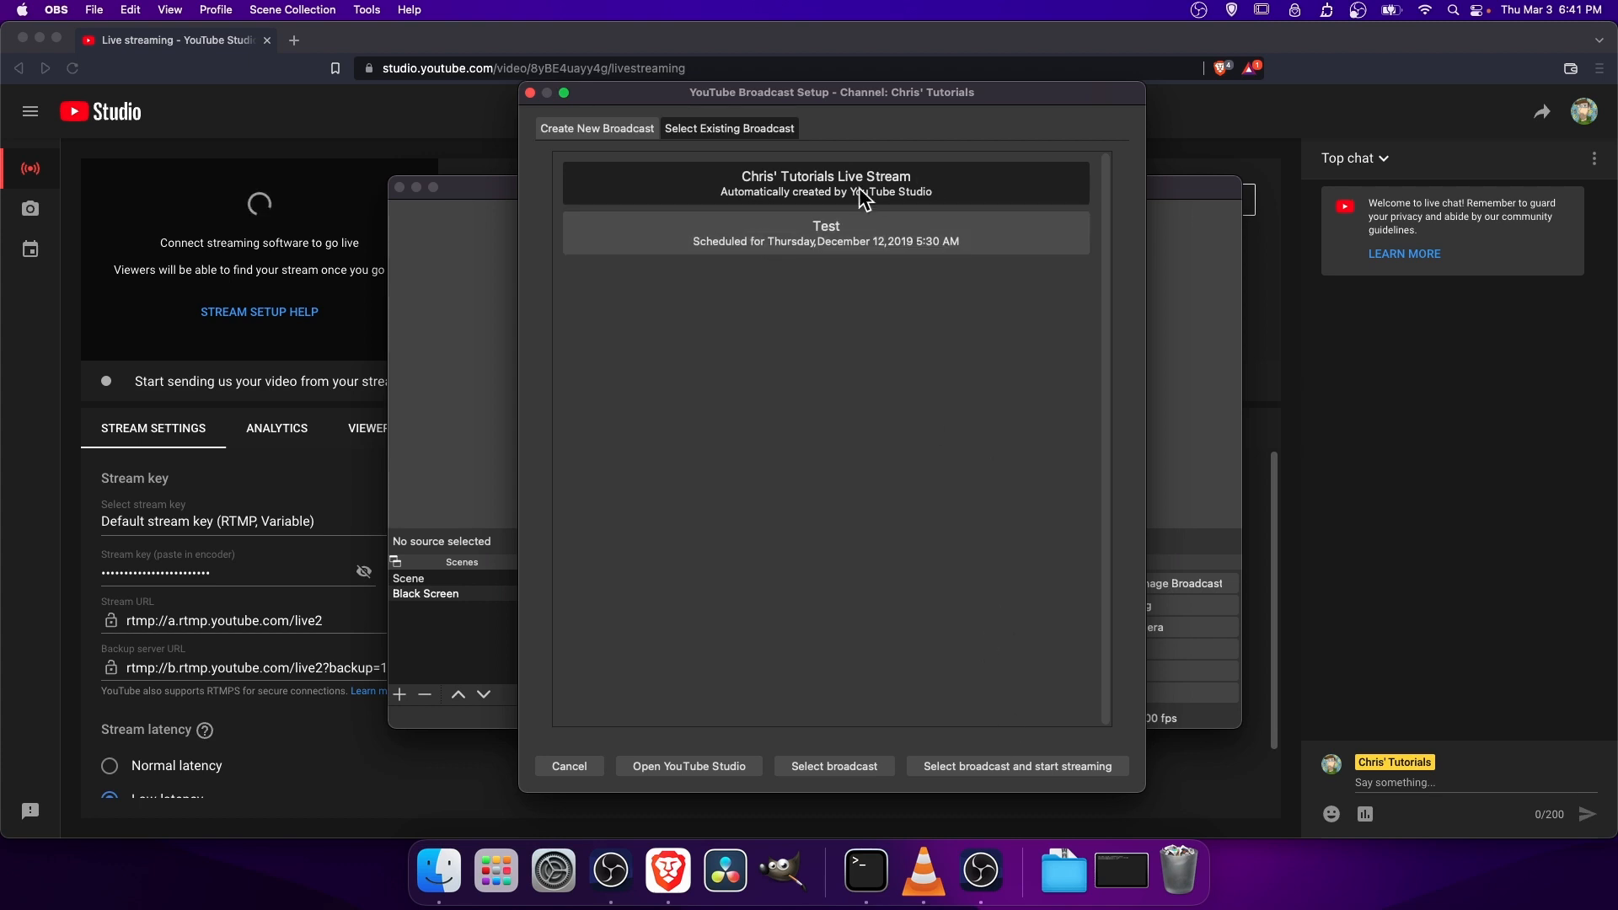
mouse_move(1027, 799)
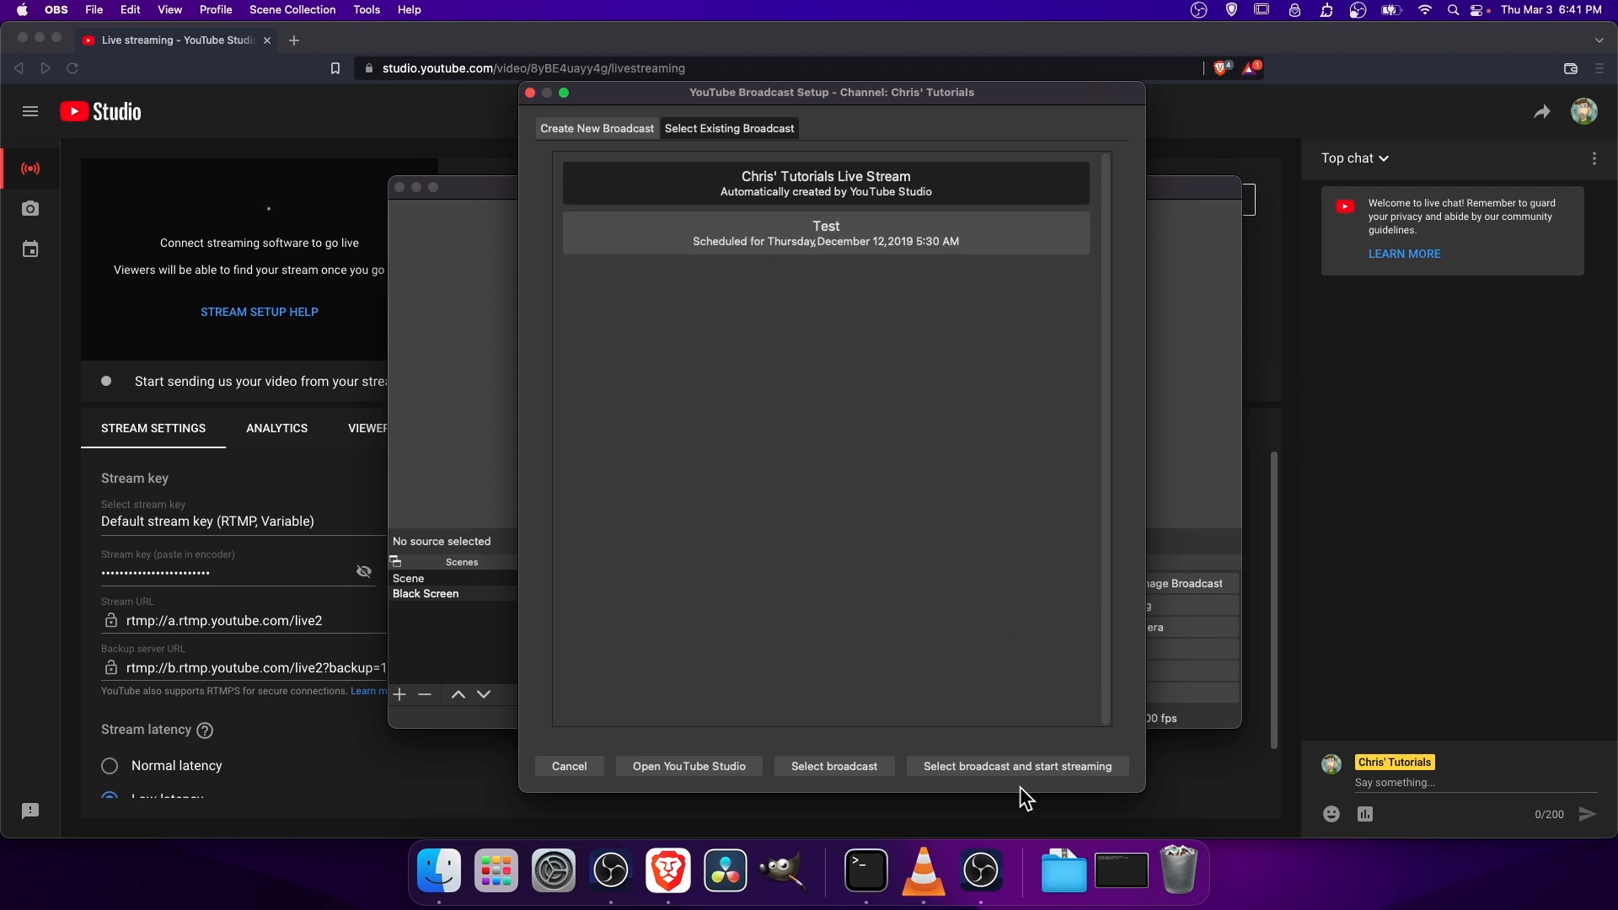
click(1015, 765)
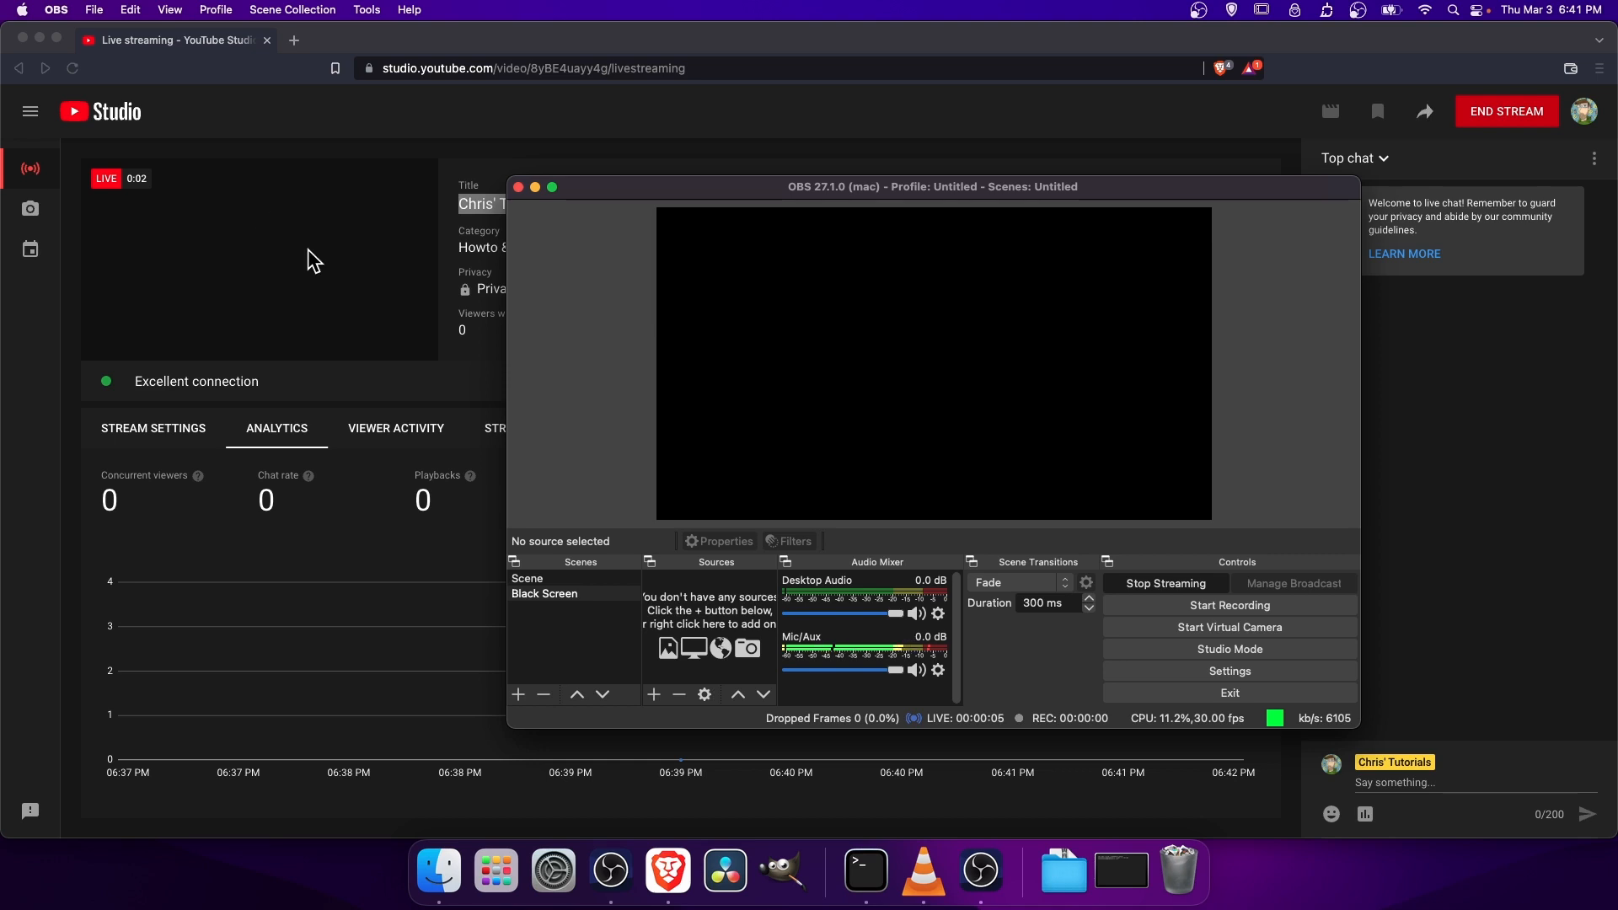
mouse_move(607, 196)
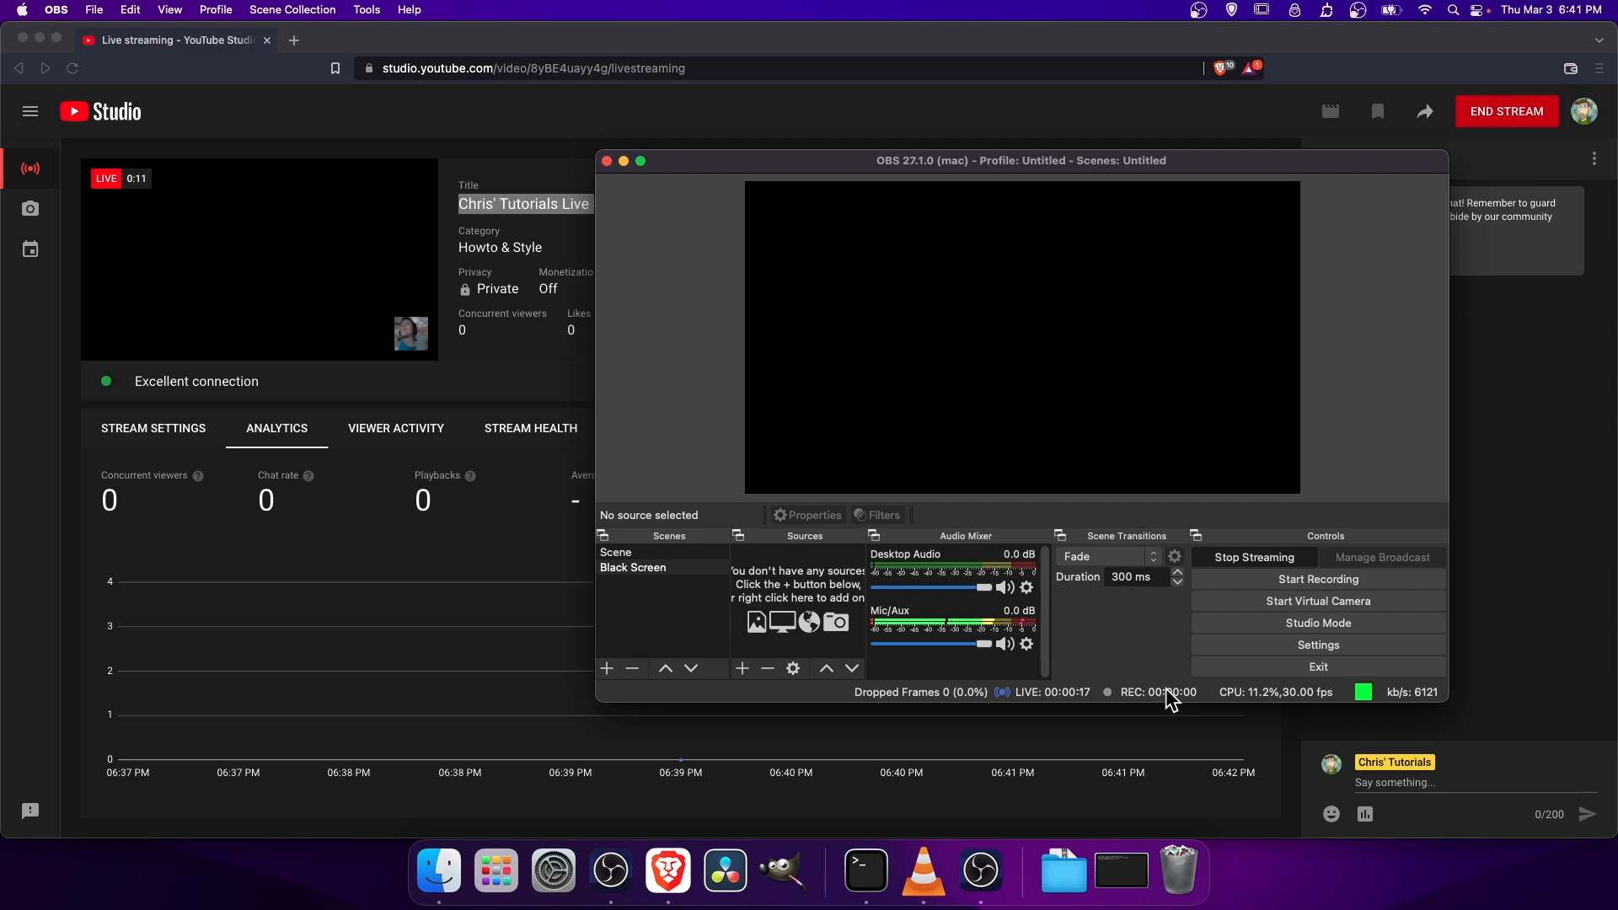
mouse_move(1108, 709)
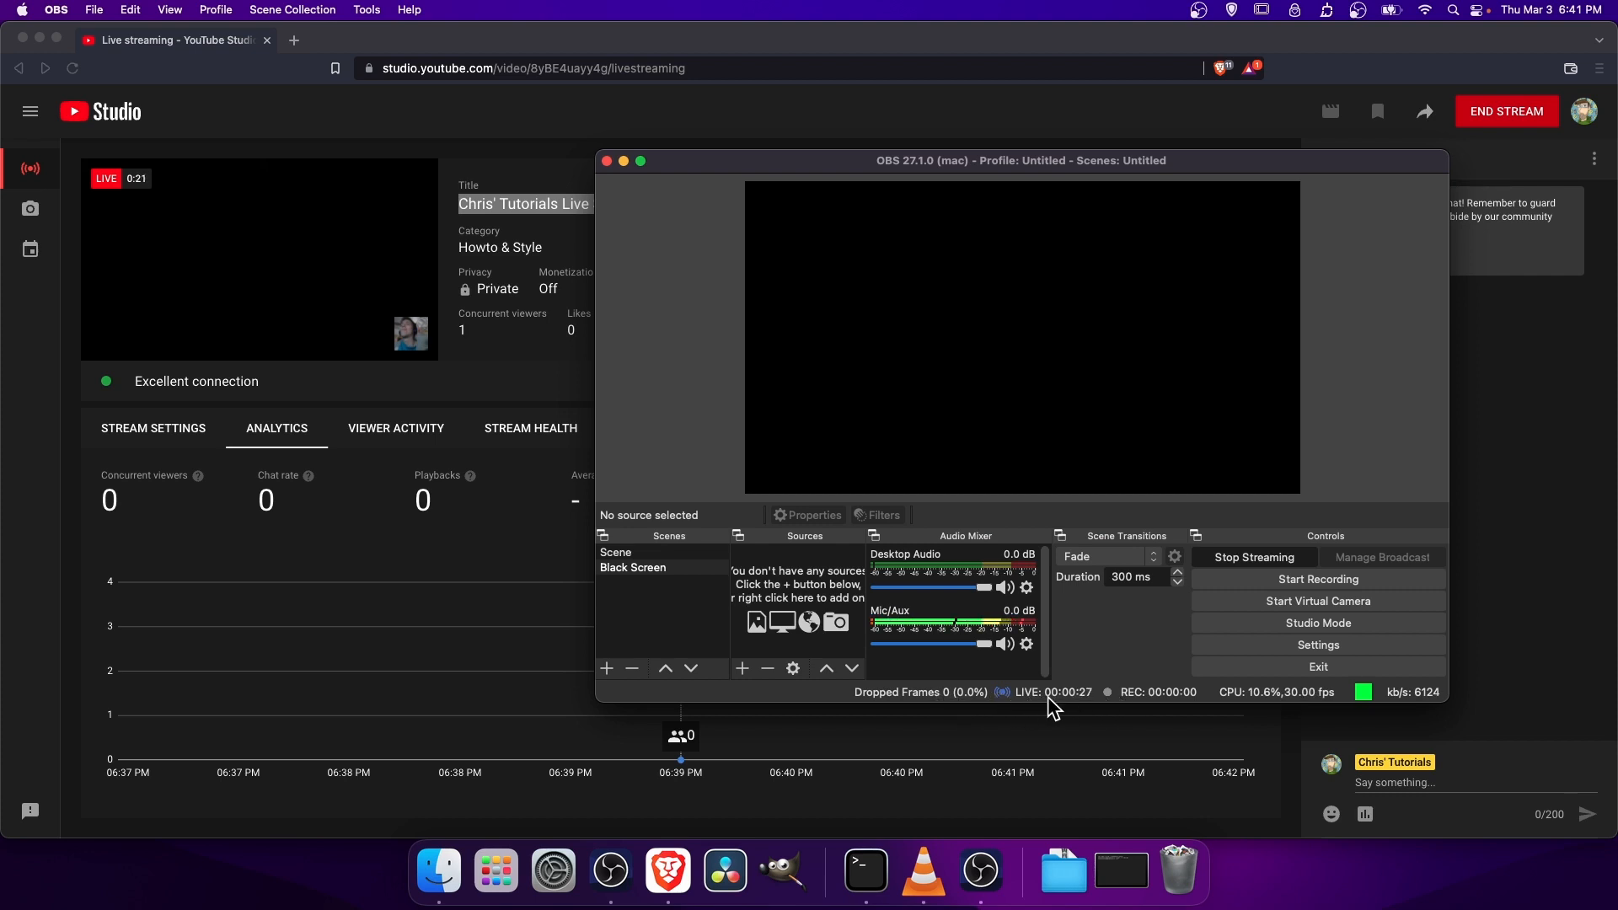
mouse_move(693, 490)
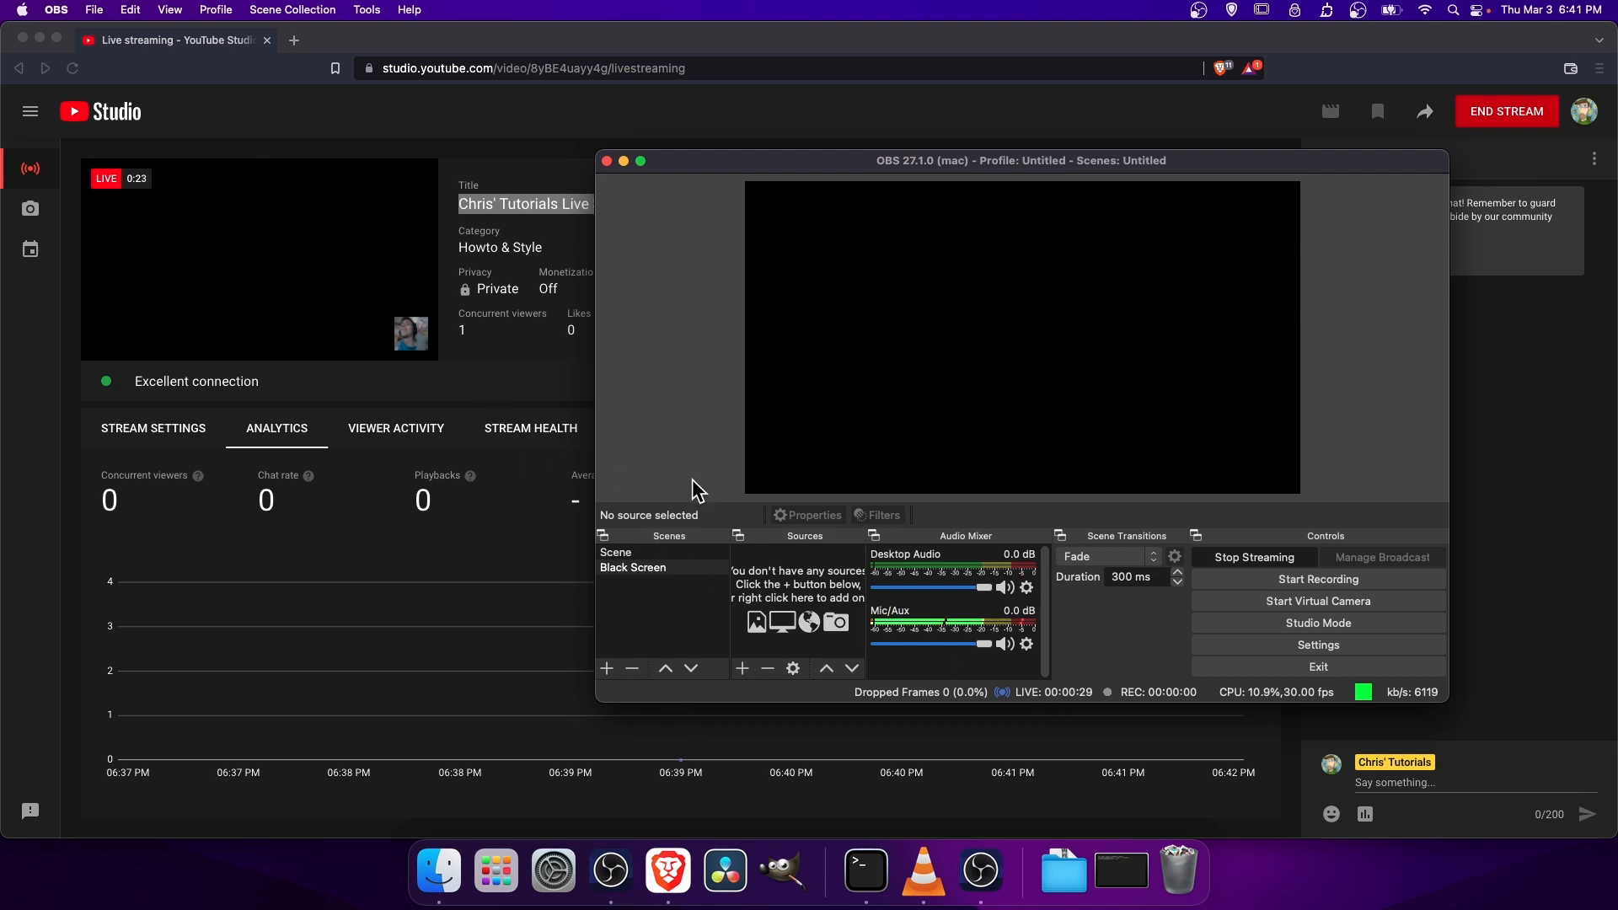
mouse_move(1162, 704)
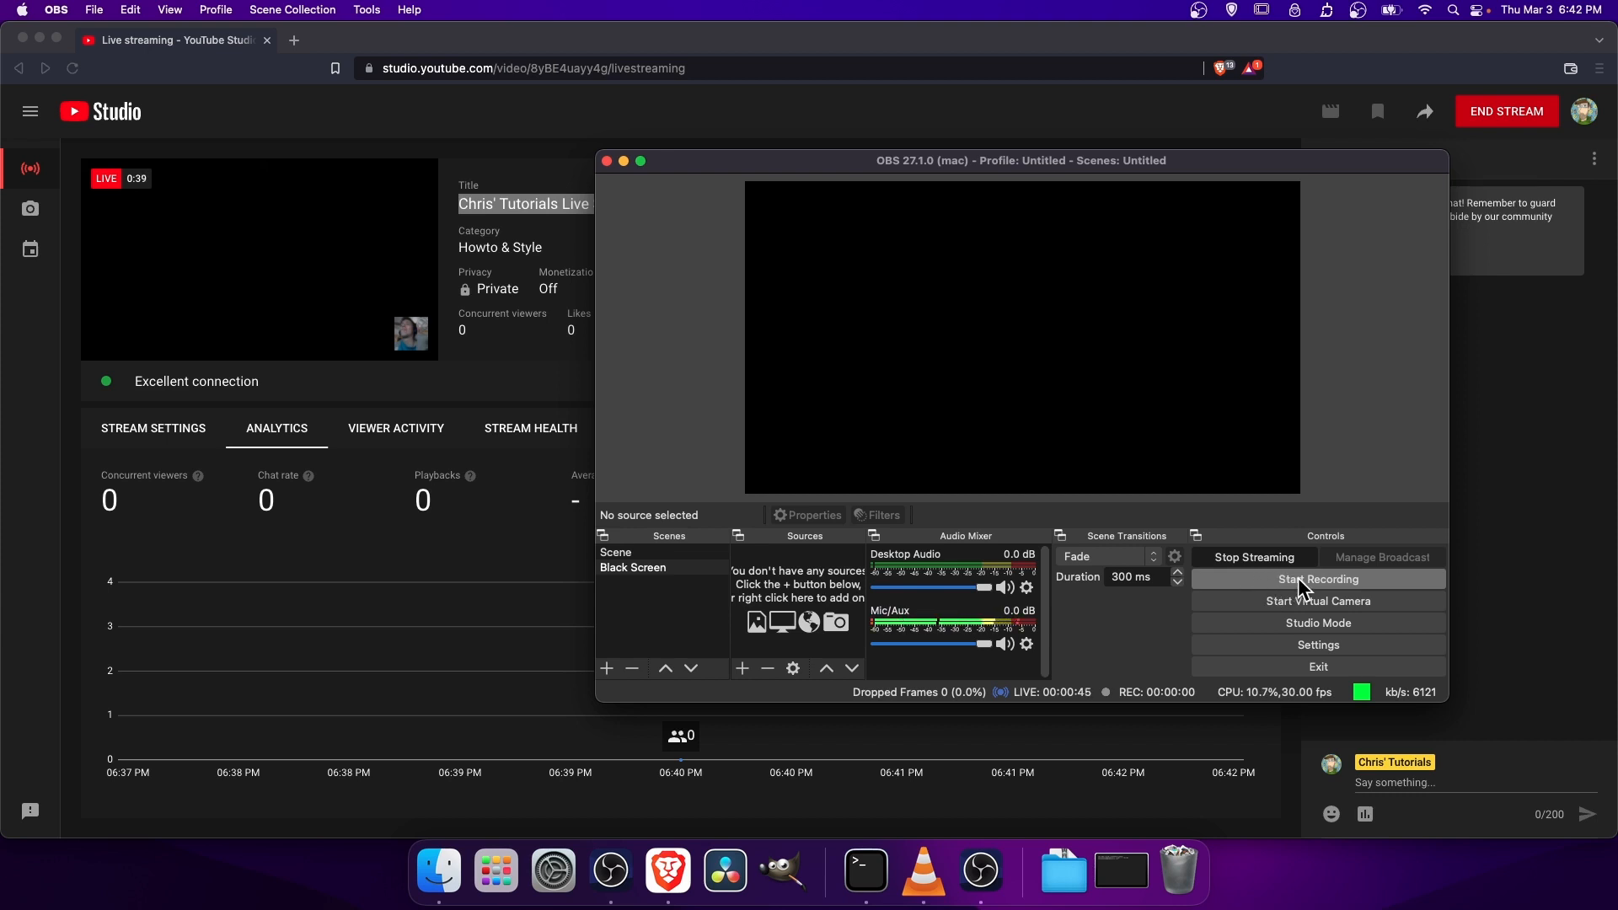
mouse_move(1249, 709)
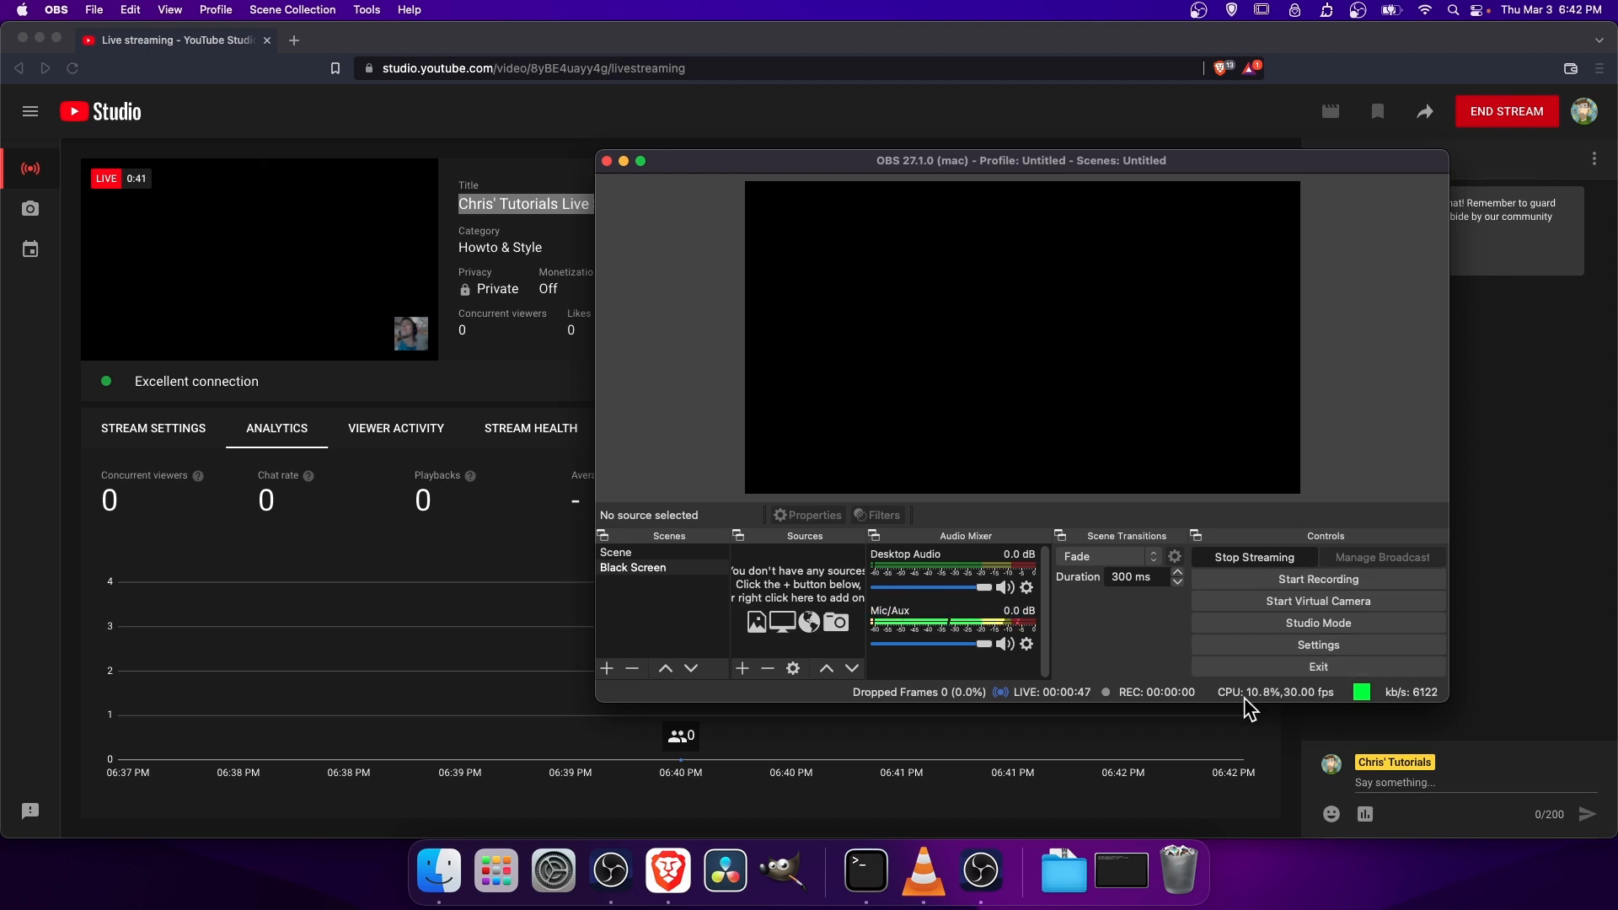
mouse_move(1316, 578)
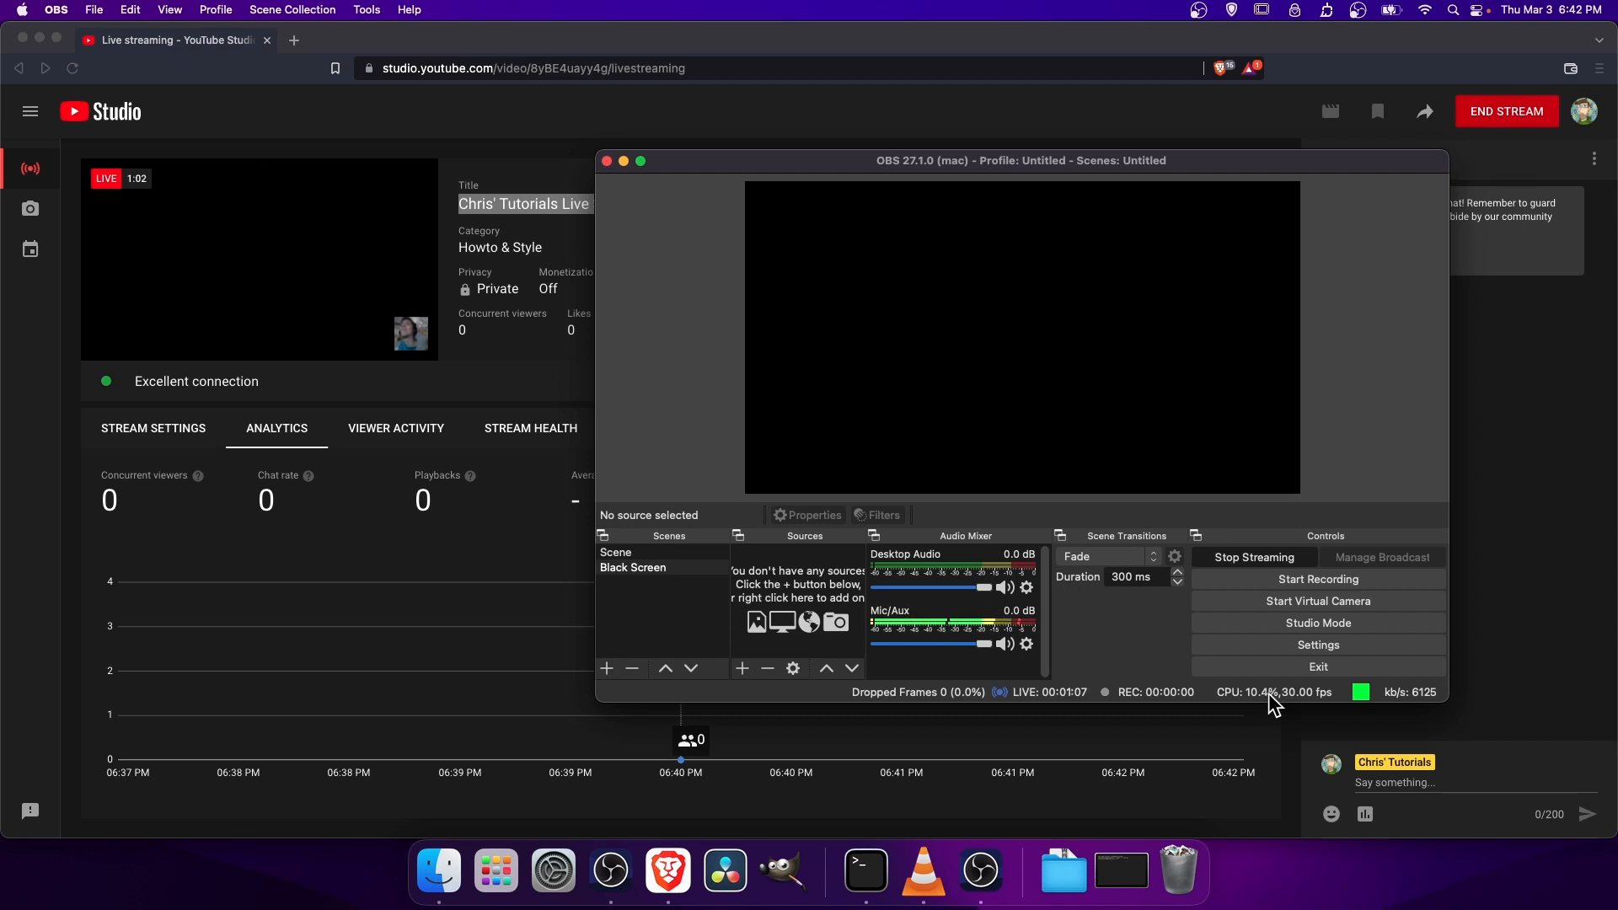
mouse_move(1330, 706)
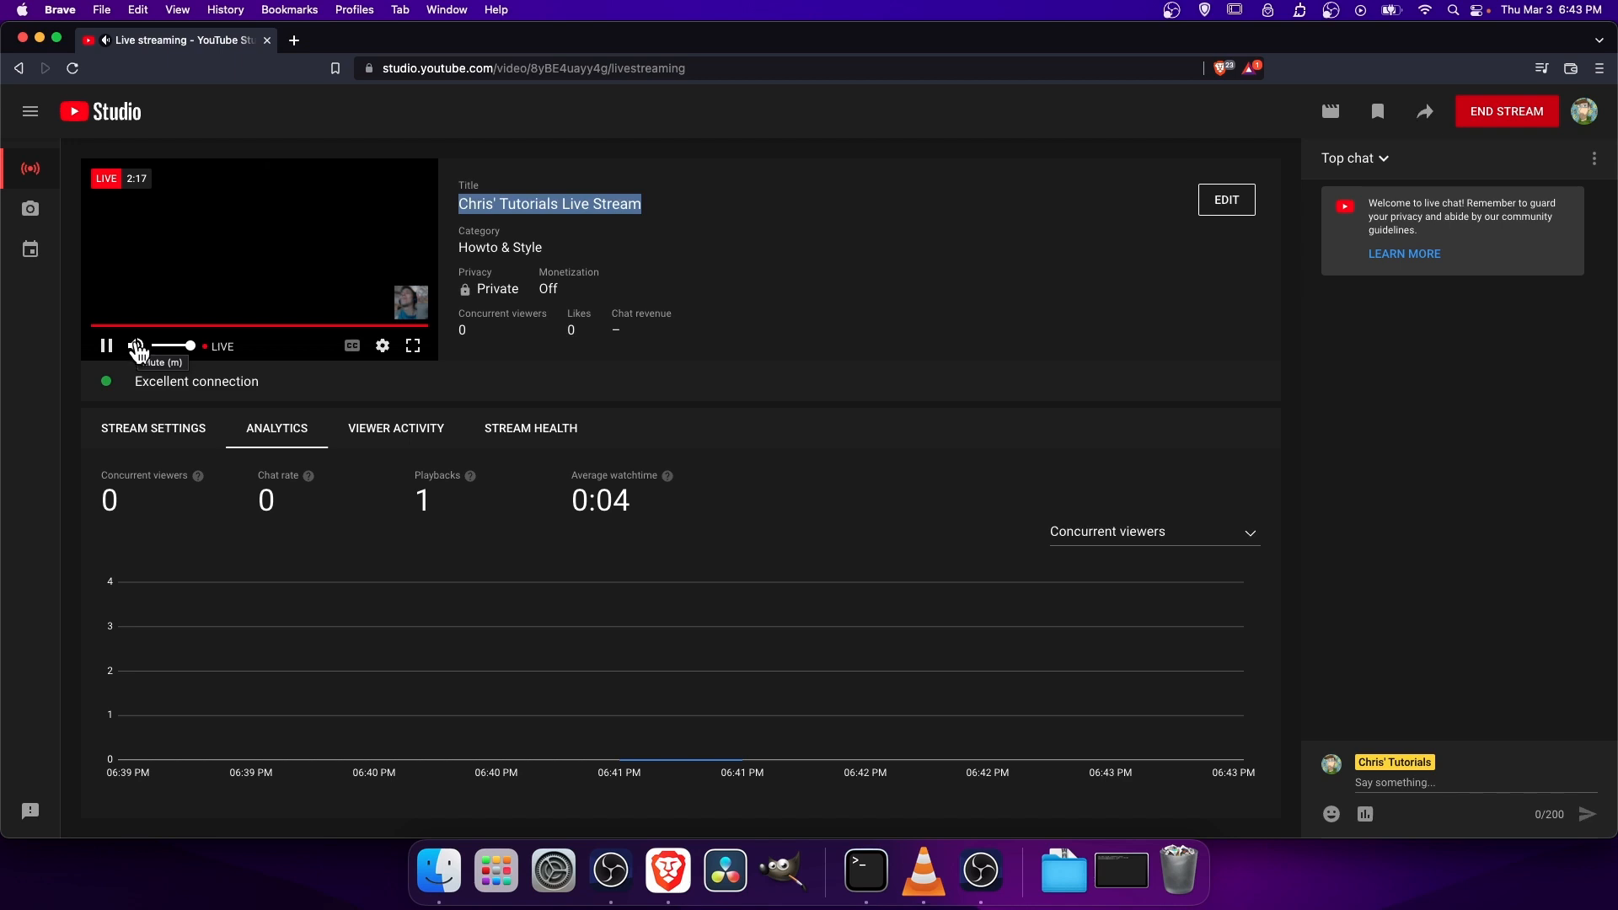
mouse_move(865, 742)
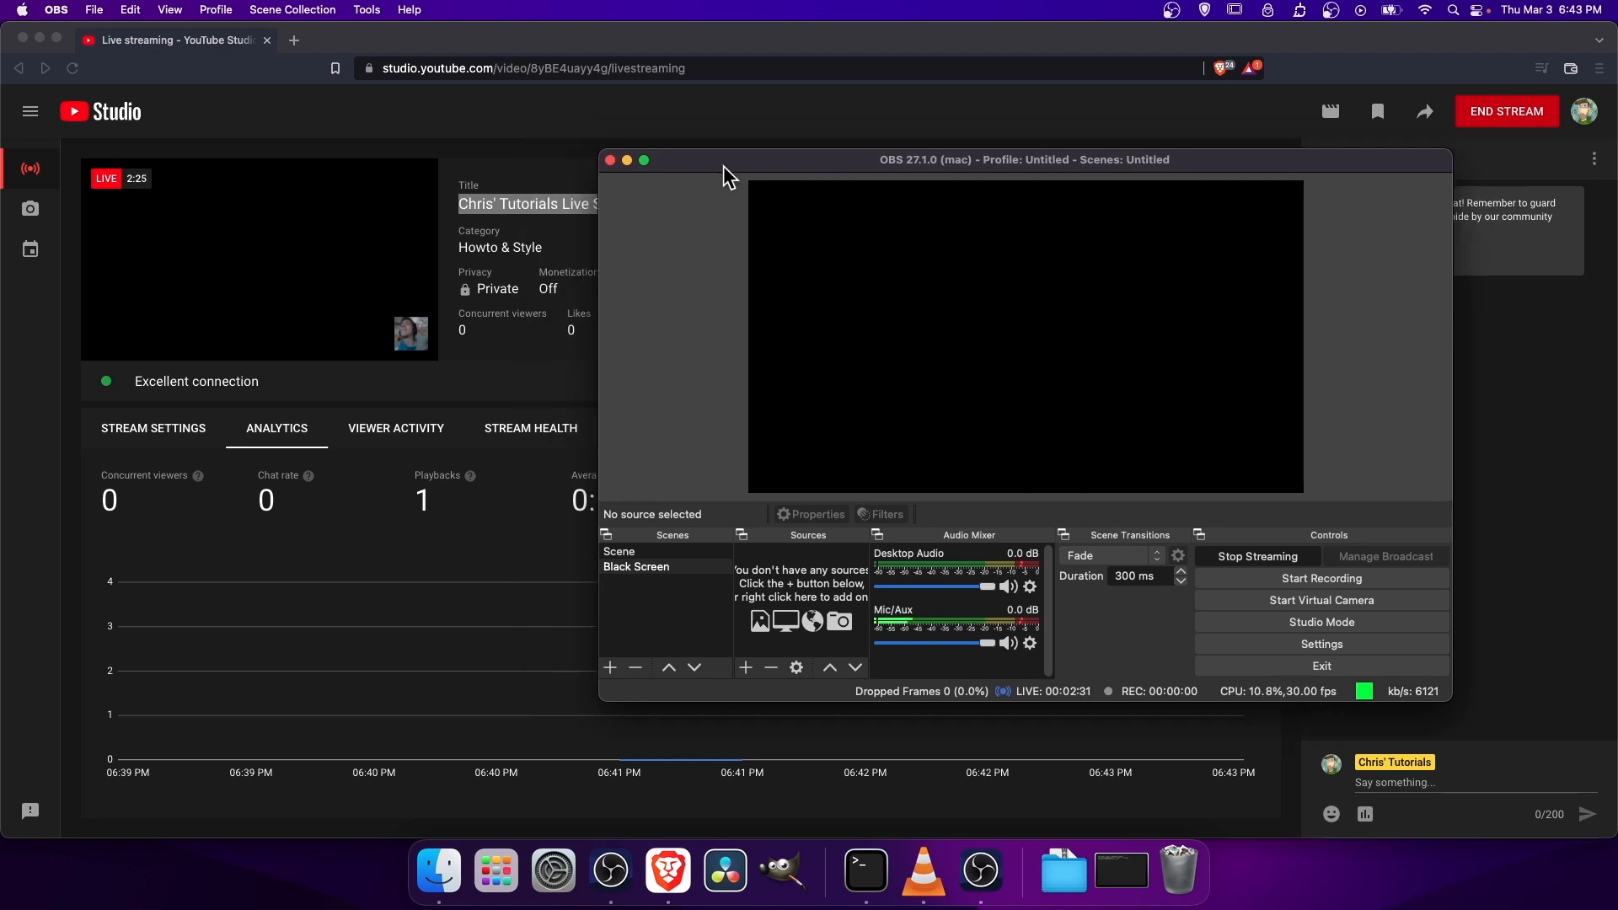
mouse_move(271, 255)
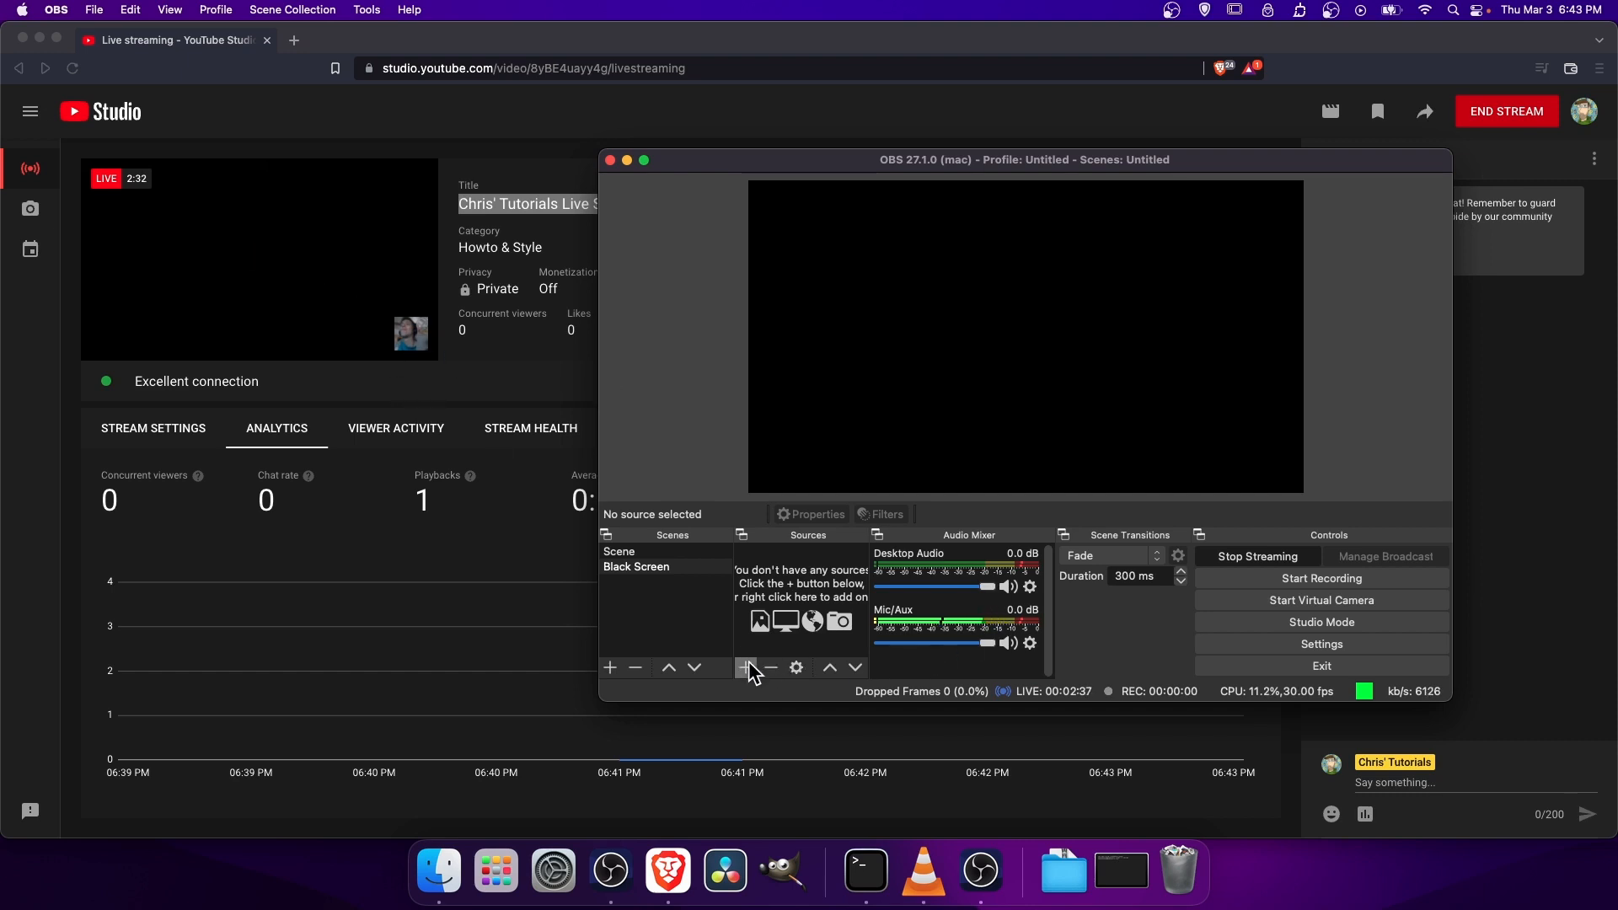
Step: Add an Image source using the OBS logo PNG so it appears in the live broadcast
click(747, 667)
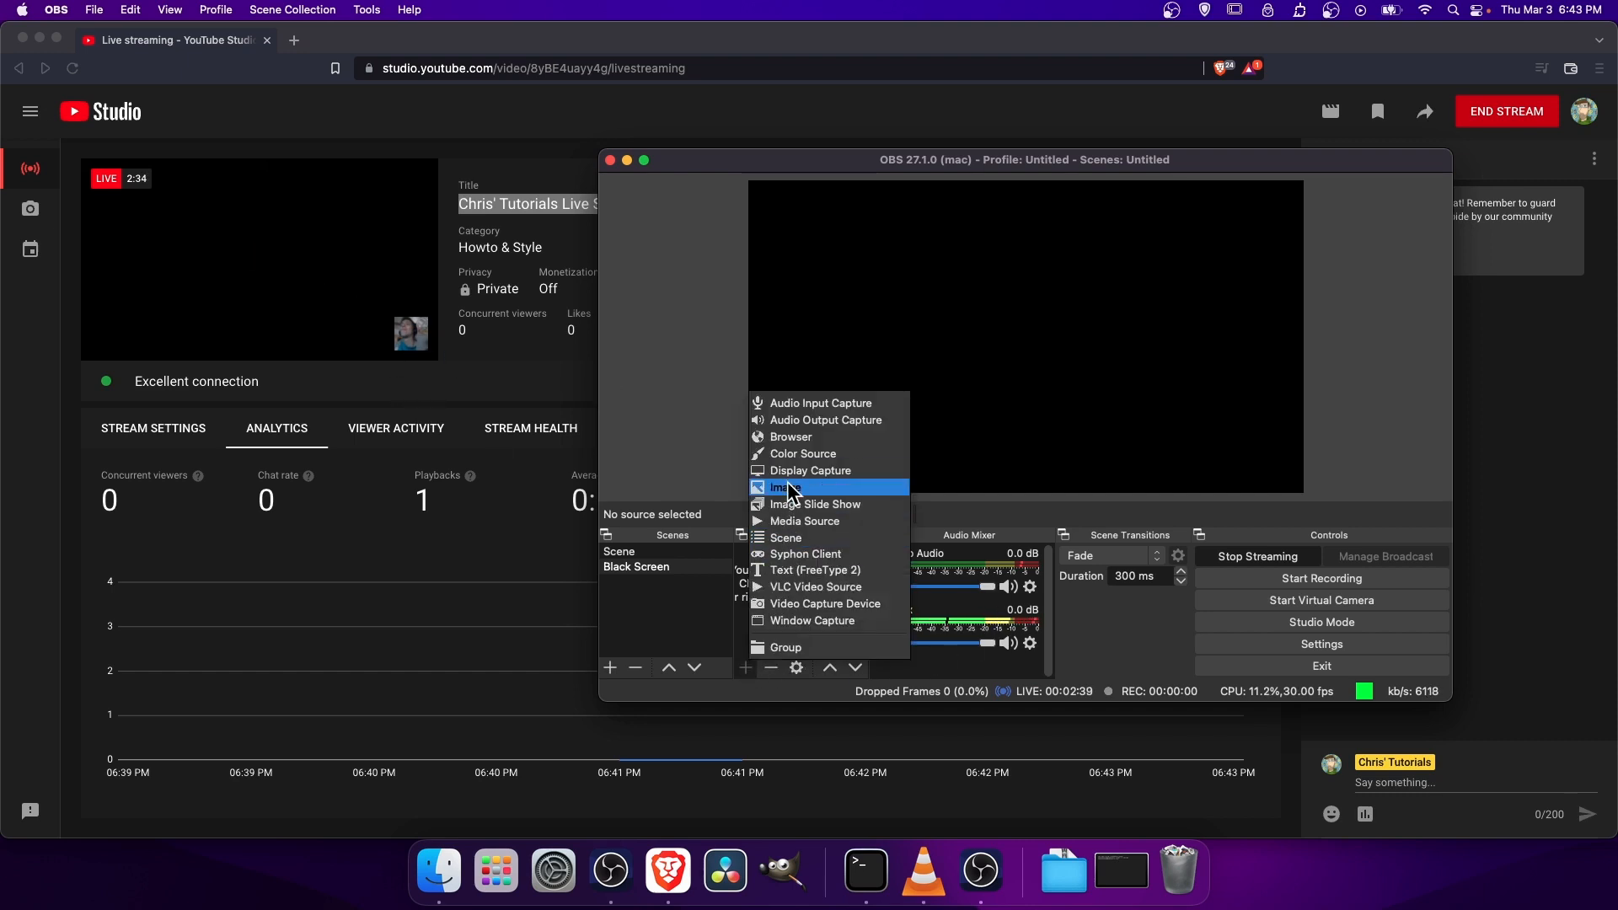
click(787, 485)
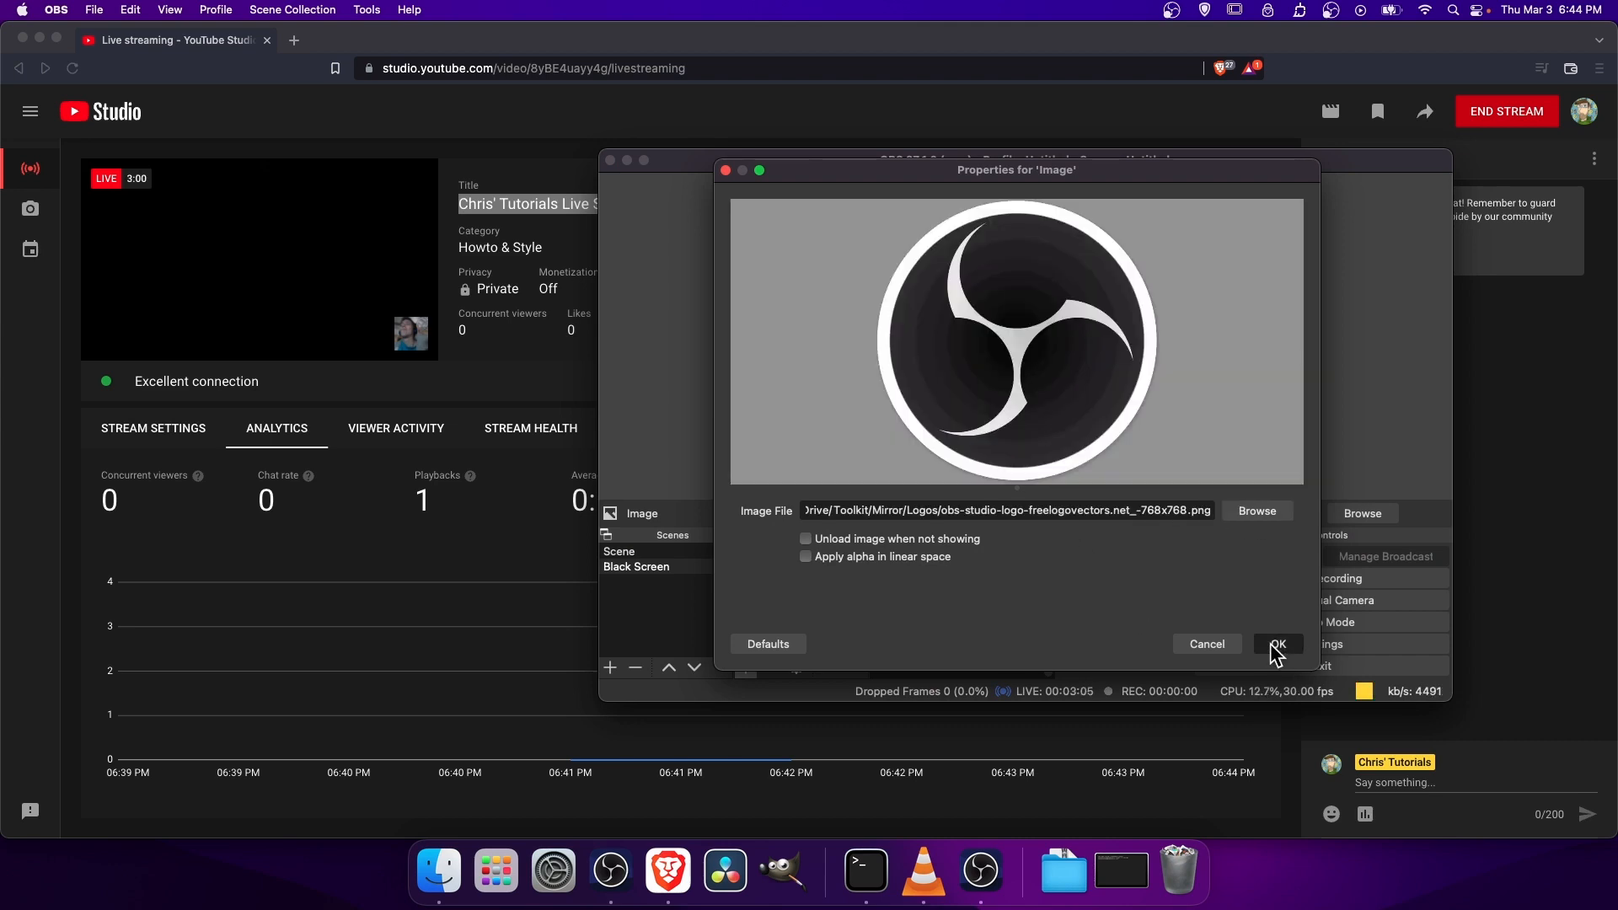
click(1277, 644)
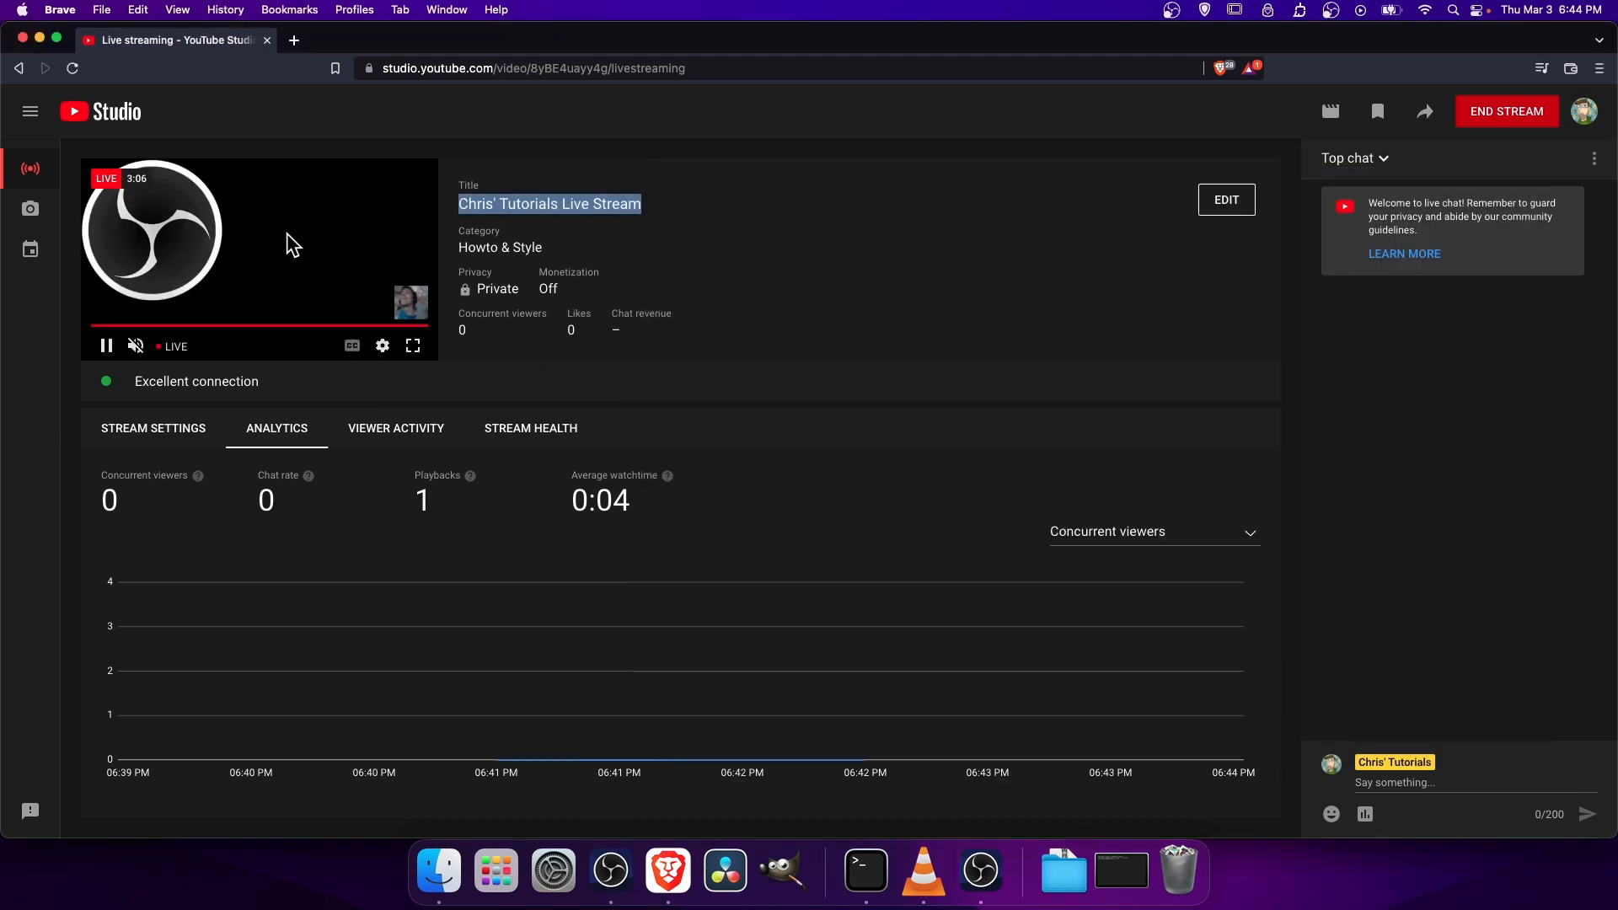
mouse_move(145, 262)
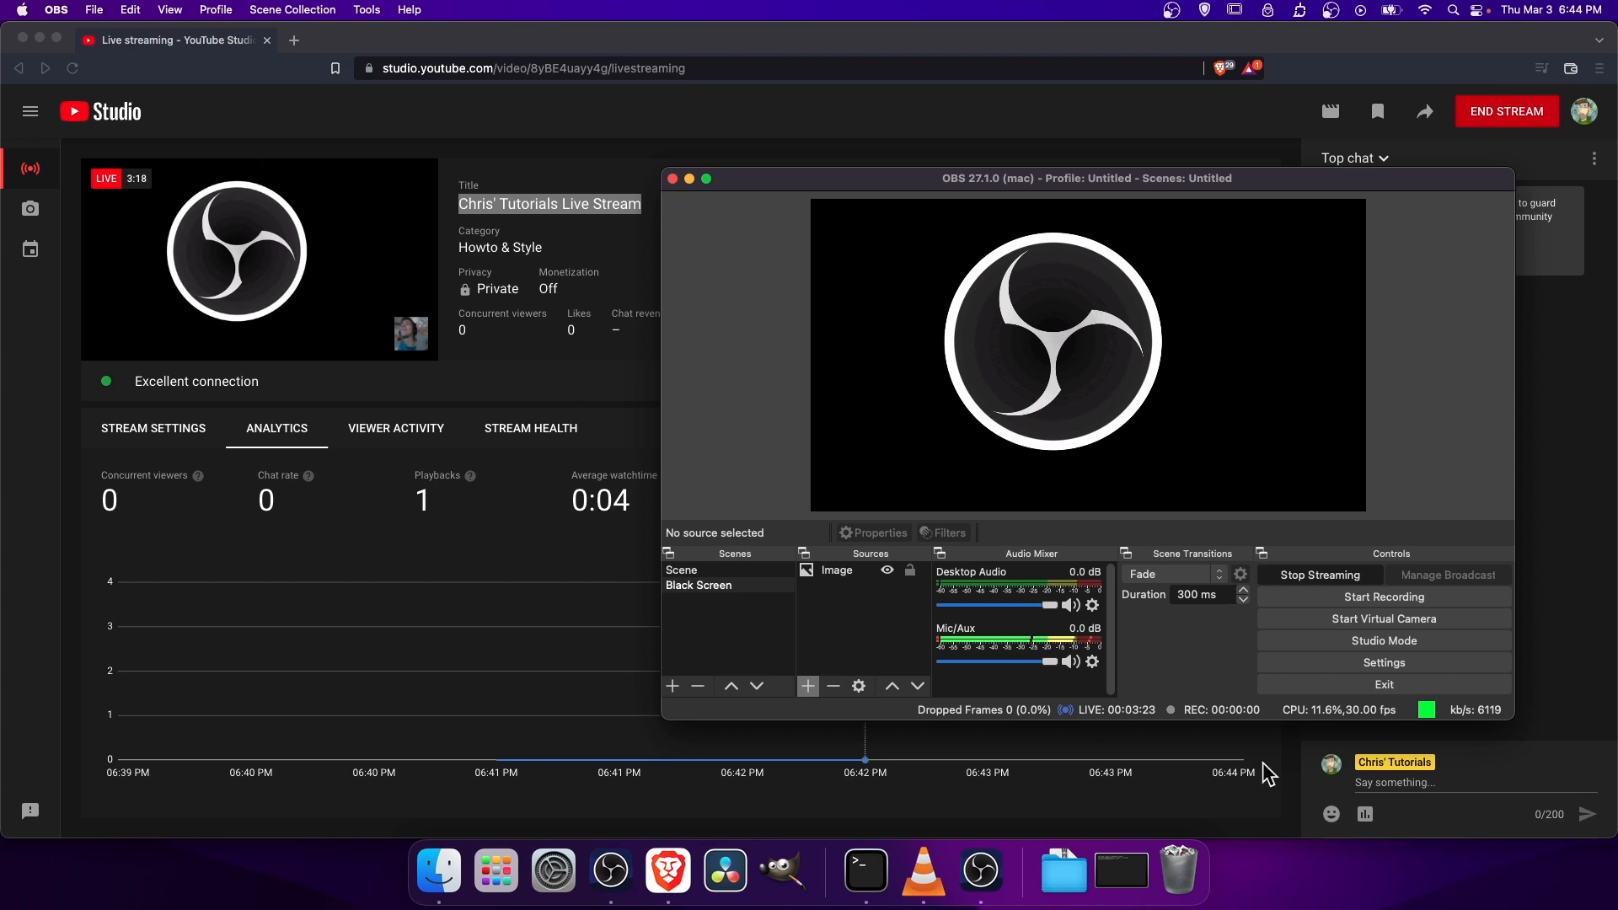
mouse_move(1015, 725)
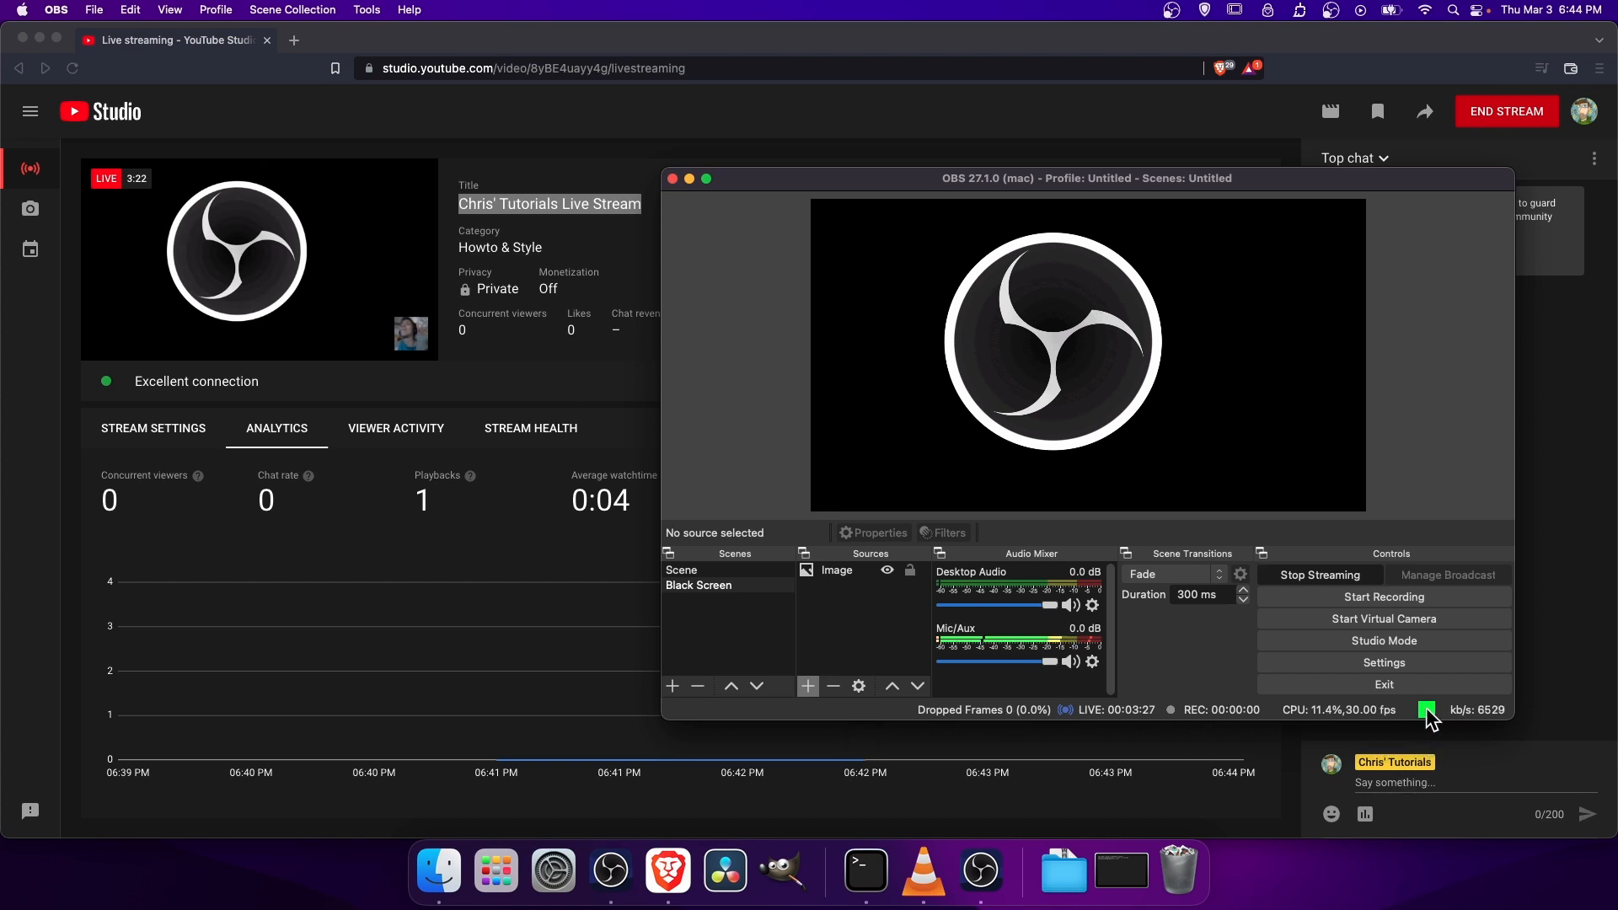
mouse_move(81, 273)
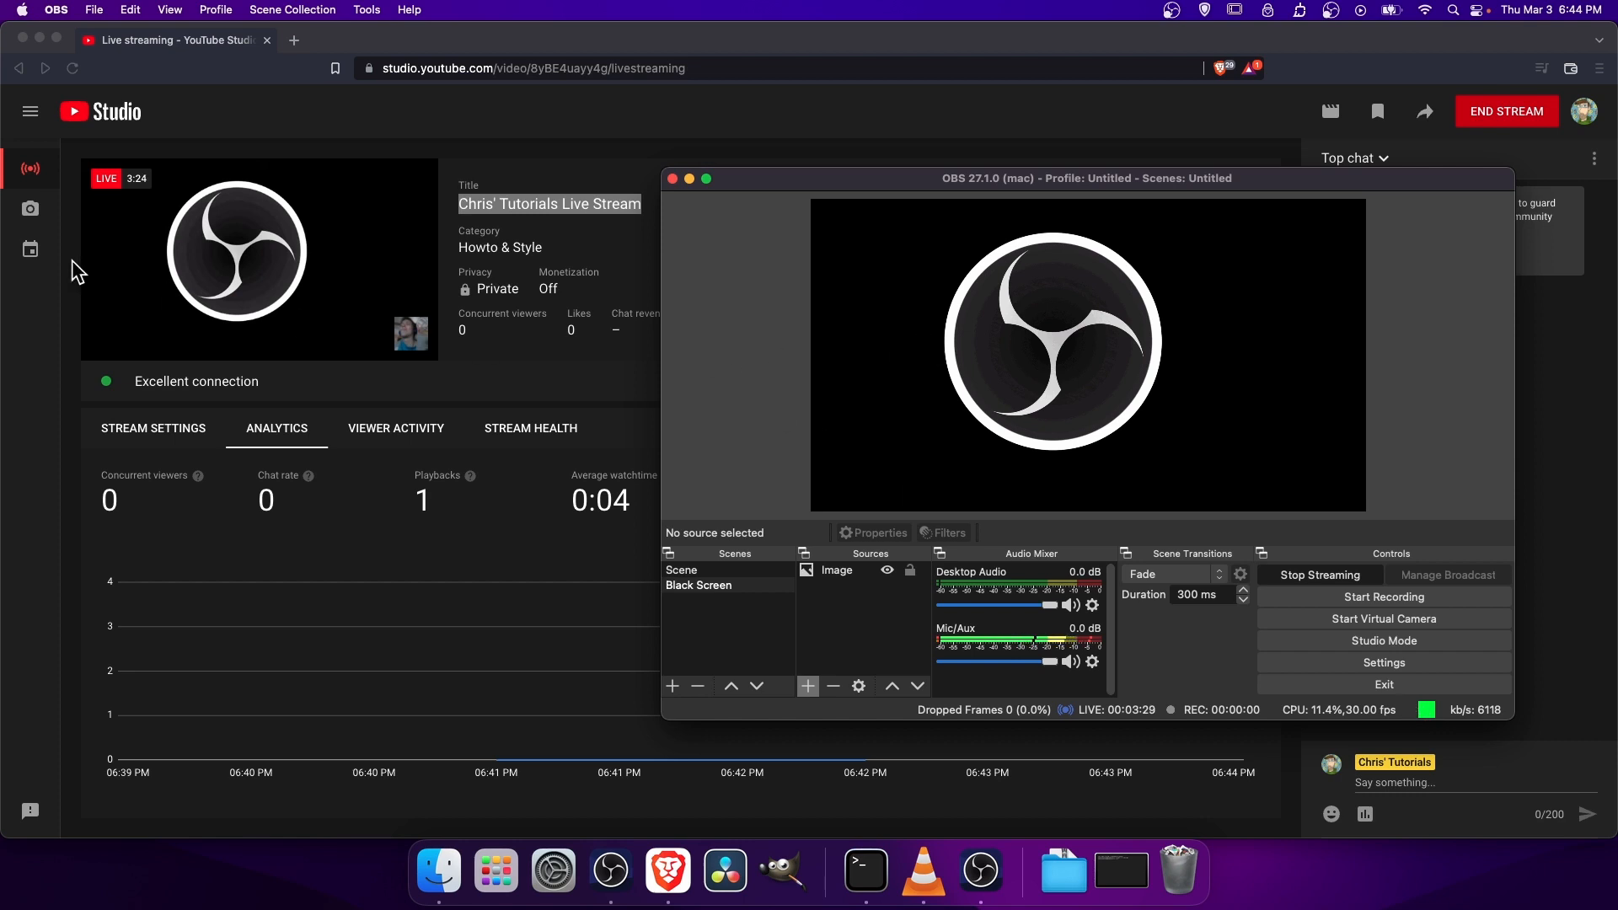
mouse_move(1349, 578)
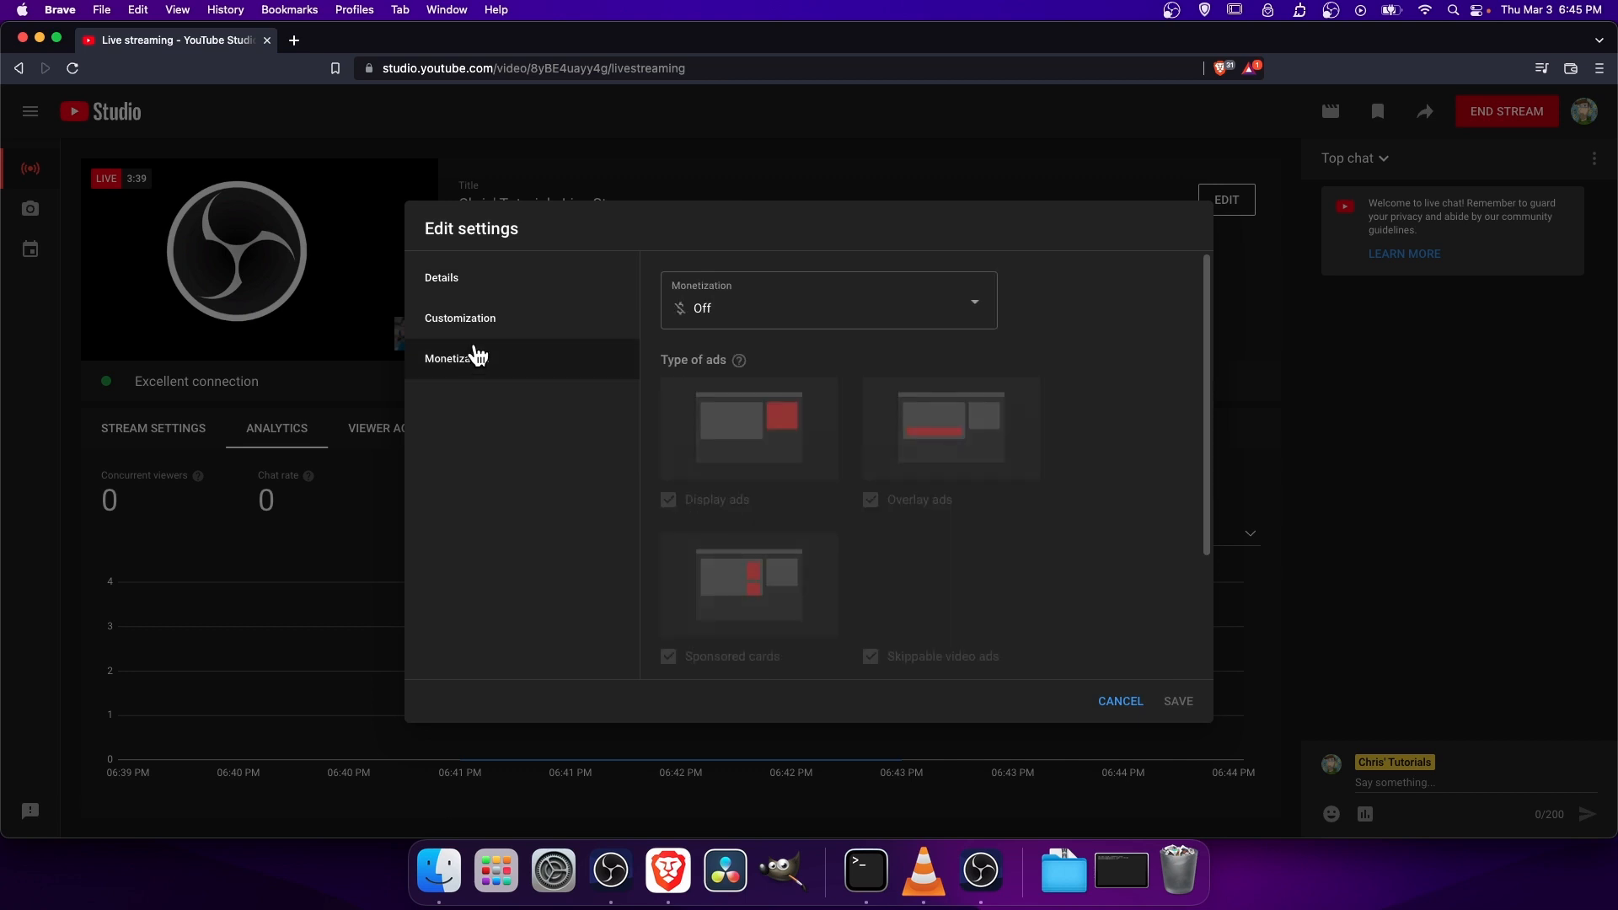
click(440, 278)
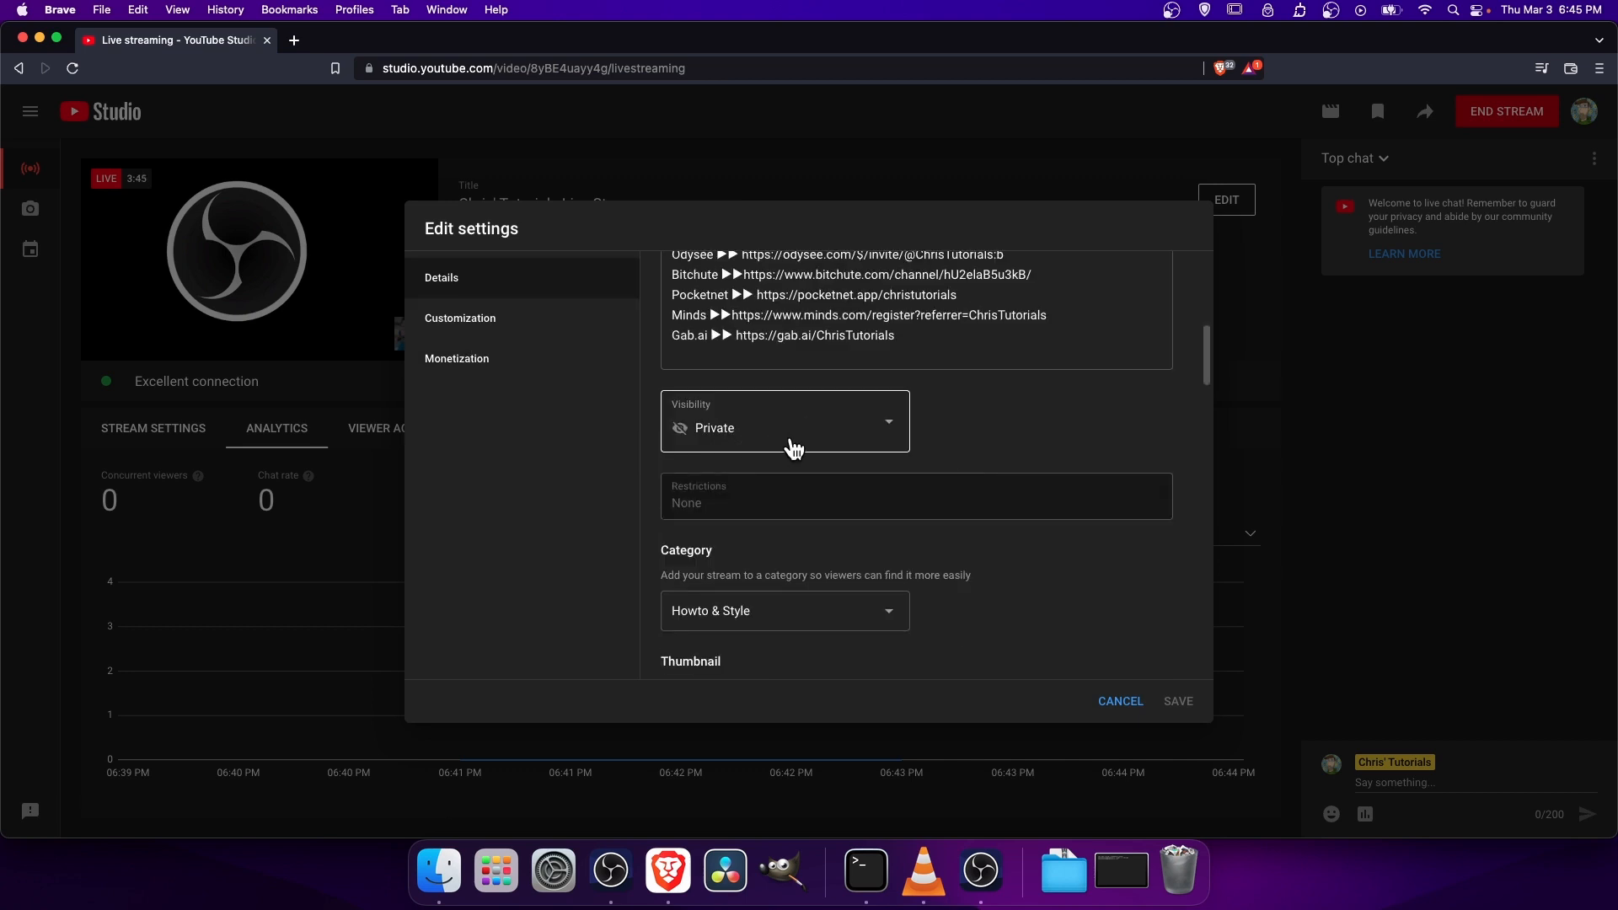
click(1119, 701)
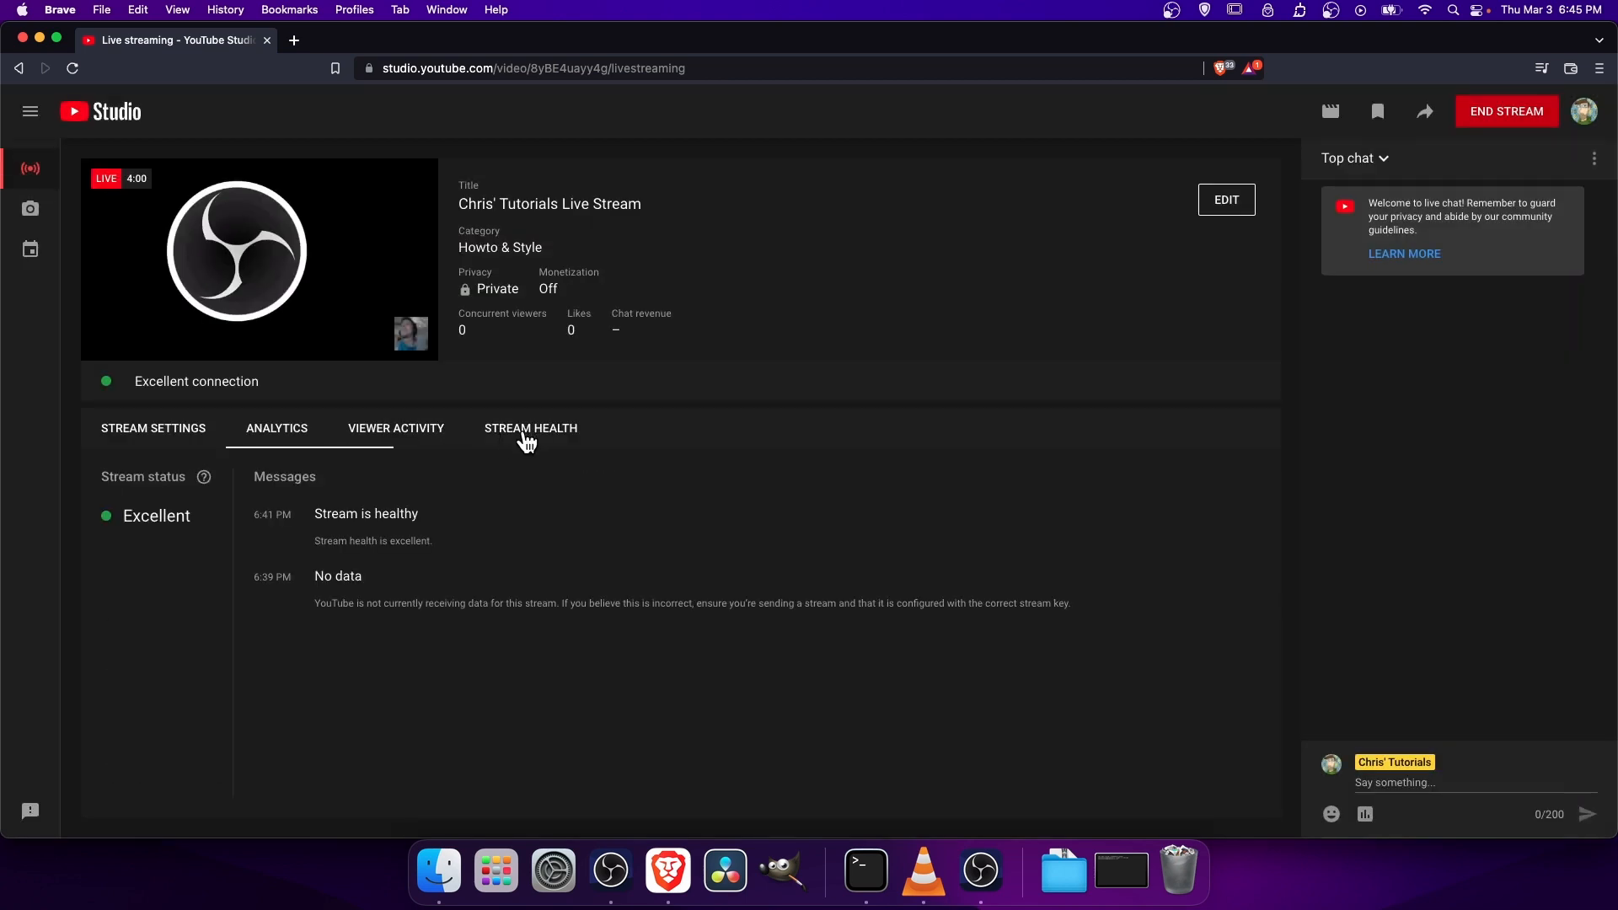
Step: Show the Stream Health report and highlight its Excellent status rating
click(531, 428)
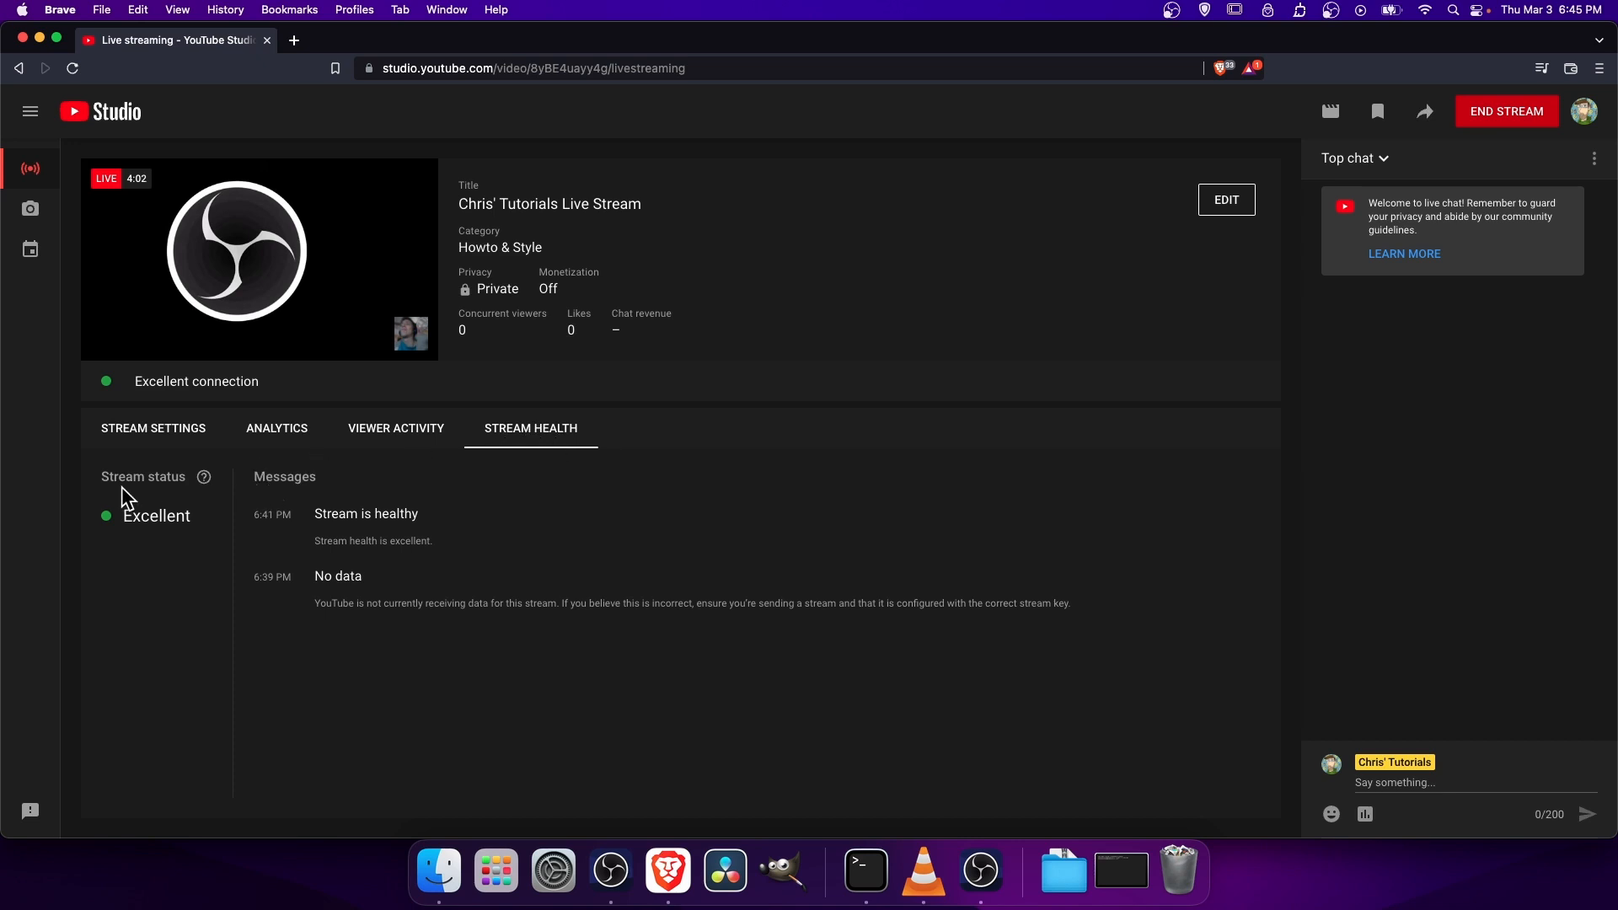
mouse_move(284, 519)
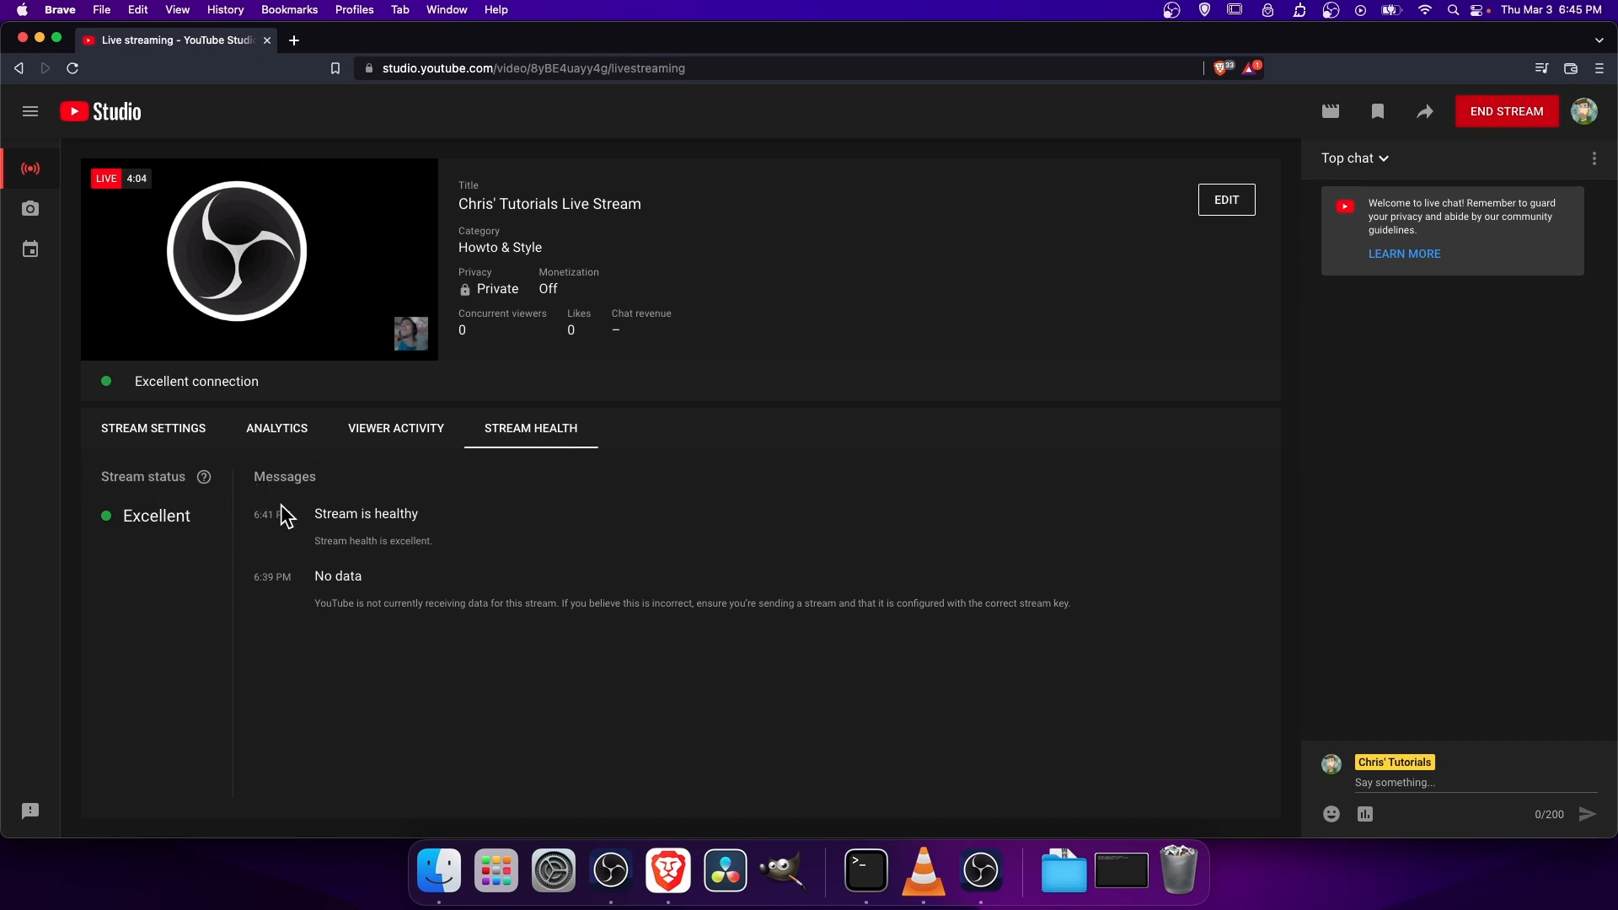
double_click(155, 516)
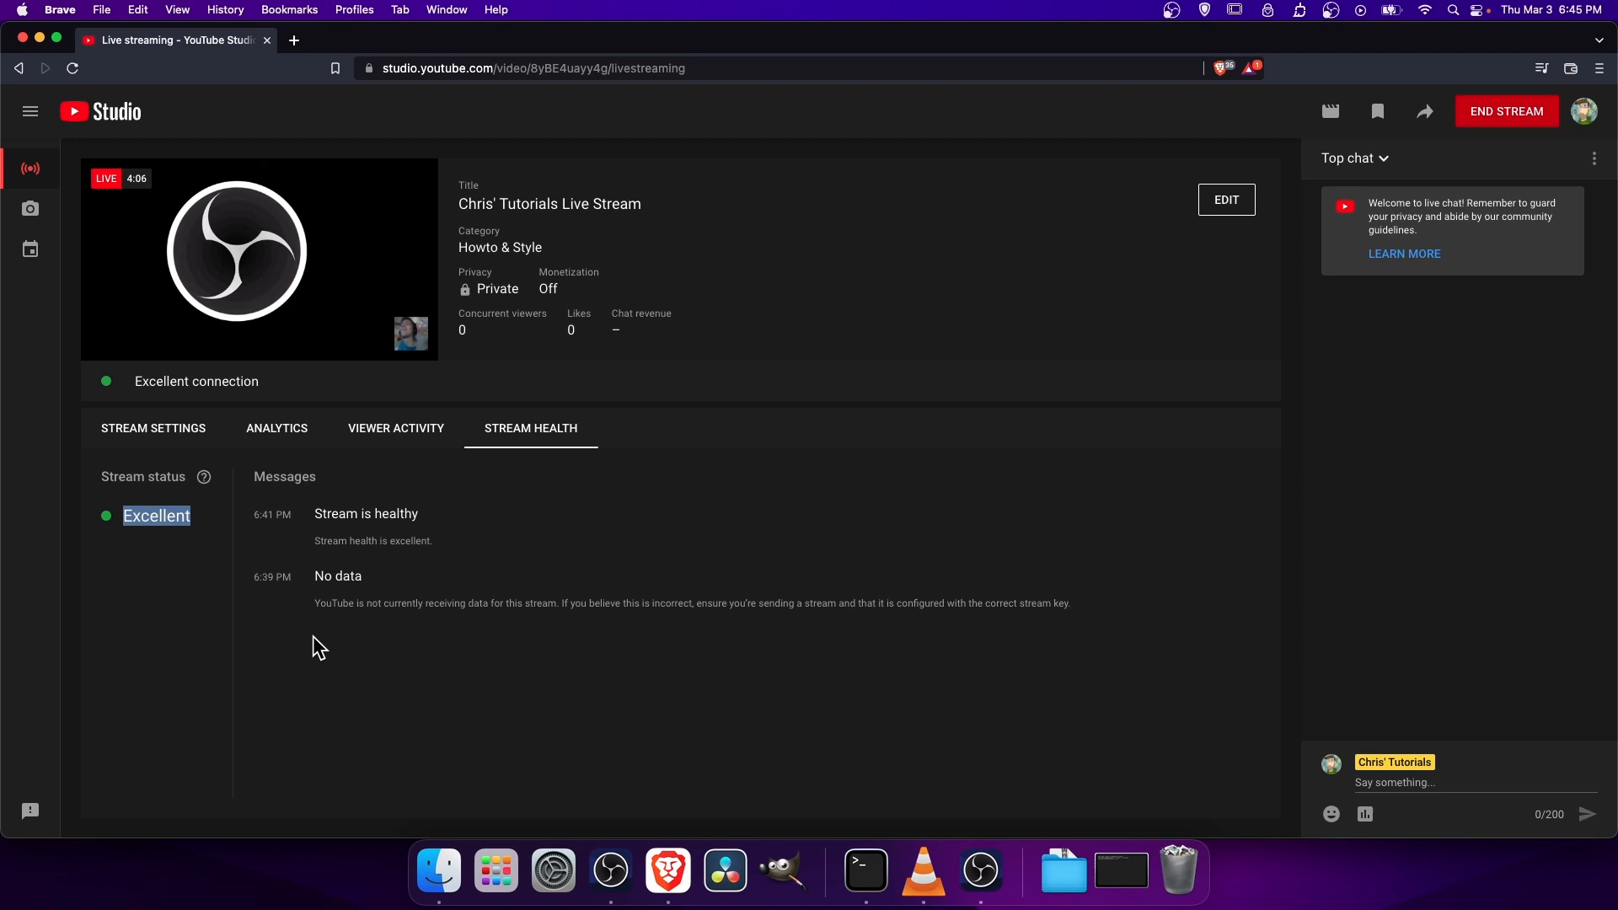
mouse_move(979, 872)
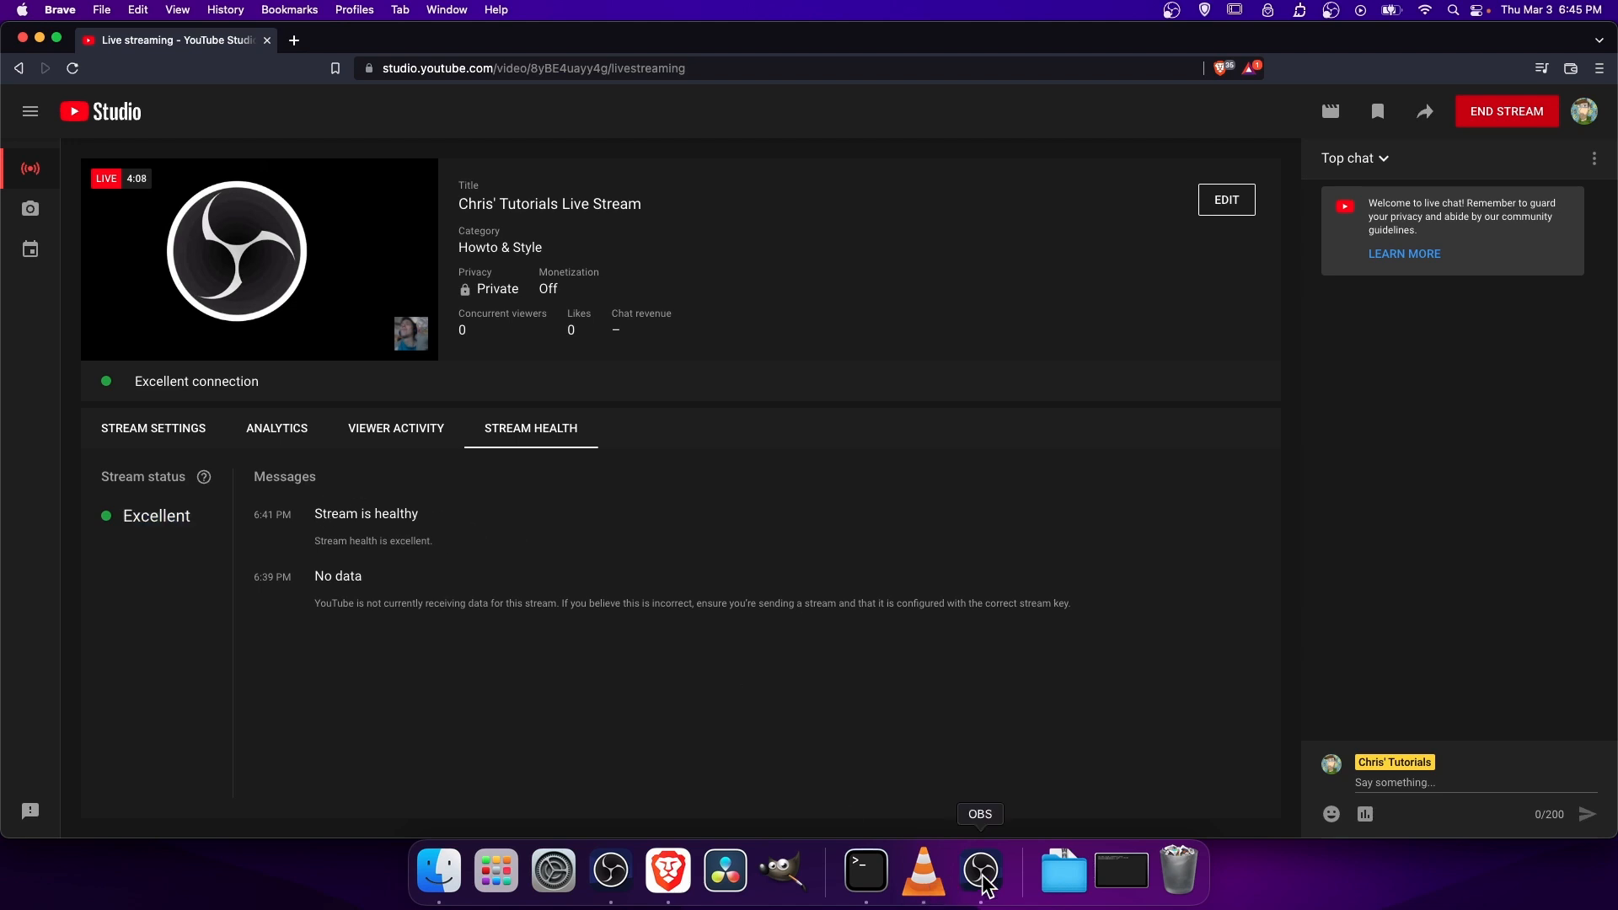